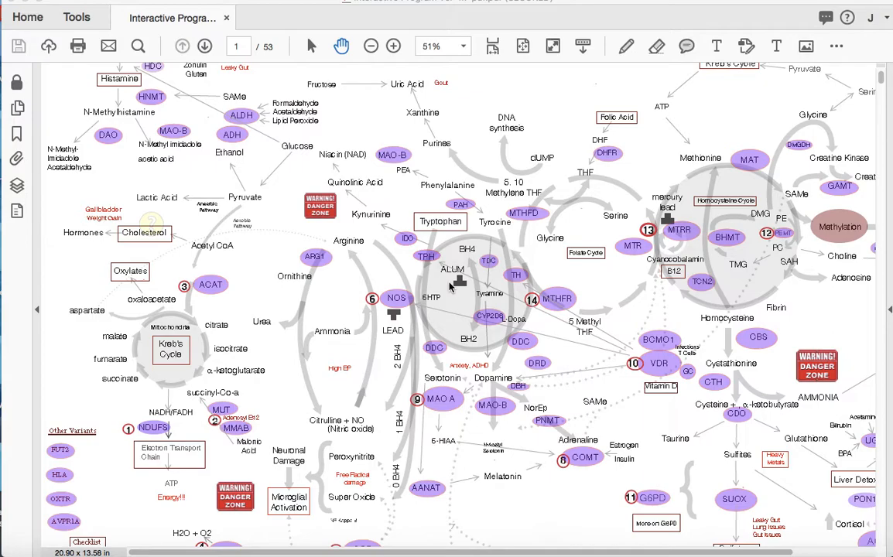
mouse_move(210, 225)
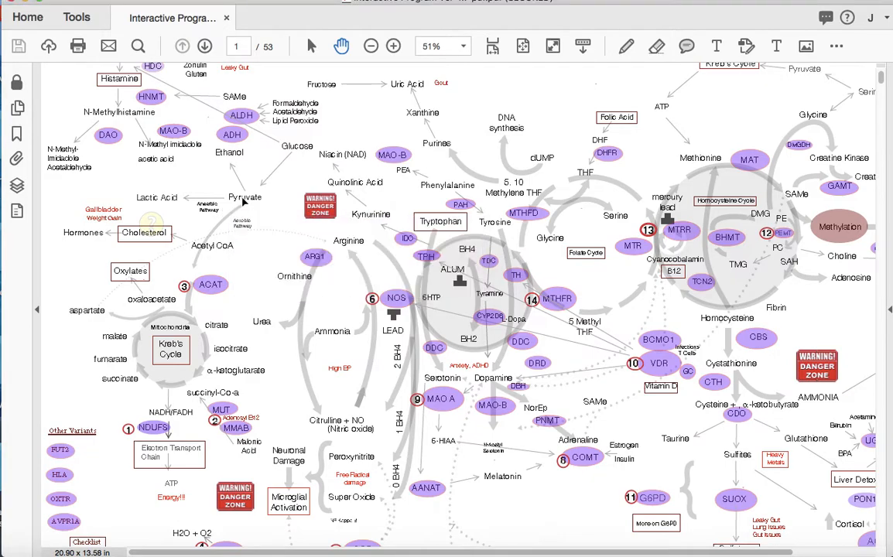
Read and close the Pyruvate note, then bring up the Lactic Acid note on the chart.
left_click(246, 198)
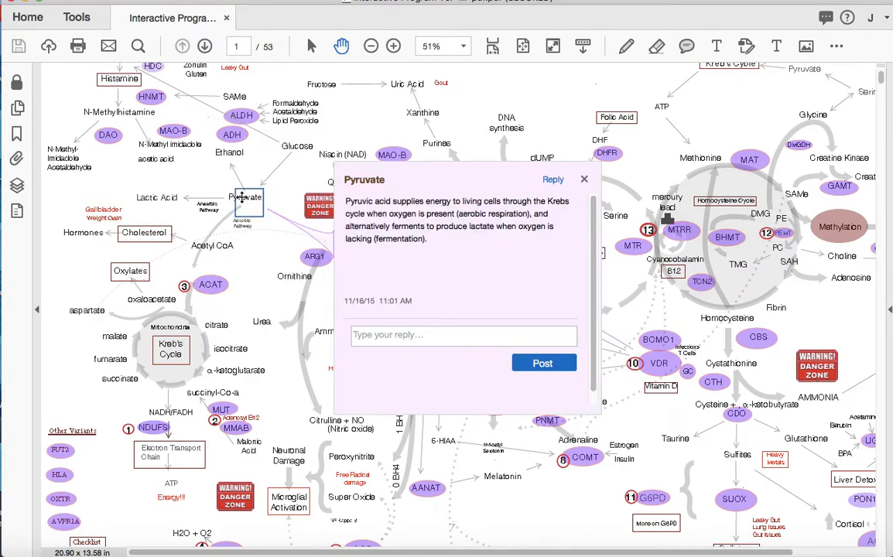
mouse_move(586, 183)
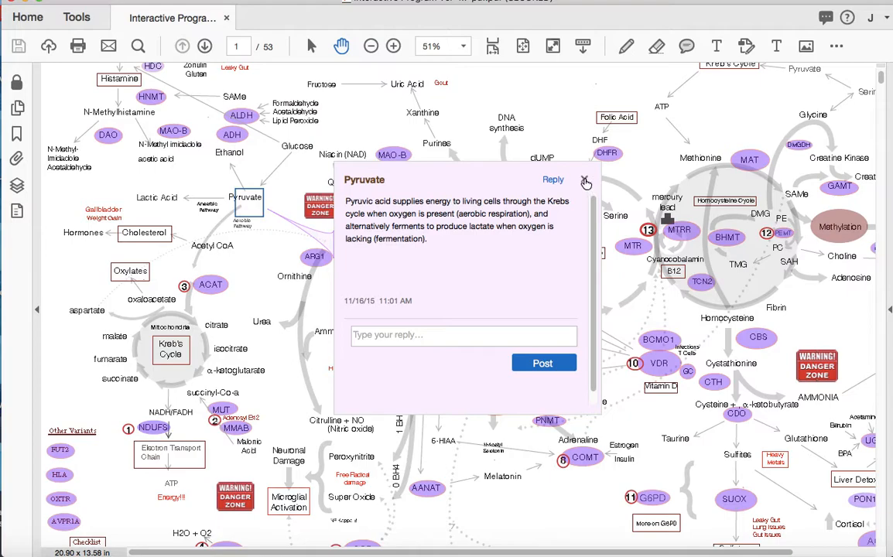
left_click(585, 181)
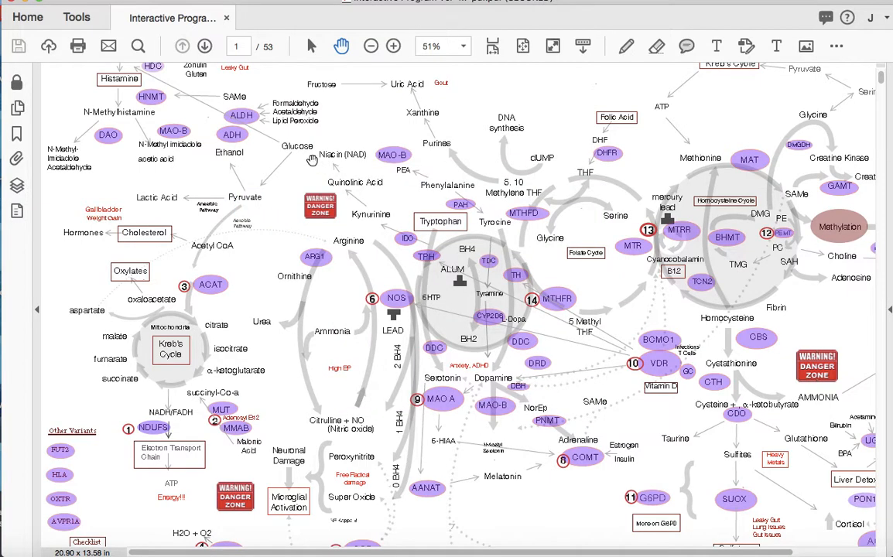
mouse_move(229, 152)
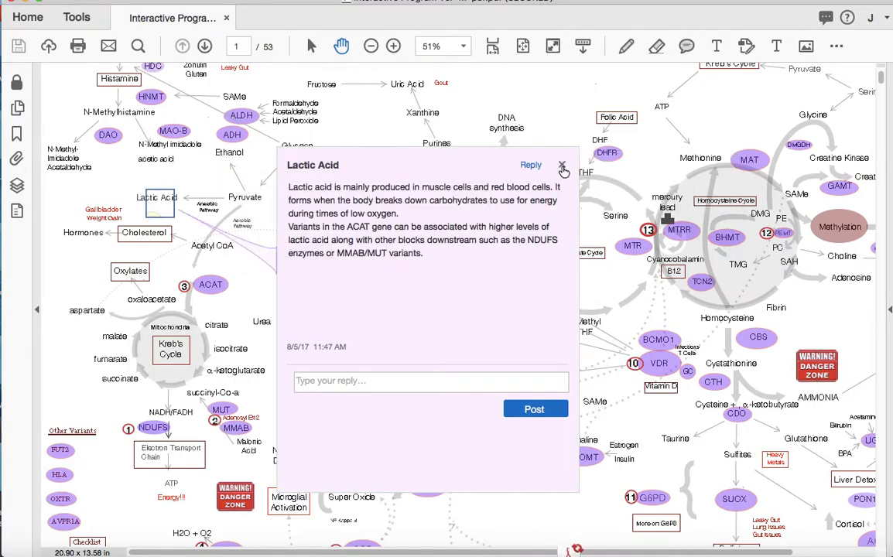
left_click(563, 167)
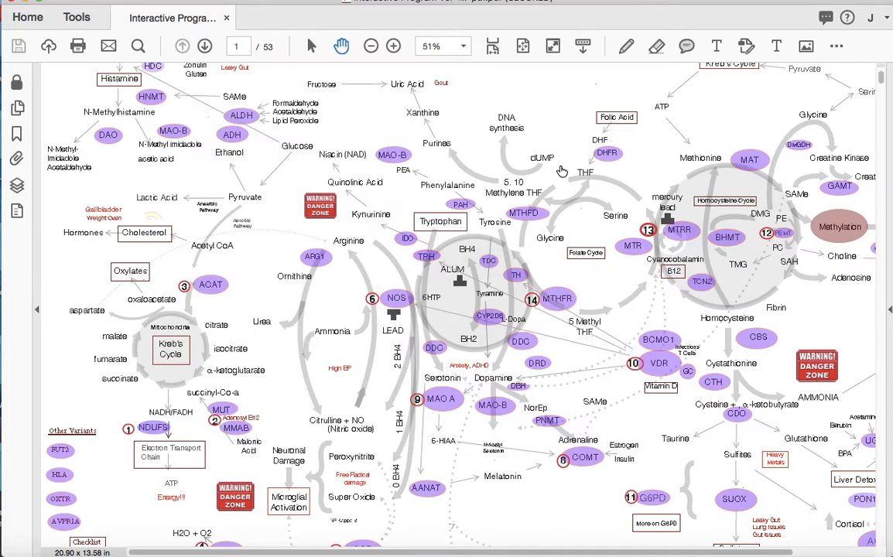
scroll("down", 3)
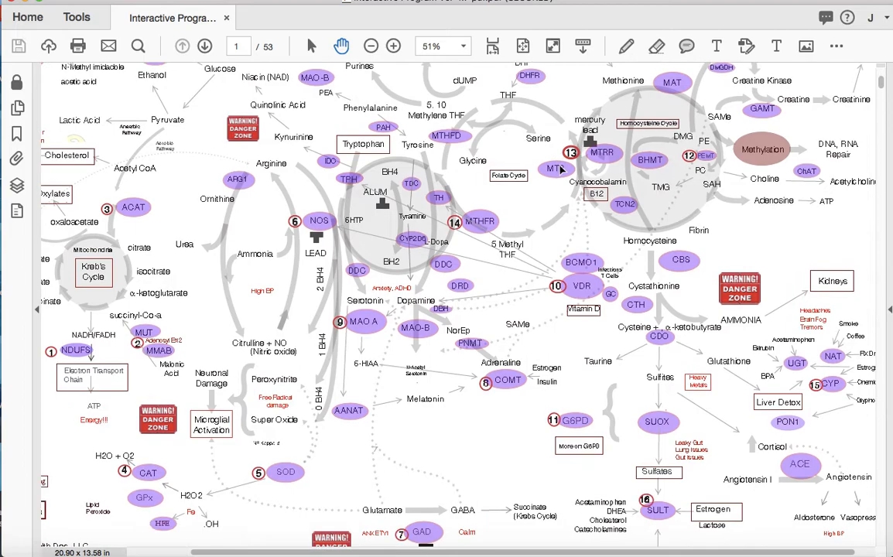
scroll("down", 3)
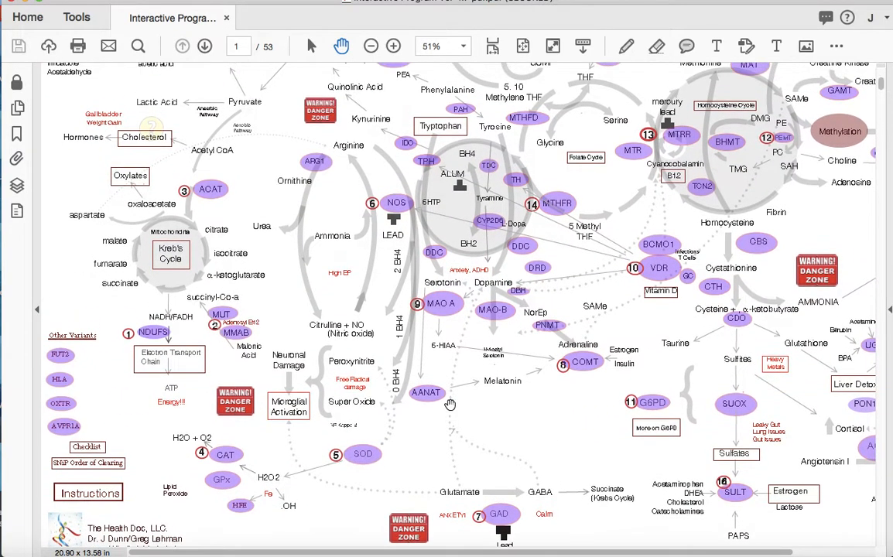
scroll("down", 3)
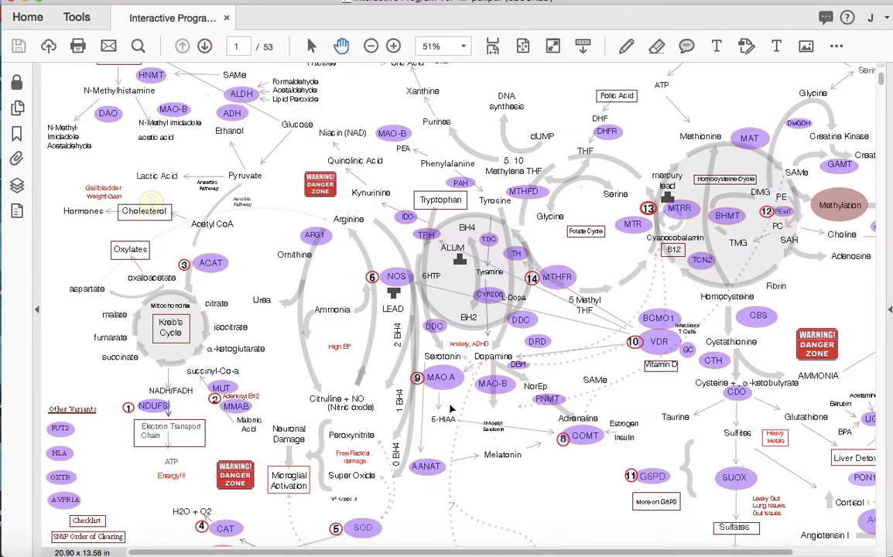
scroll("down", 3)
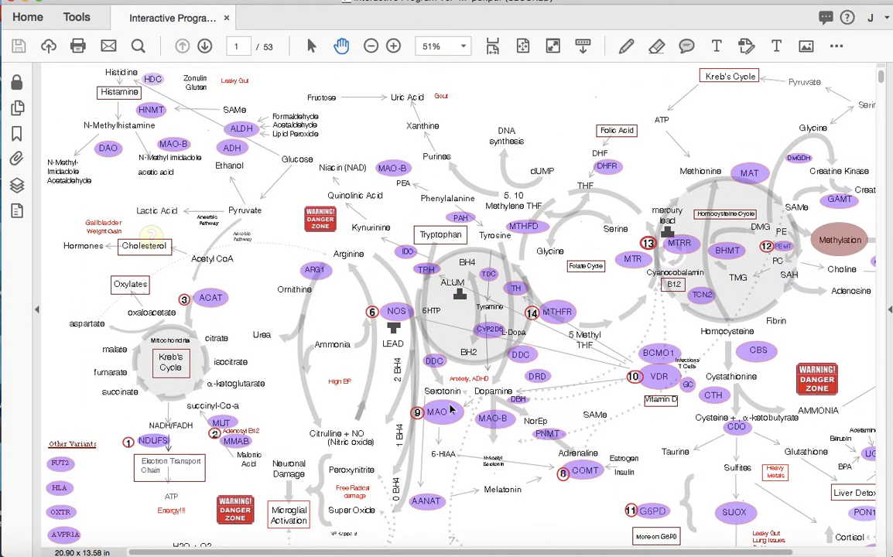
scroll("down", 3)
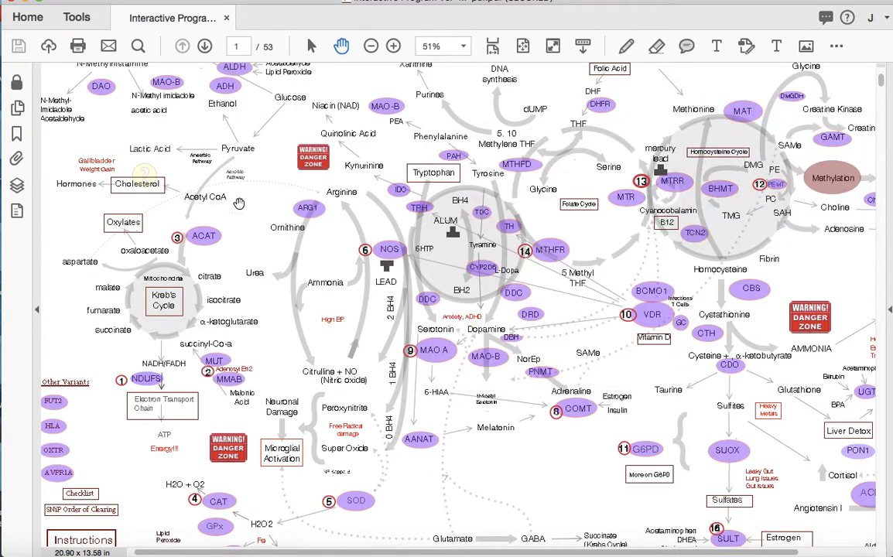
mouse_move(510, 474)
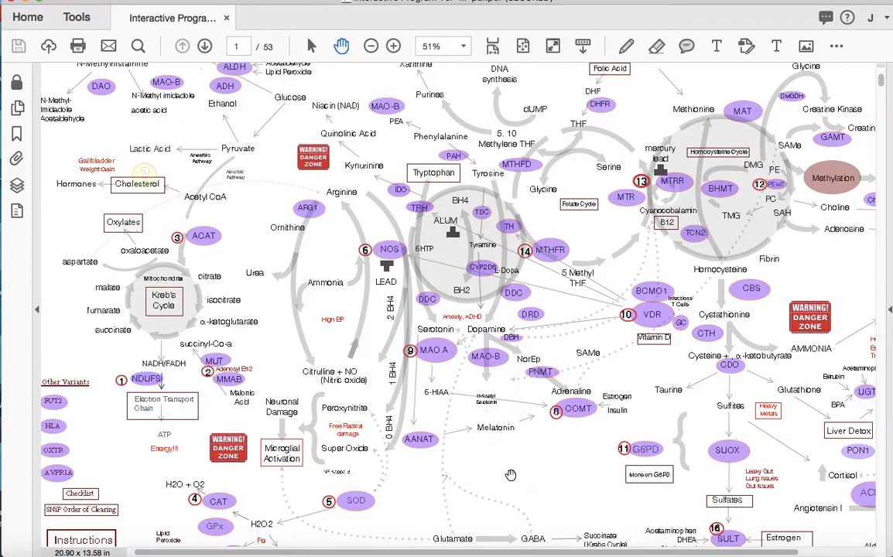
mouse_move(529, 424)
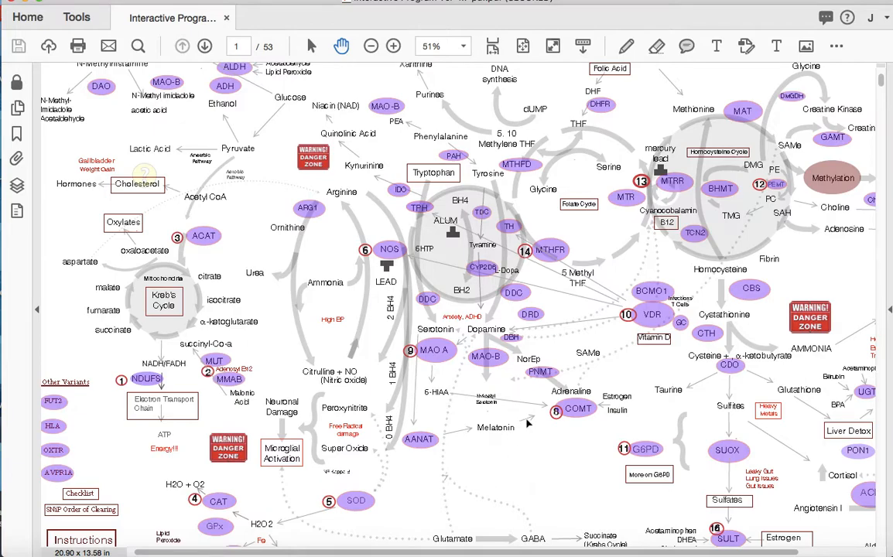
mouse_move(586, 239)
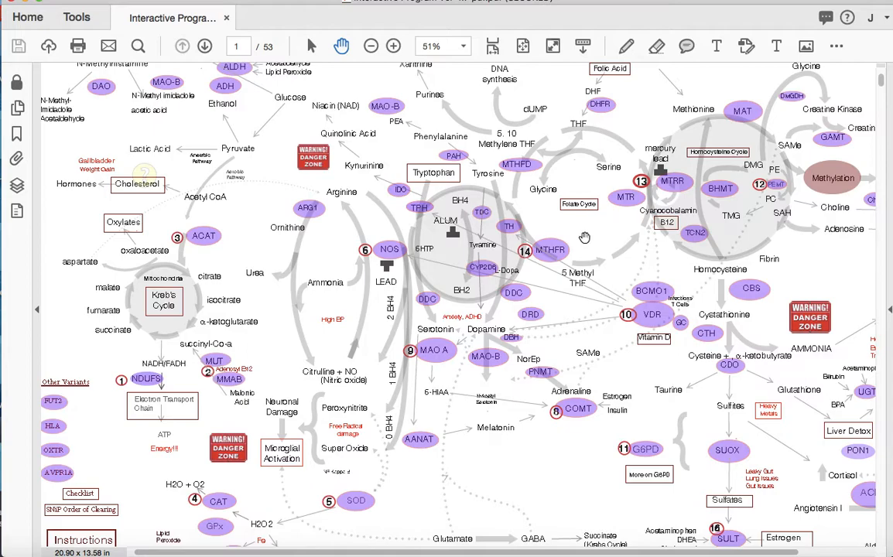
mouse_move(559, 254)
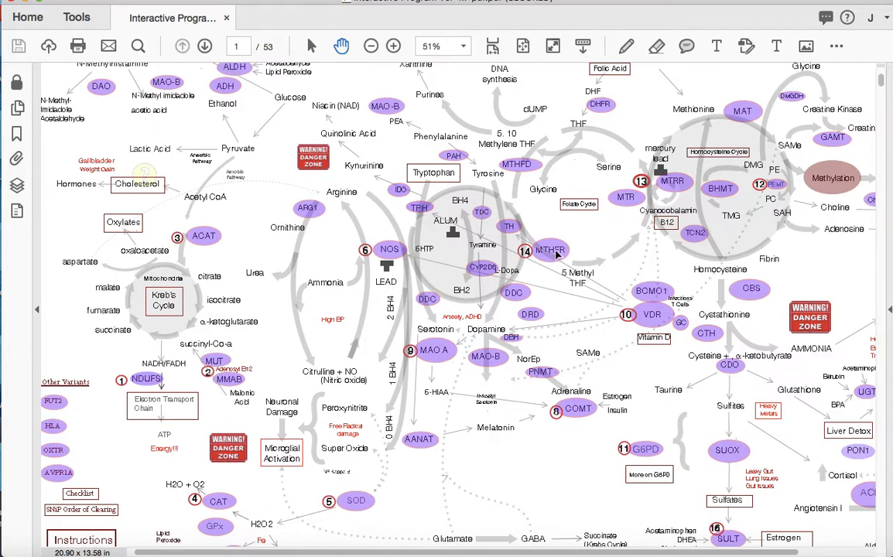
mouse_move(551, 250)
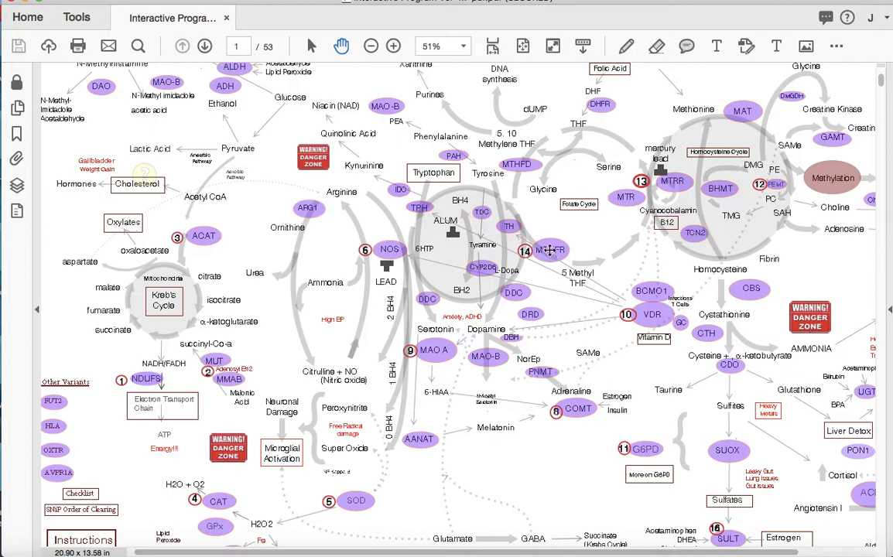
Read the MTHFR gene note through to its balancing nutrients list and date.
left_click(551, 251)
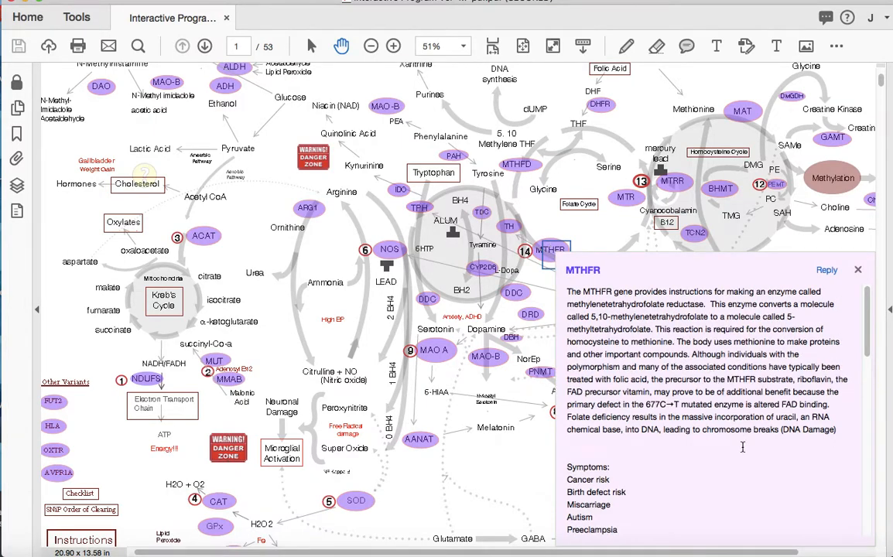
scroll("down", 3)
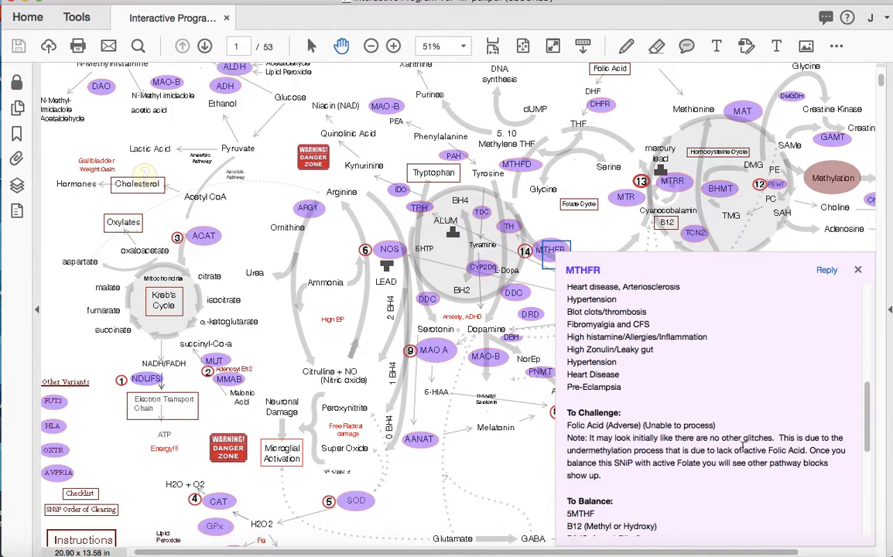
scroll("down", 3)
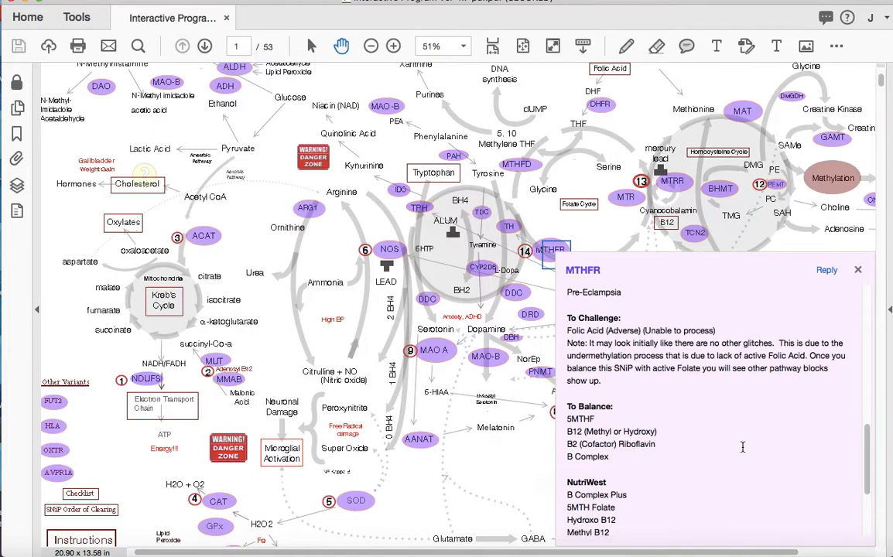
scroll("down", 3)
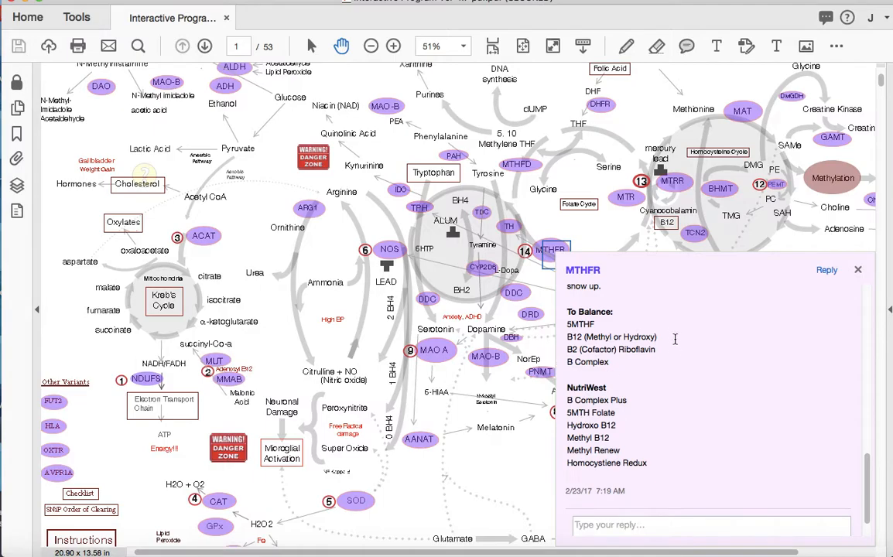
mouse_move(632, 379)
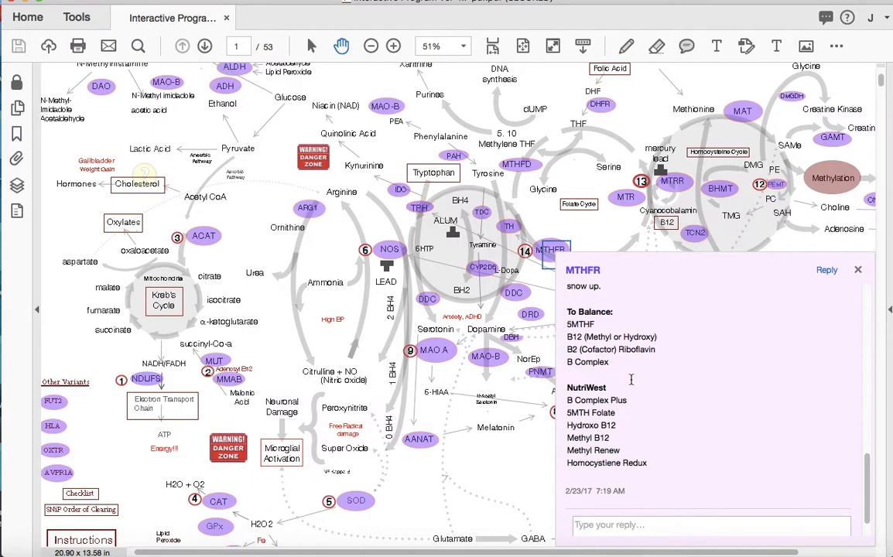
mouse_move(619, 333)
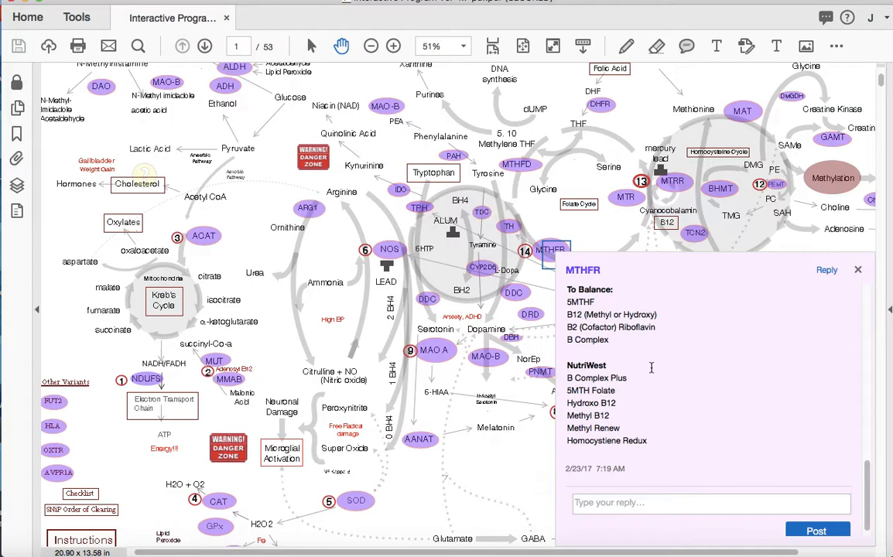
mouse_move(558, 375)
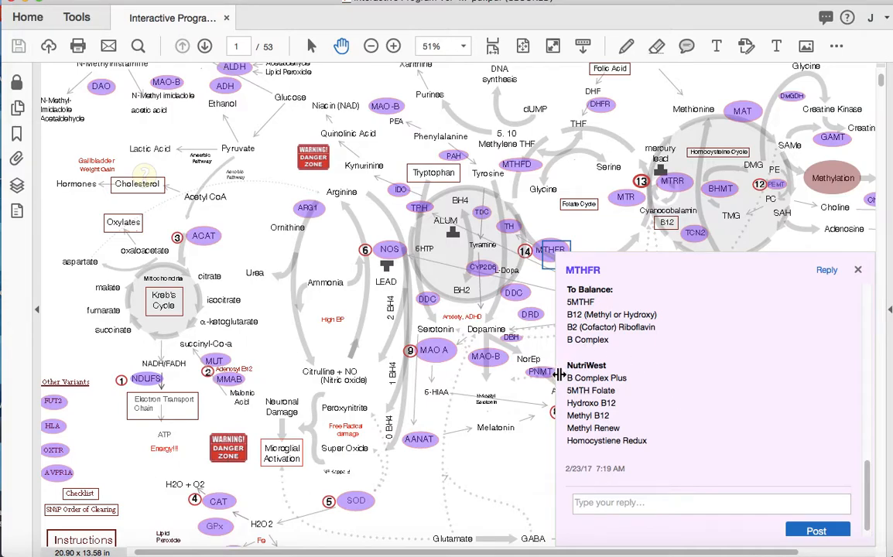
mouse_move(647, 370)
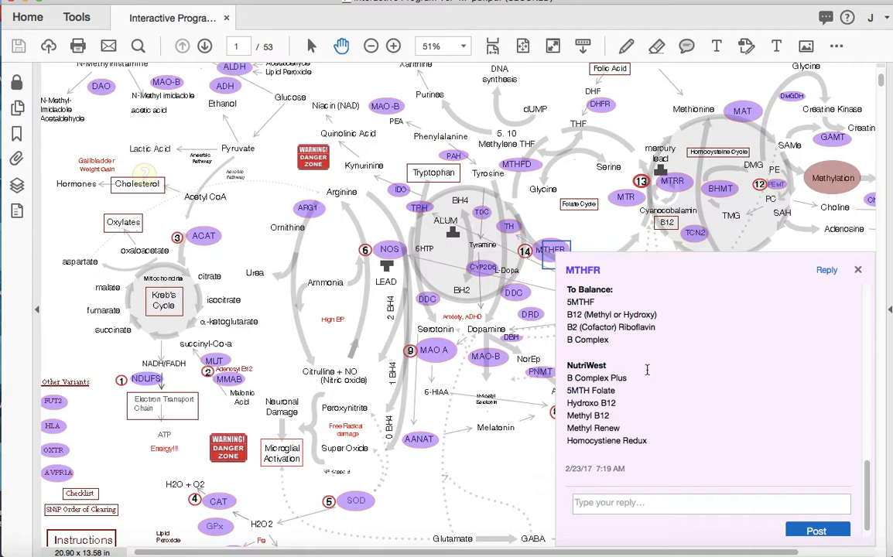
mouse_move(802, 306)
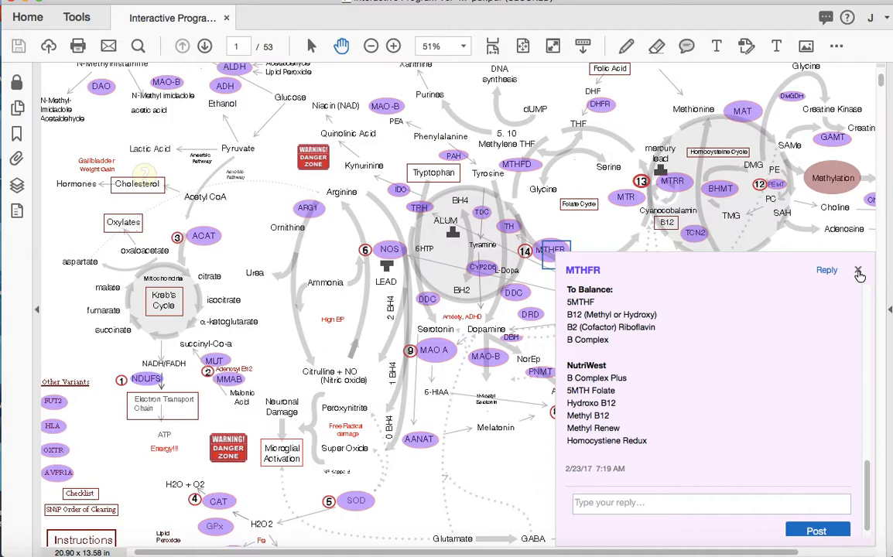
left_click(858, 269)
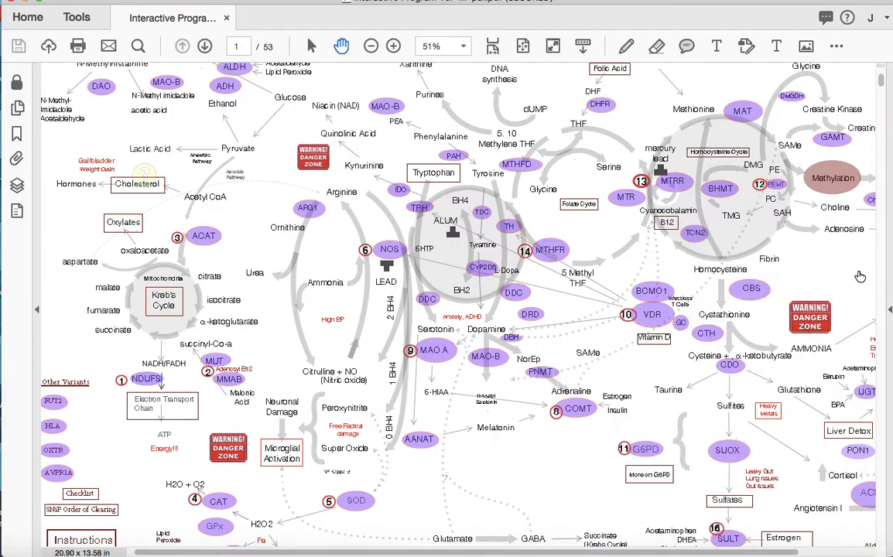
mouse_move(566, 480)
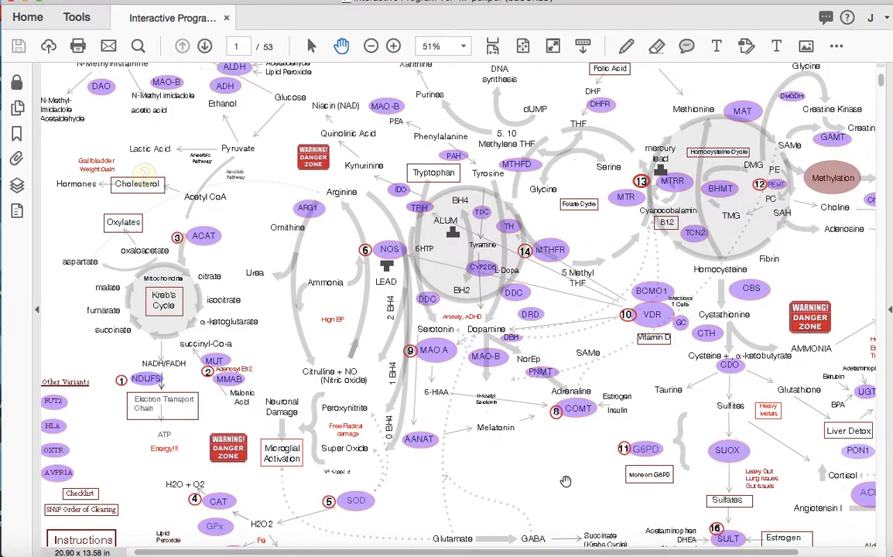
scroll("down", 3)
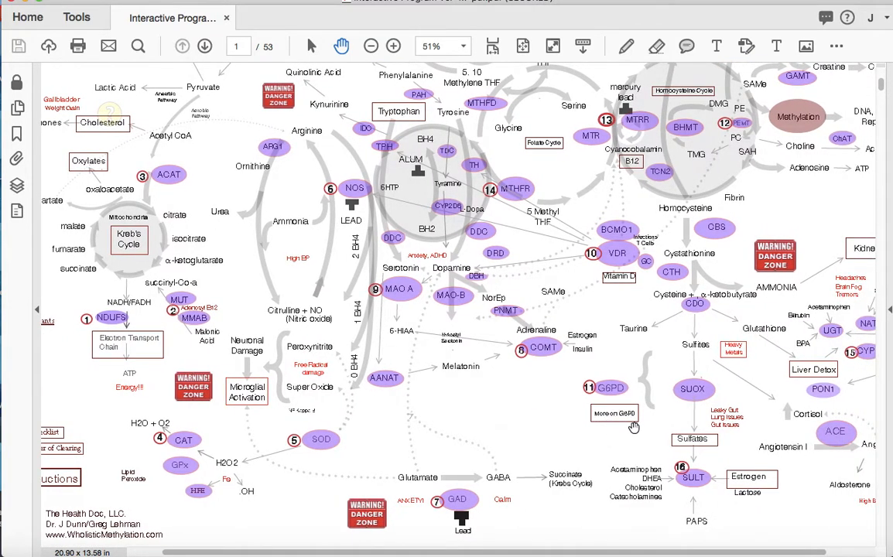
mouse_move(337, 380)
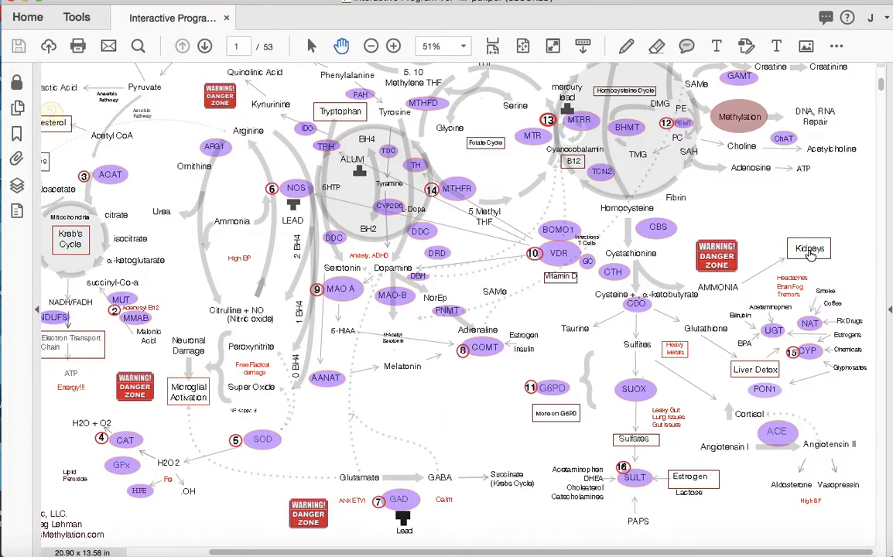
left_click(808, 248)
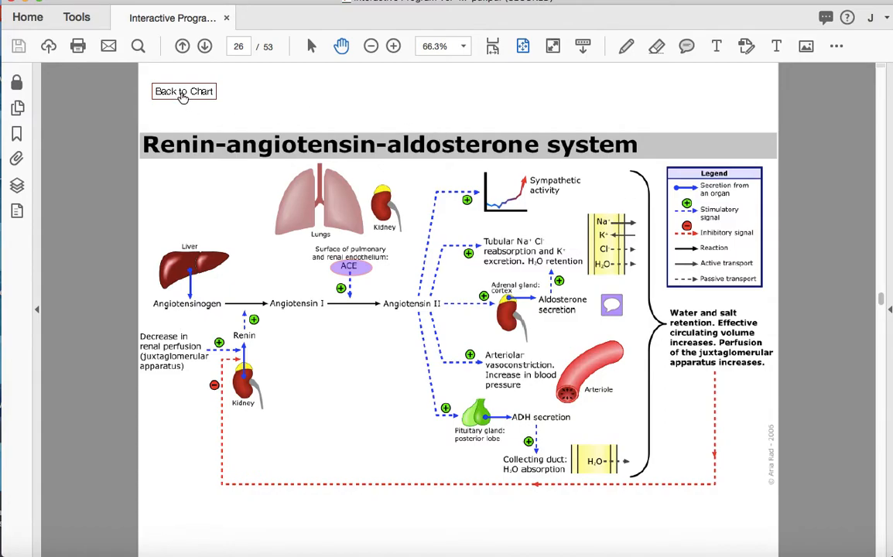
left_click(183, 92)
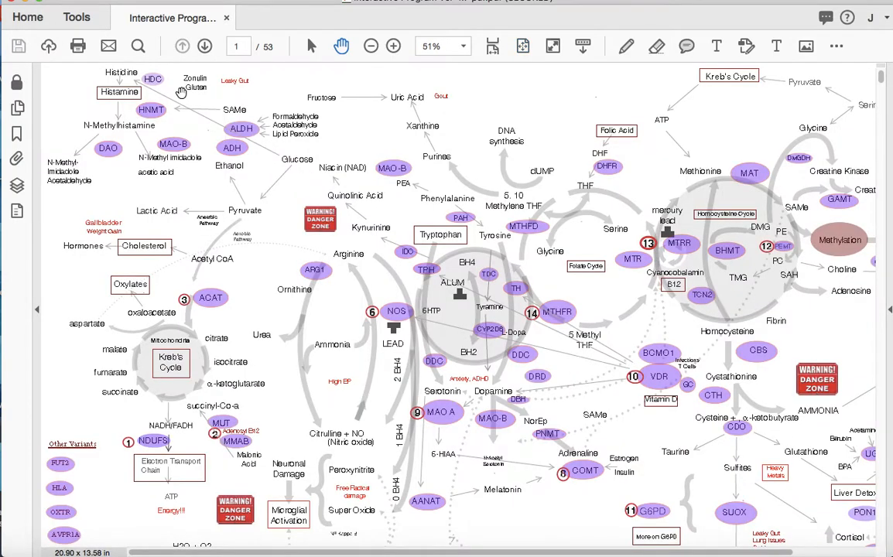
Look over the liver detox page, then return via Back to Chart toward the VDR link.
scroll("down", 3)
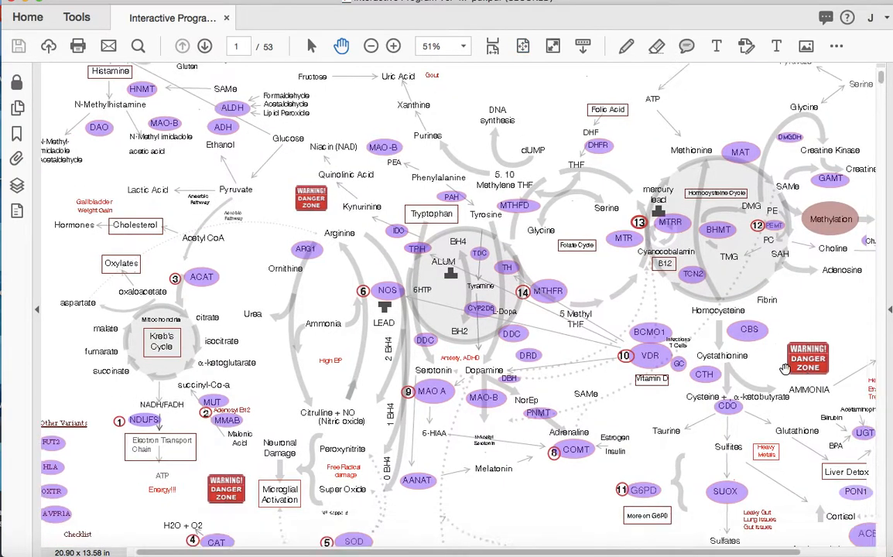
scroll("down", 3)
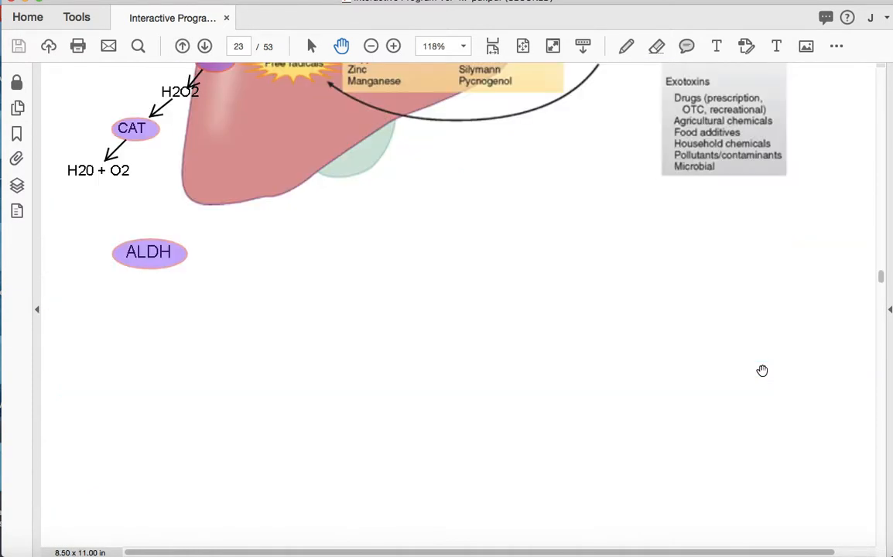
scroll("up", 3)
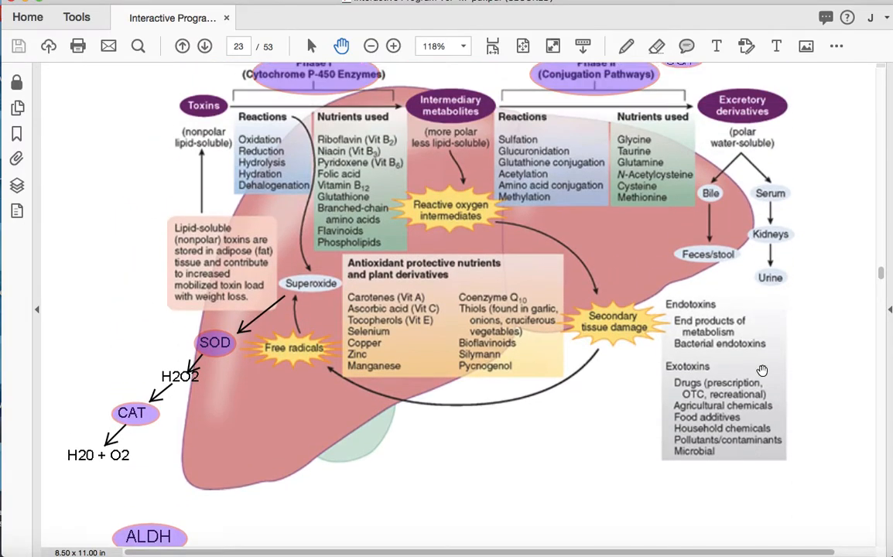
scroll("down", 3)
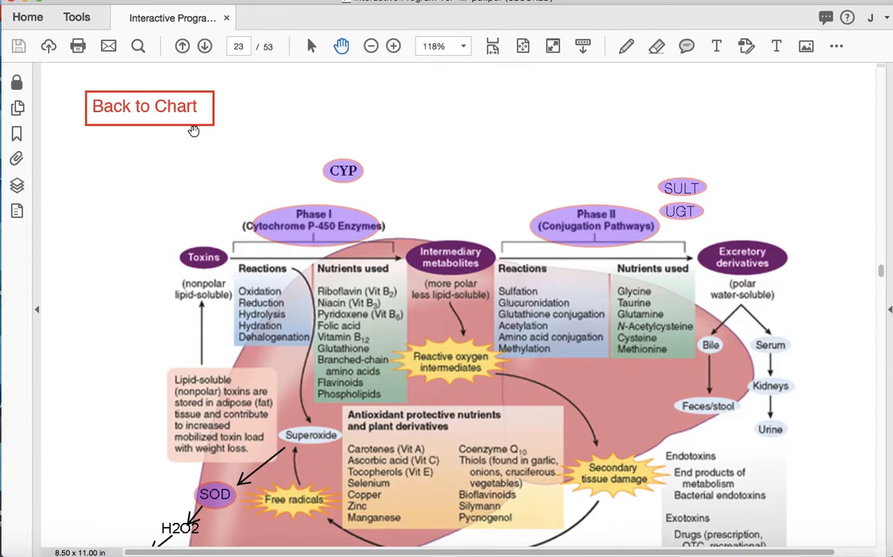
left_click(148, 106)
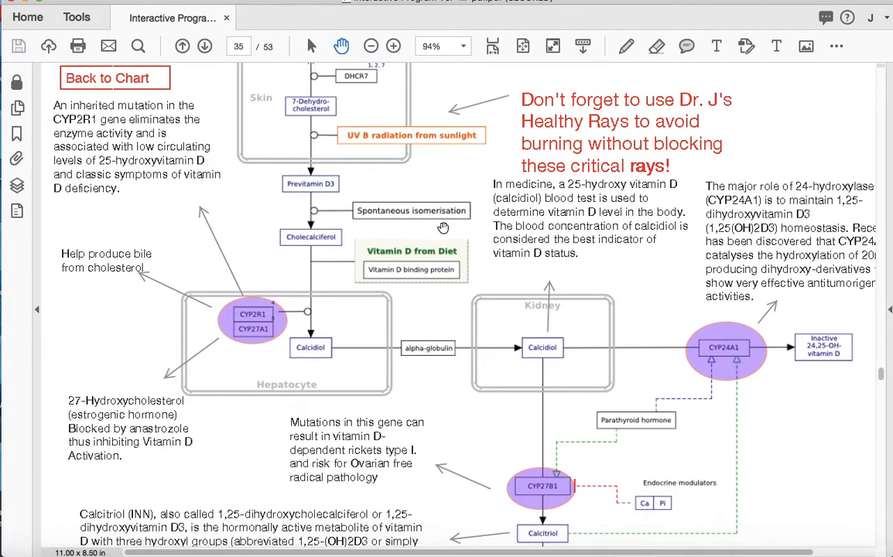
scroll("down", 3)
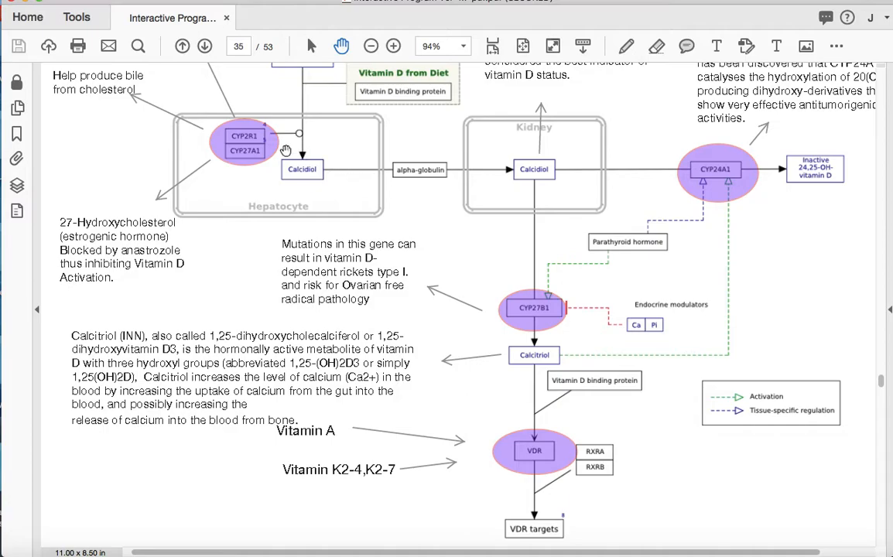
mouse_move(279, 150)
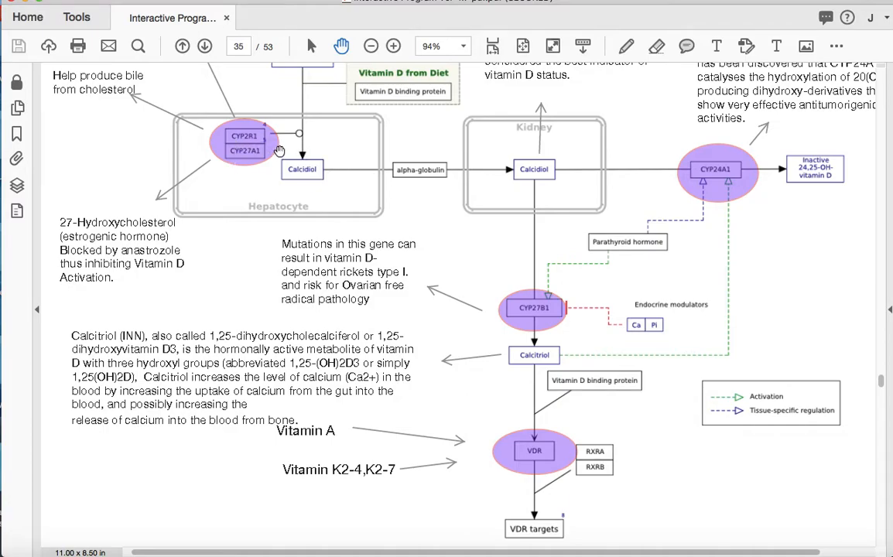
mouse_move(231, 243)
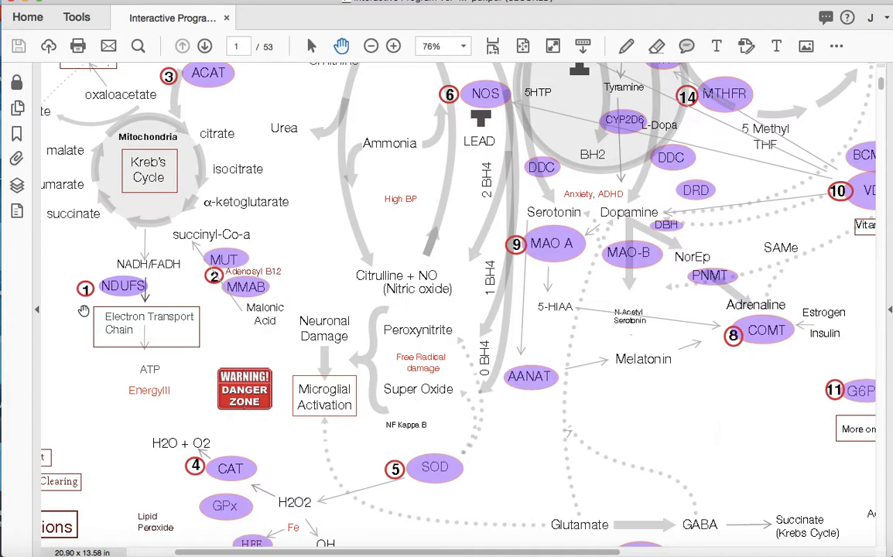
mouse_move(83, 310)
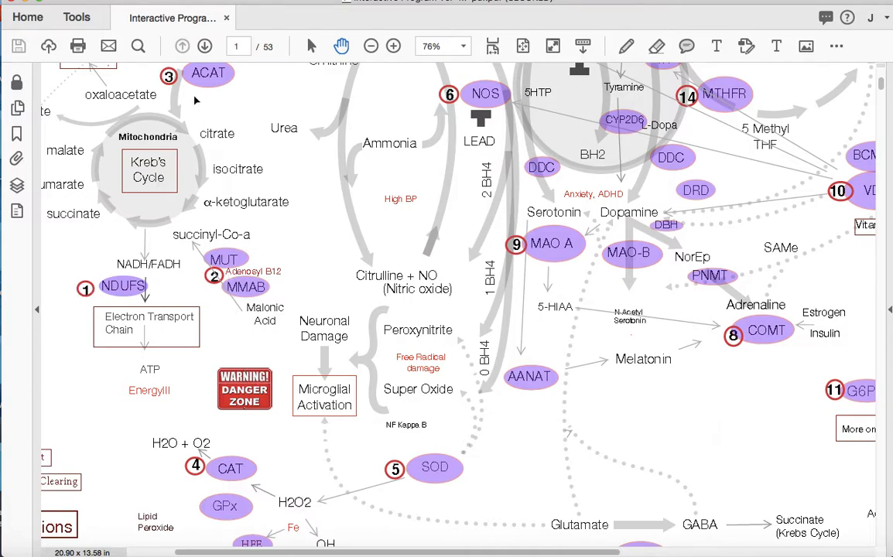
mouse_move(220, 470)
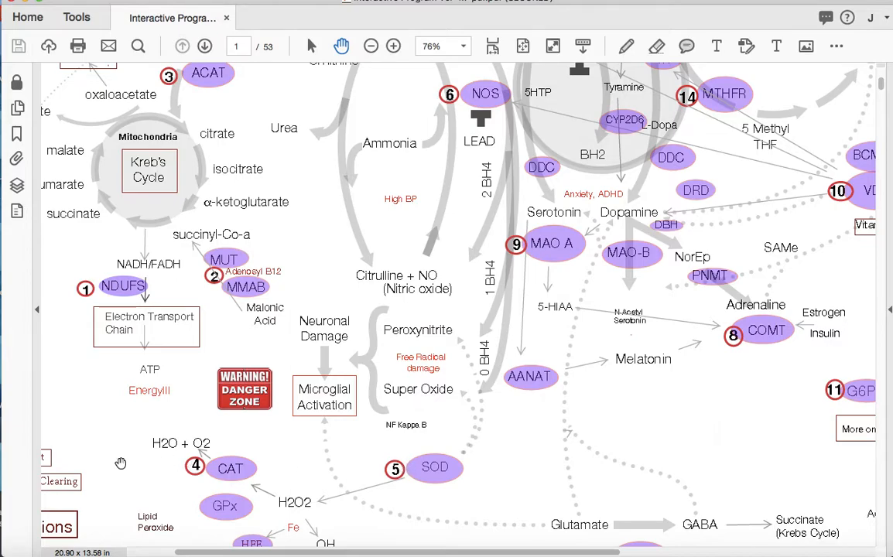
Scroll the page 1 chart down to the Other Variants, Checklist and Instructions boxes.
scroll("down", 3)
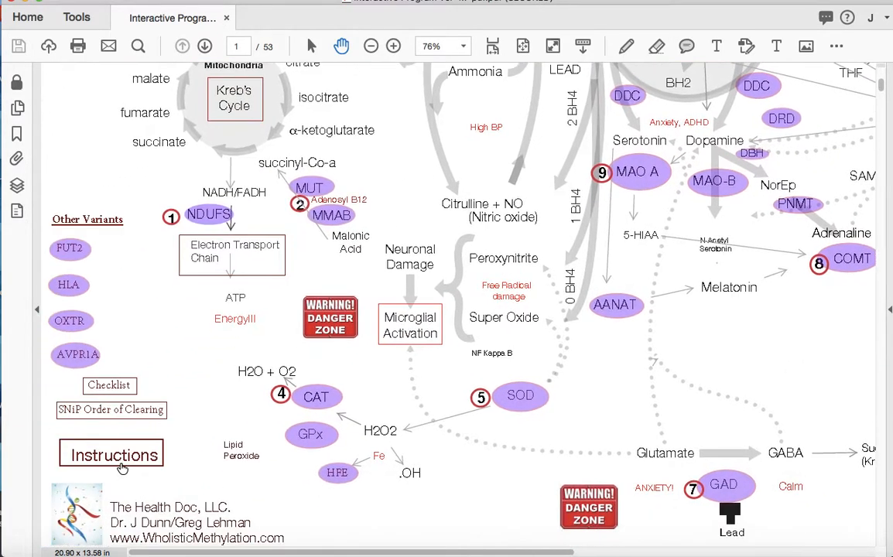
scroll("down", 3)
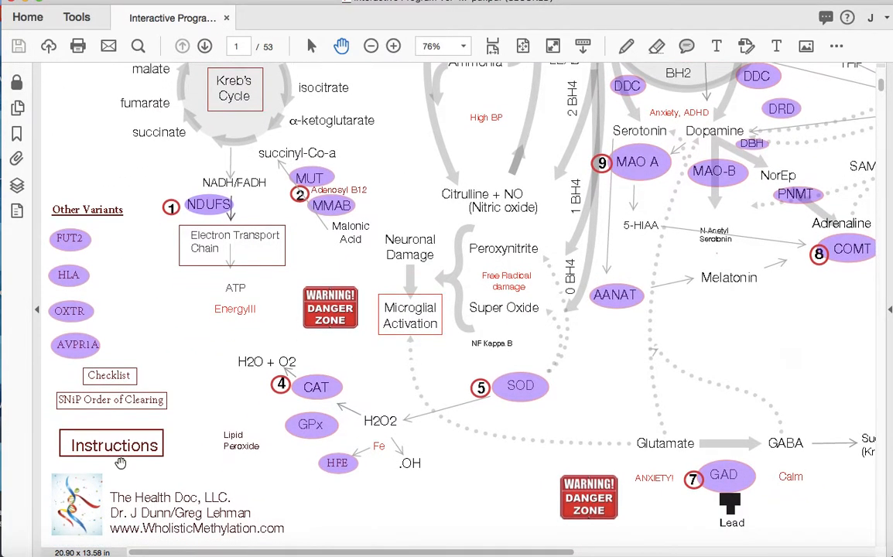
scroll("down", 3)
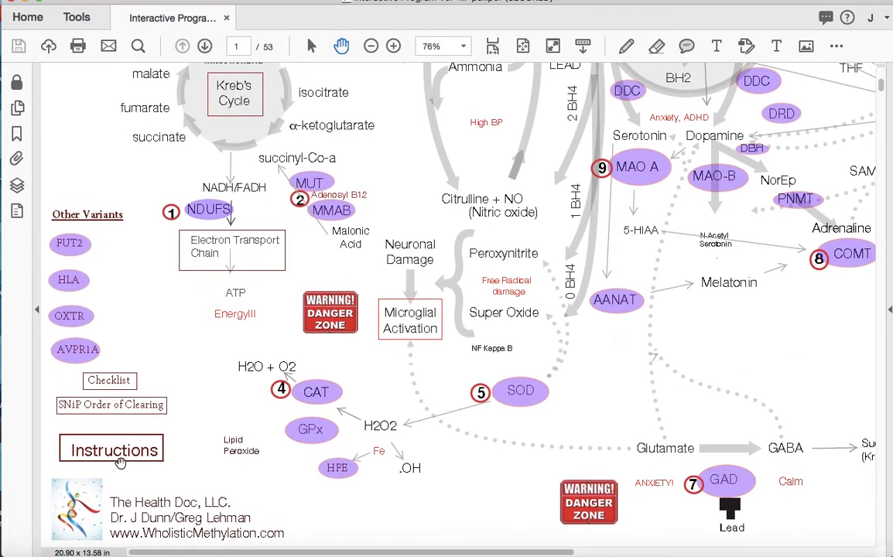
left_click(111, 449)
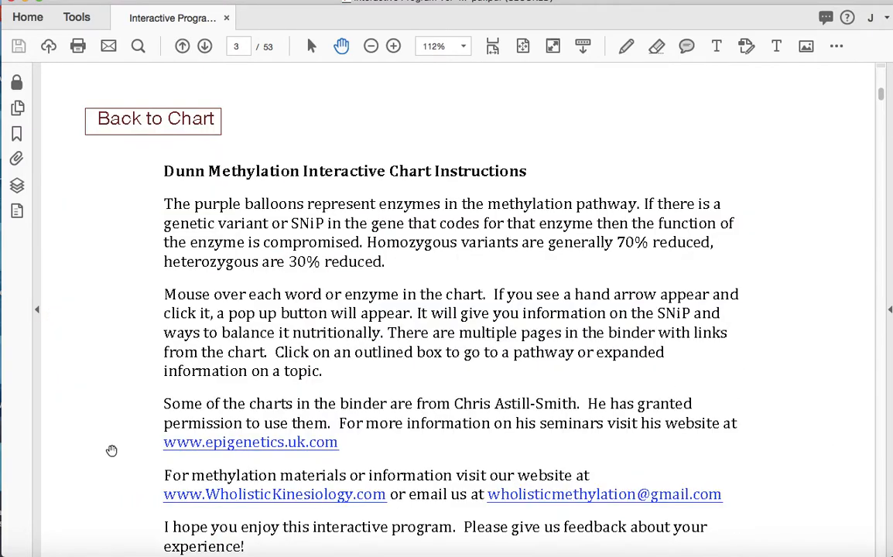
mouse_move(119, 105)
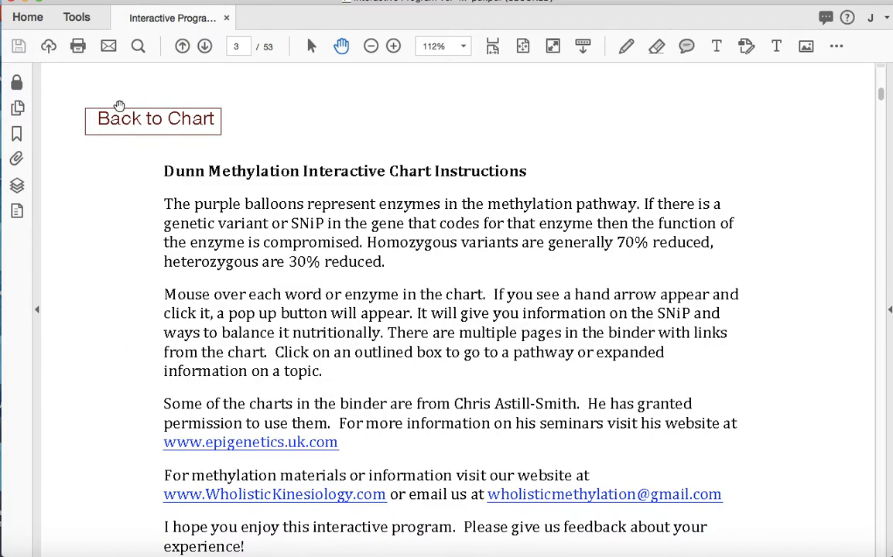
left_click(152, 118)
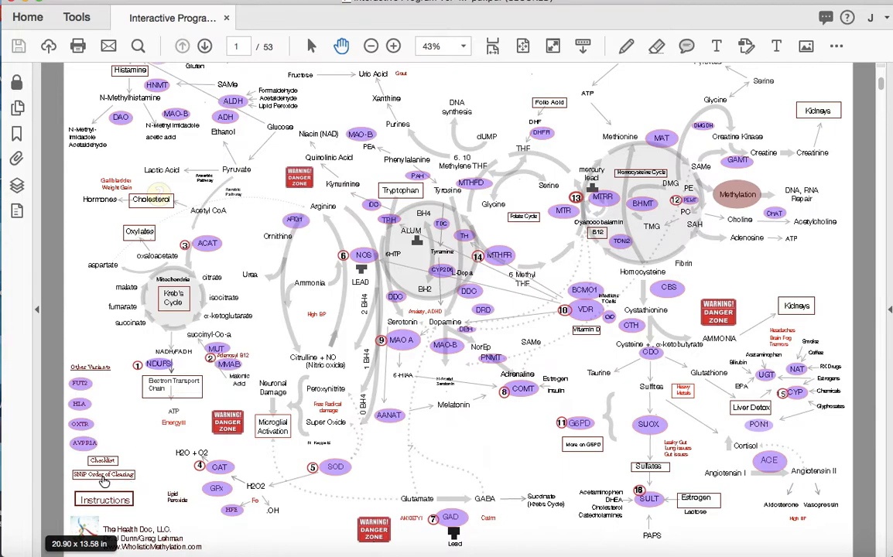
left_click(104, 473)
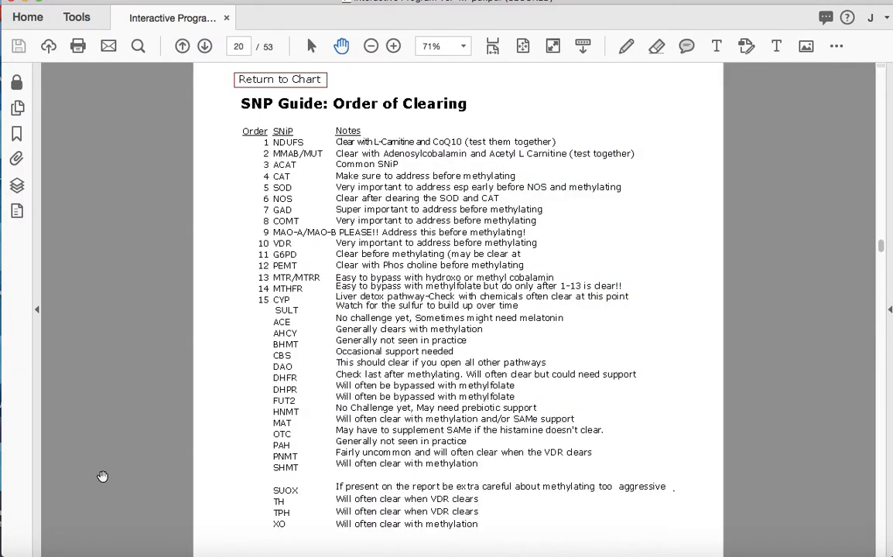
mouse_move(257, 152)
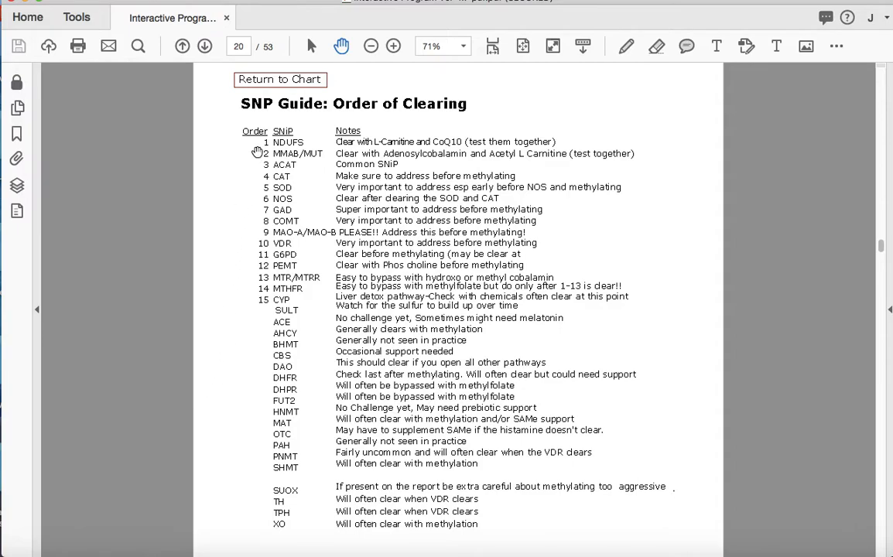
mouse_move(280, 316)
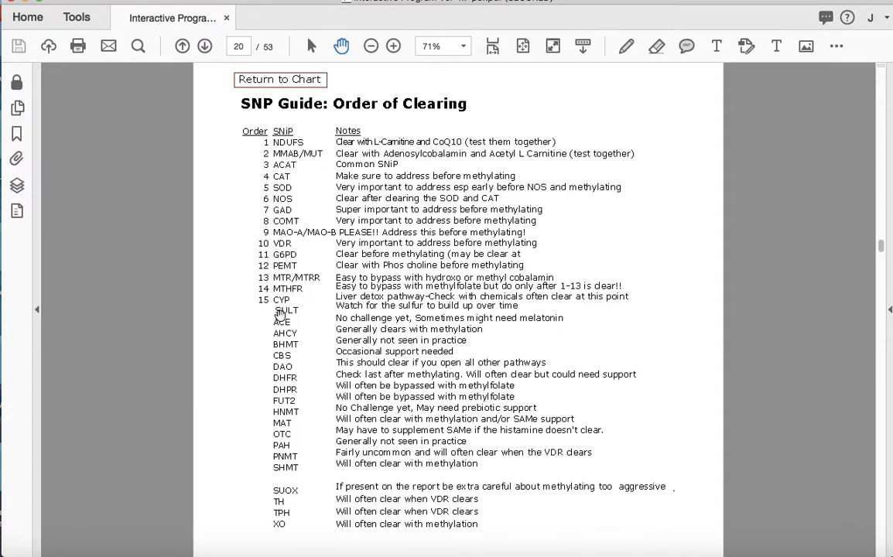
mouse_move(198, 98)
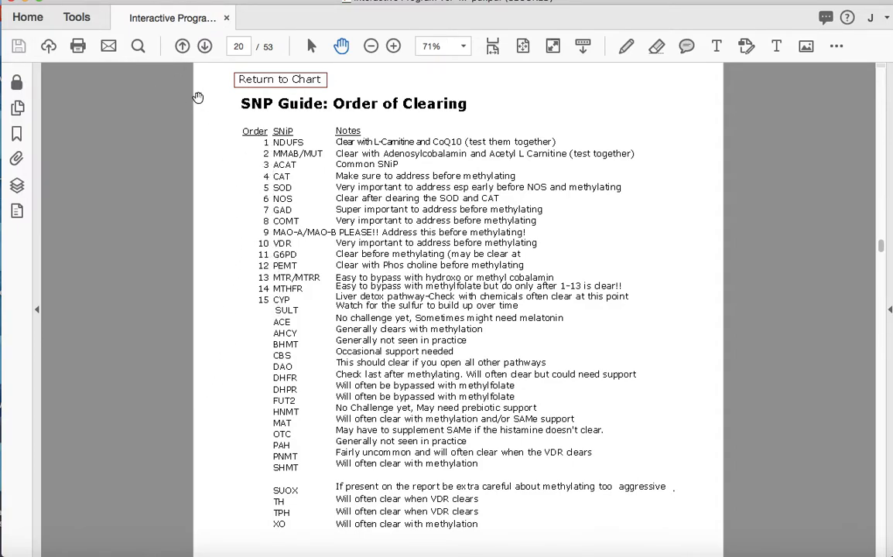
left_click(280, 79)
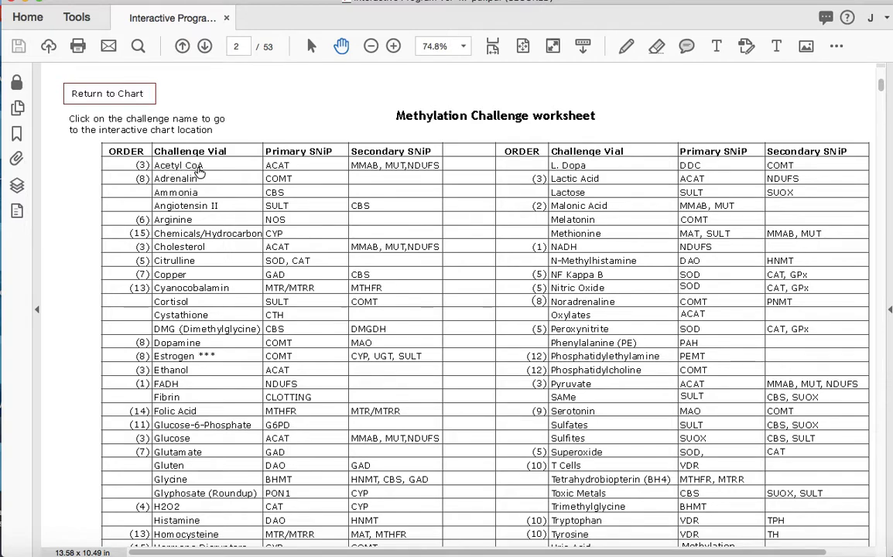
mouse_move(192, 171)
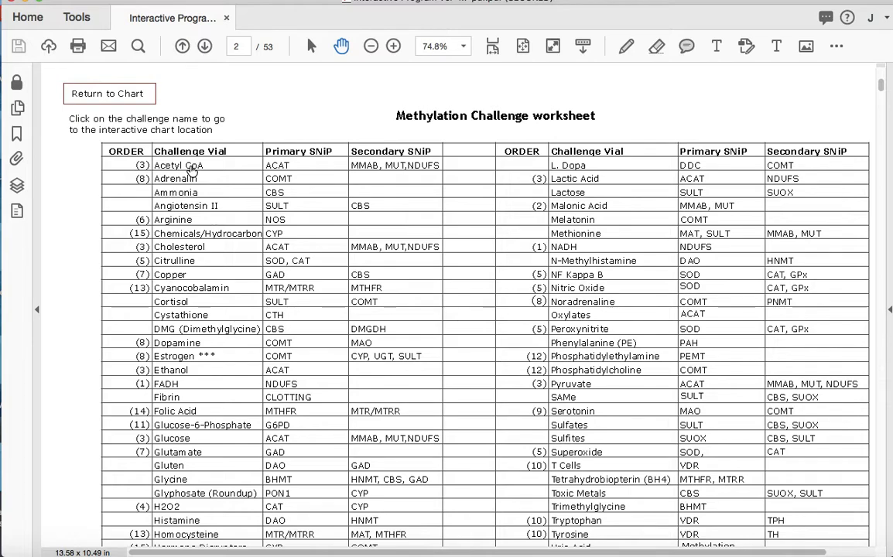
mouse_move(223, 169)
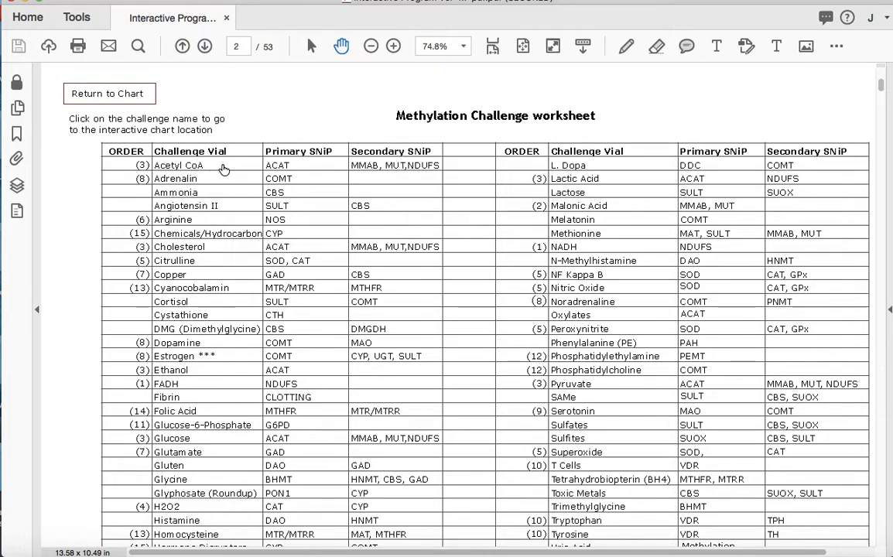
mouse_move(280, 164)
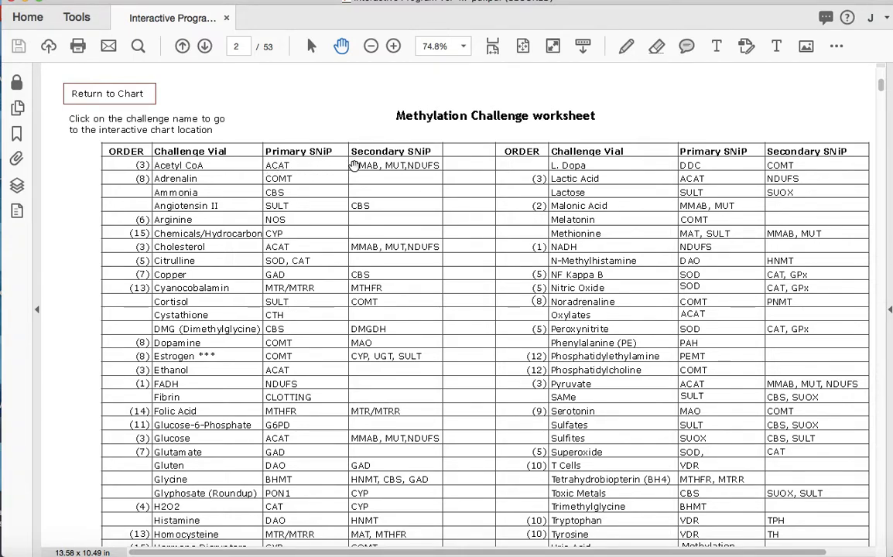
mouse_move(393, 164)
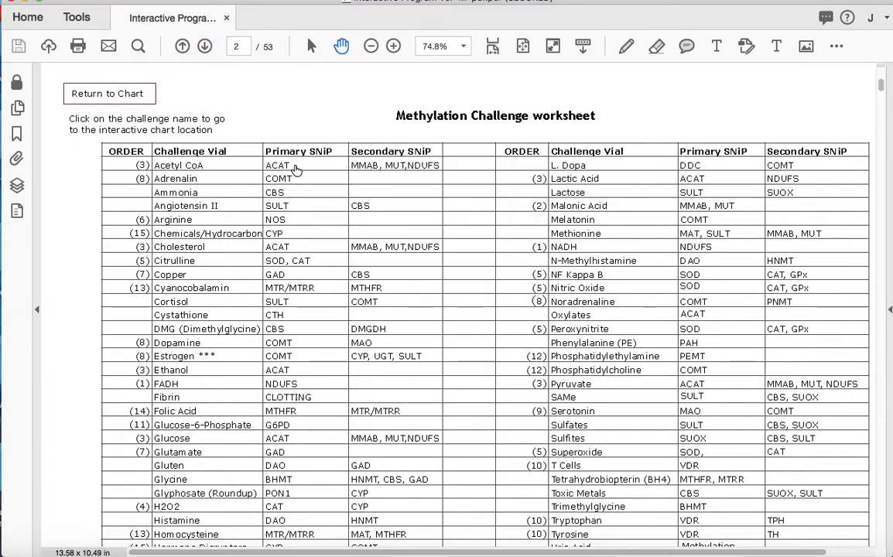
mouse_move(288, 170)
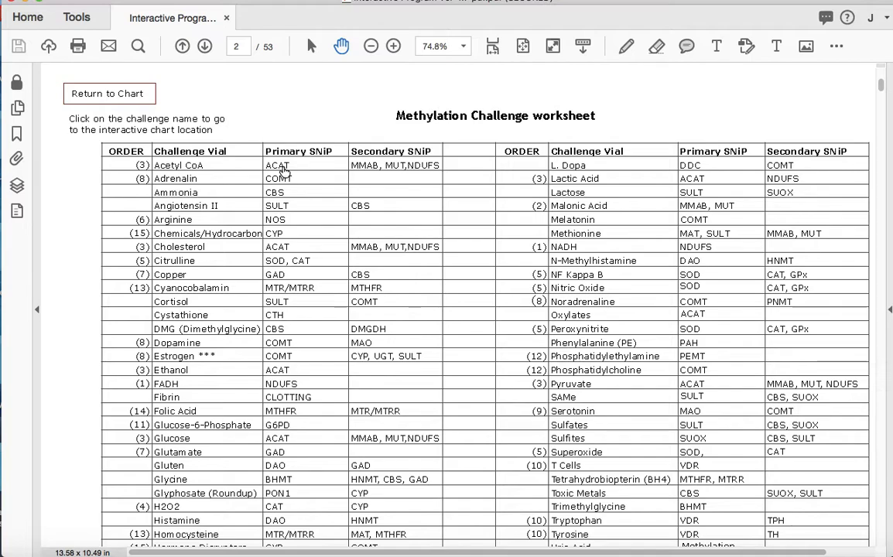
mouse_move(182, 169)
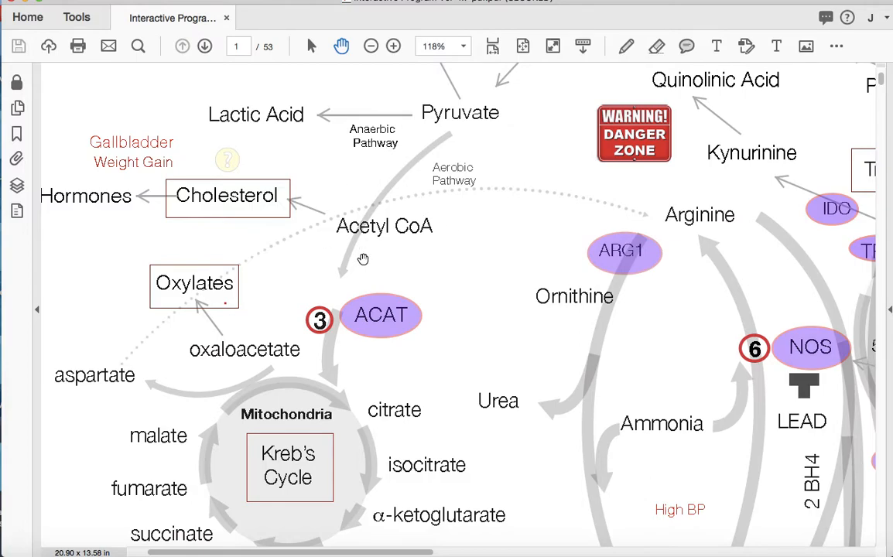
Scroll down the Methylation Challenge worksheet after returning from the Acetyl CoA area.
scroll("down", 3)
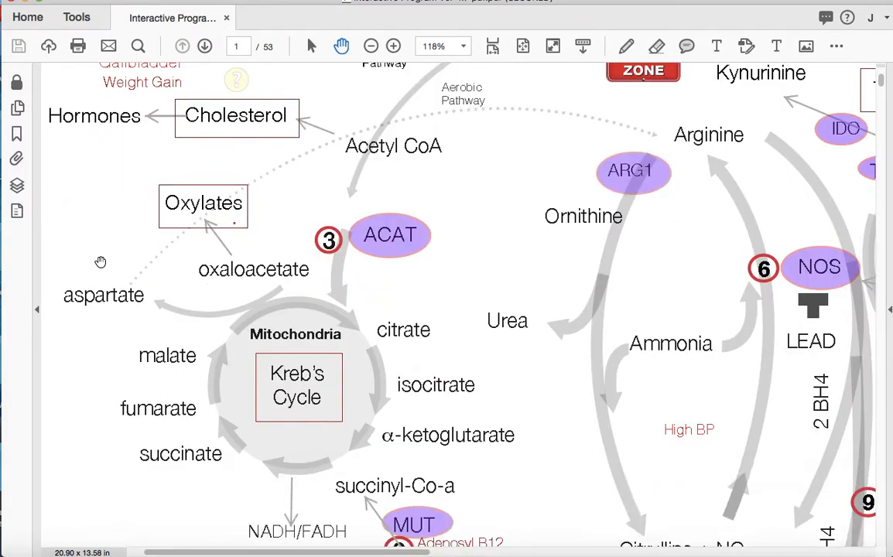
scroll("down", 3)
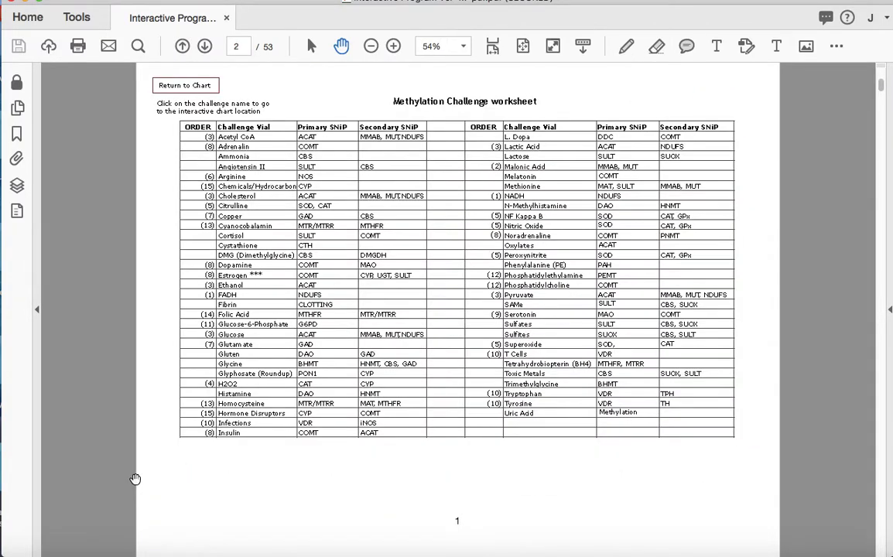
mouse_move(204, 138)
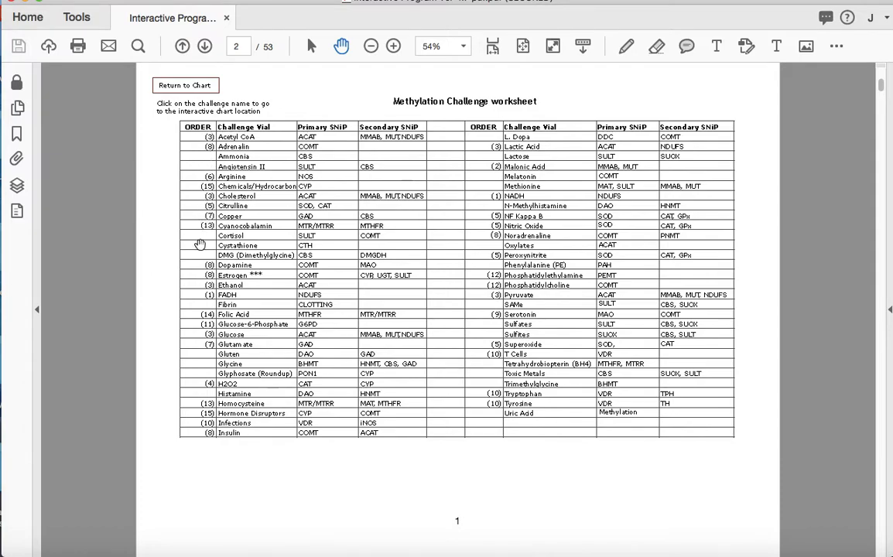
mouse_move(192, 439)
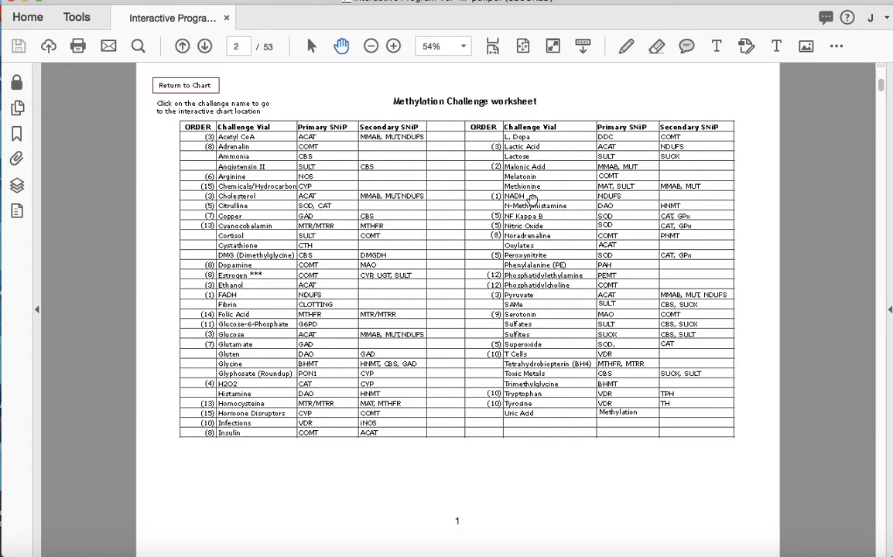
mouse_move(631, 200)
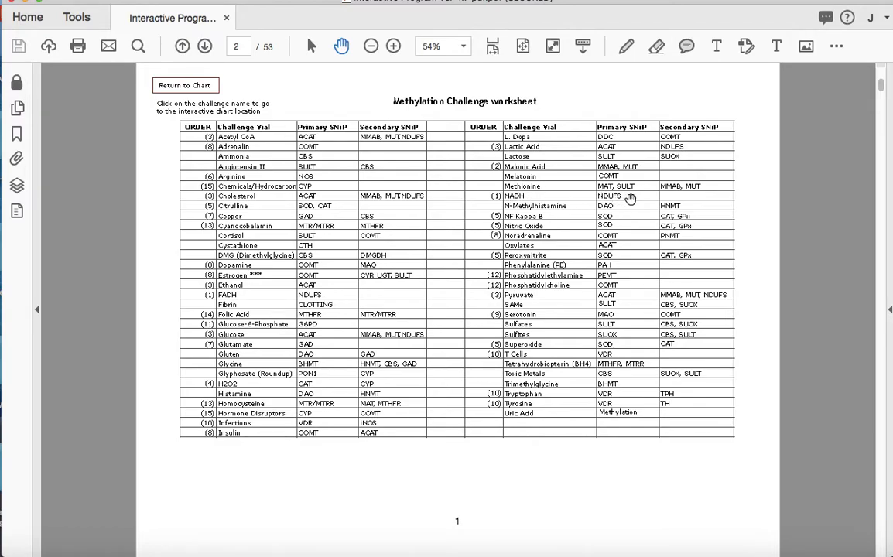
mouse_move(594, 198)
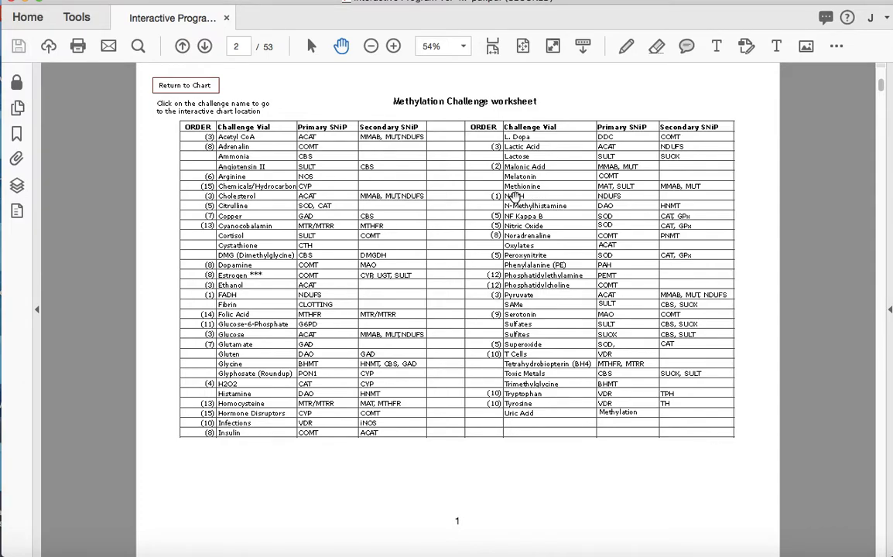
mouse_move(534, 199)
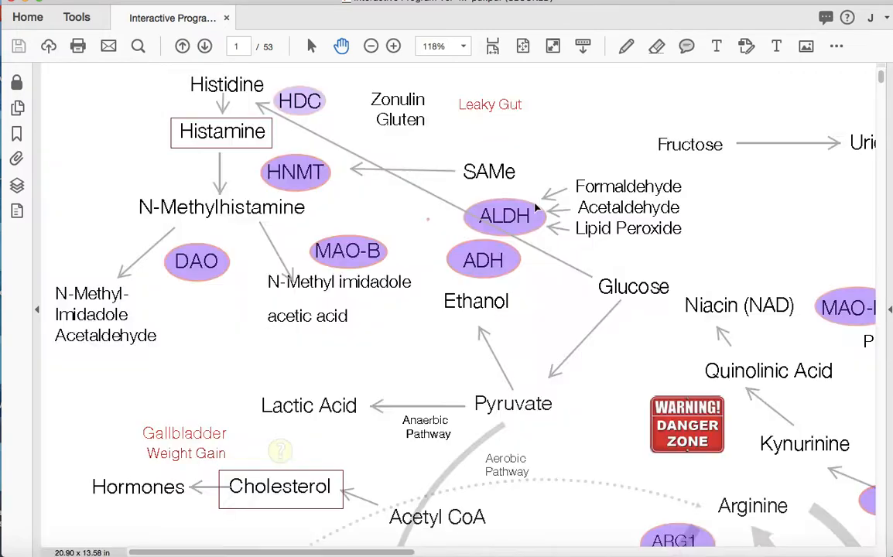
mouse_move(487, 340)
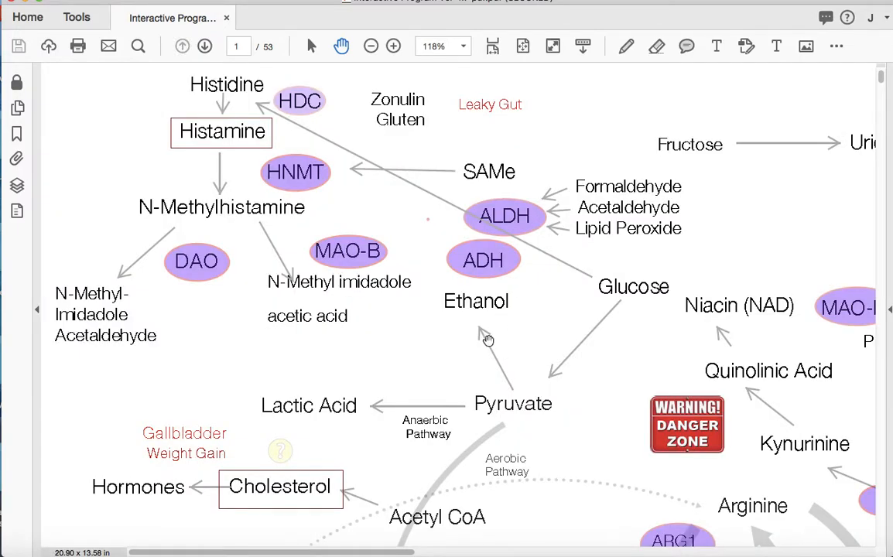
mouse_move(189, 65)
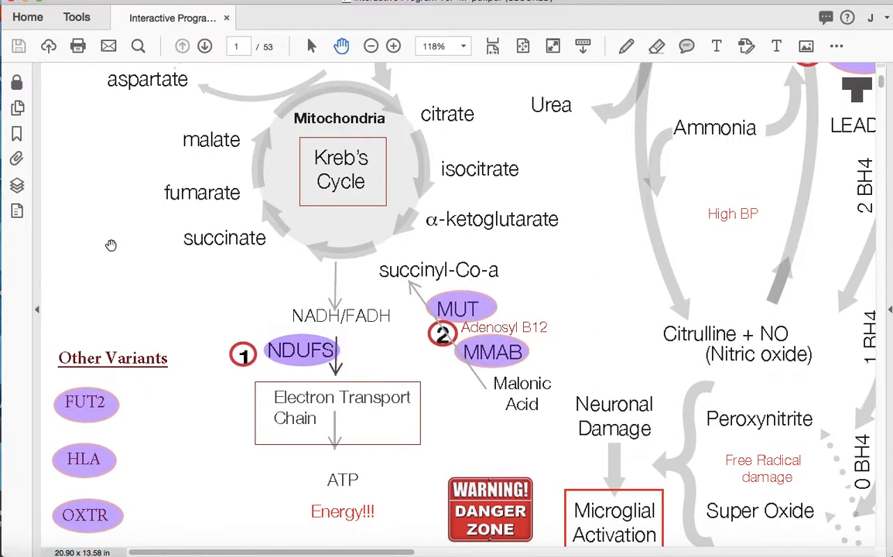
scroll("down", 3)
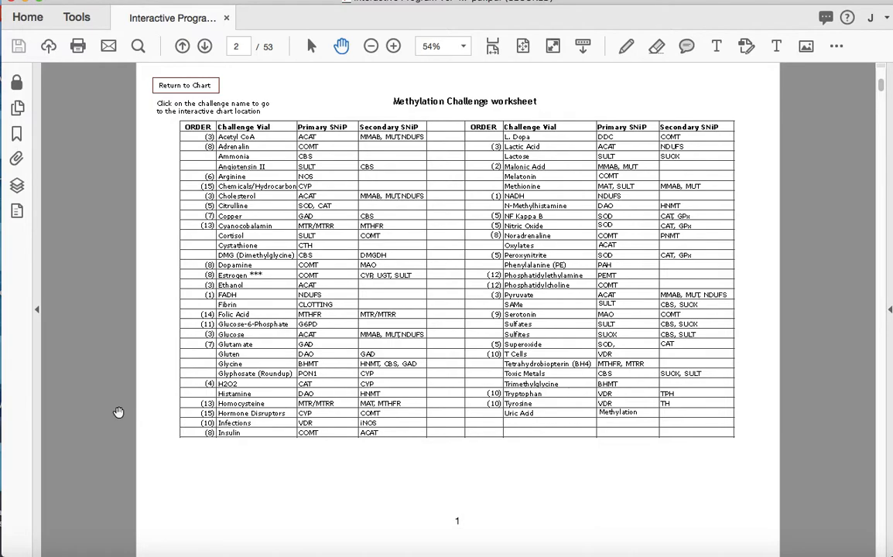
mouse_move(175, 93)
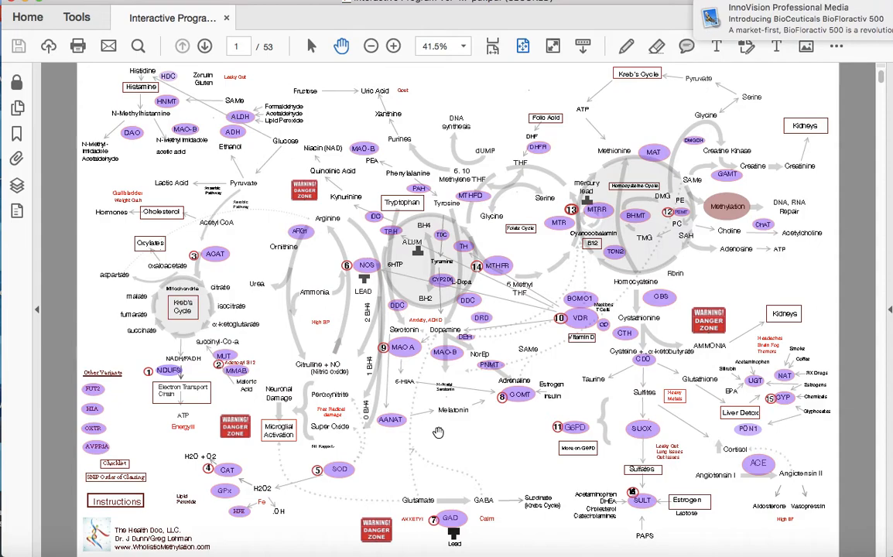
mouse_move(327, 192)
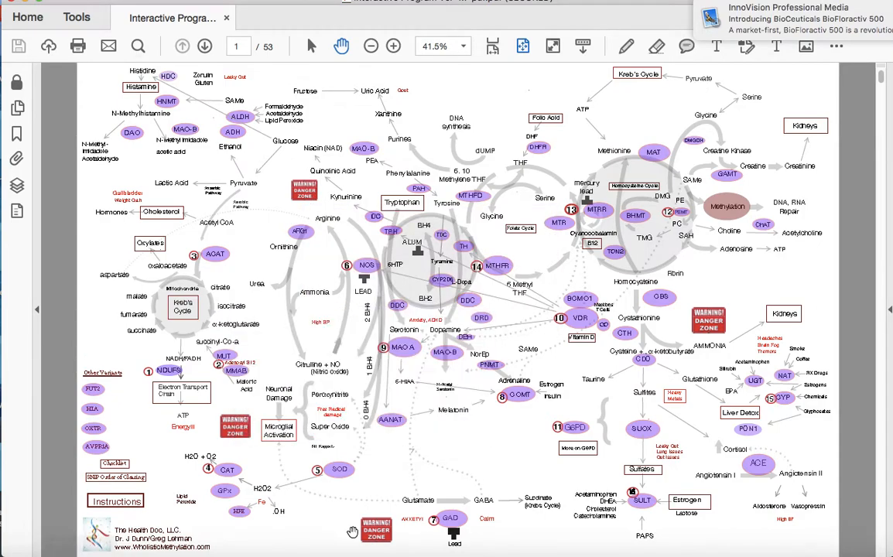
mouse_move(514, 429)
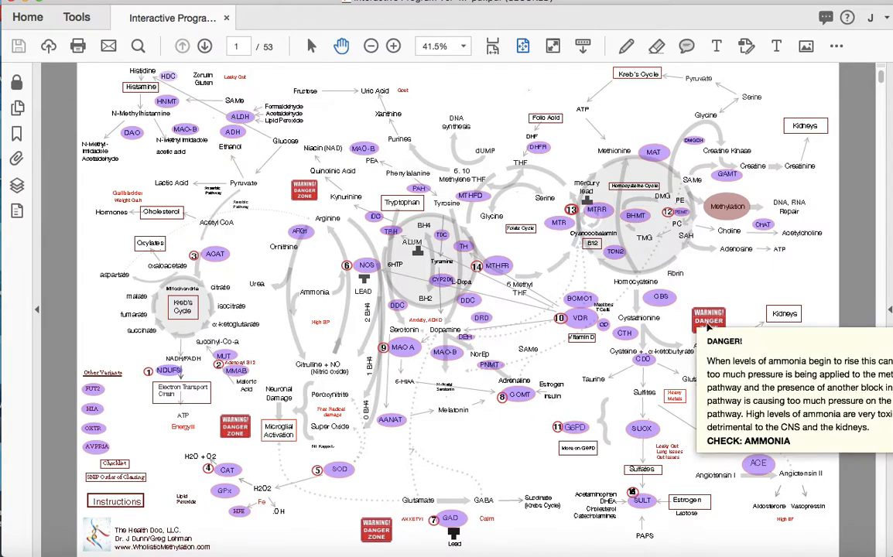
mouse_move(708, 325)
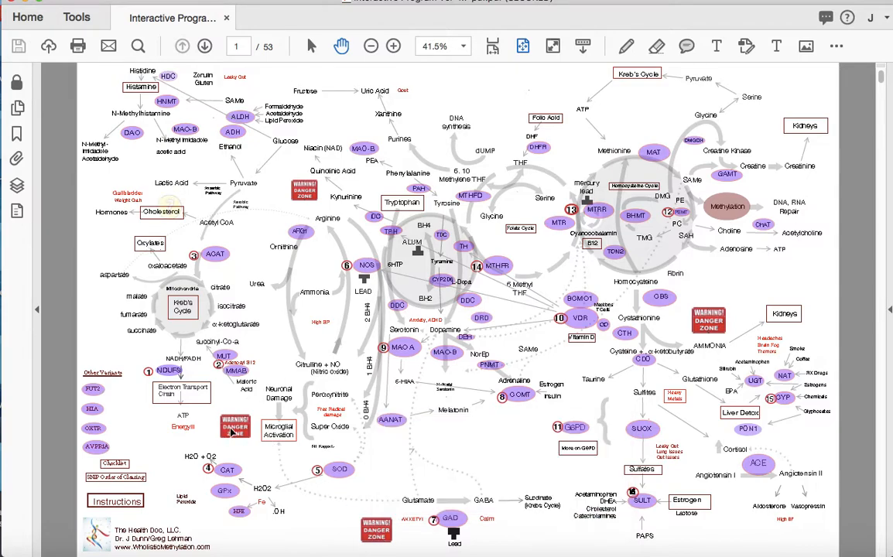
mouse_move(242, 427)
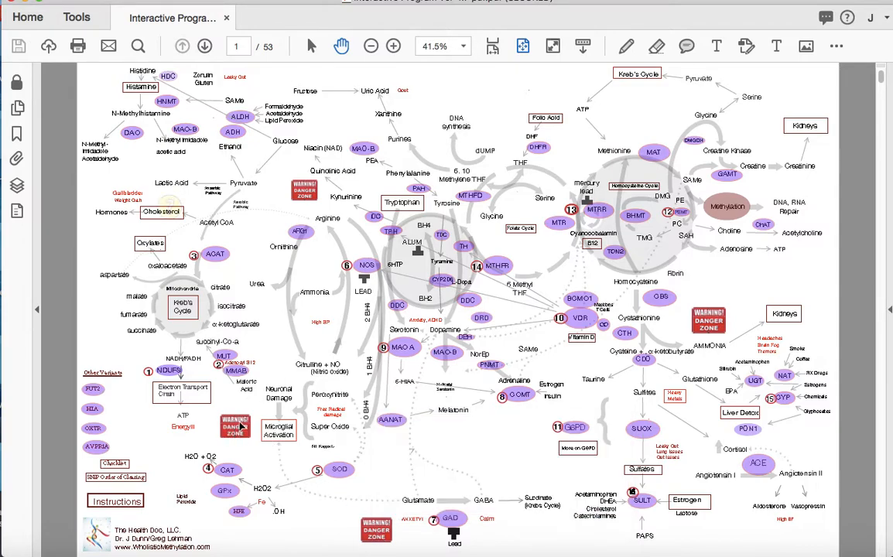
left_click(235, 431)
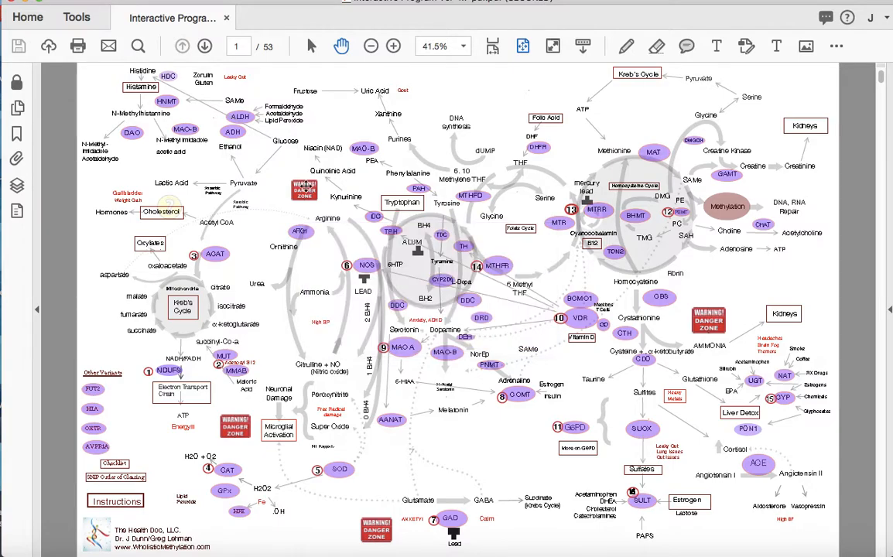
left_click(303, 192)
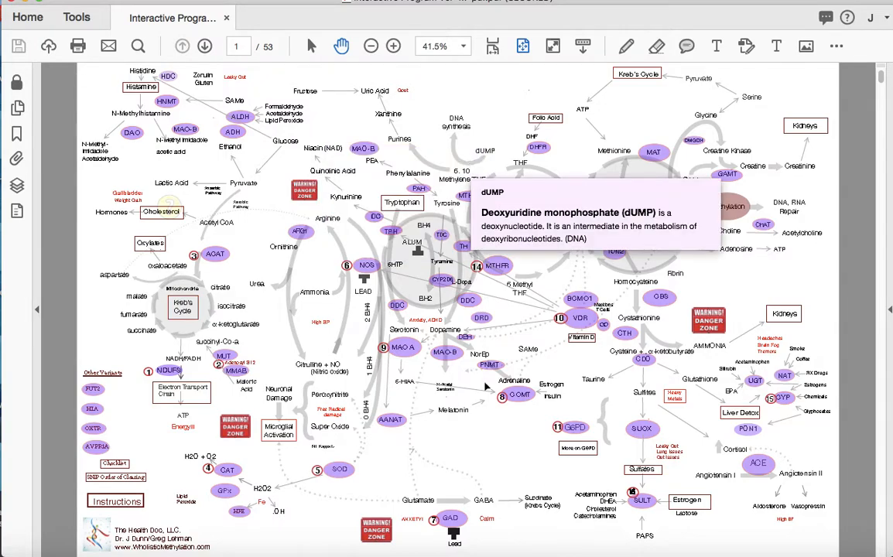
mouse_move(474, 449)
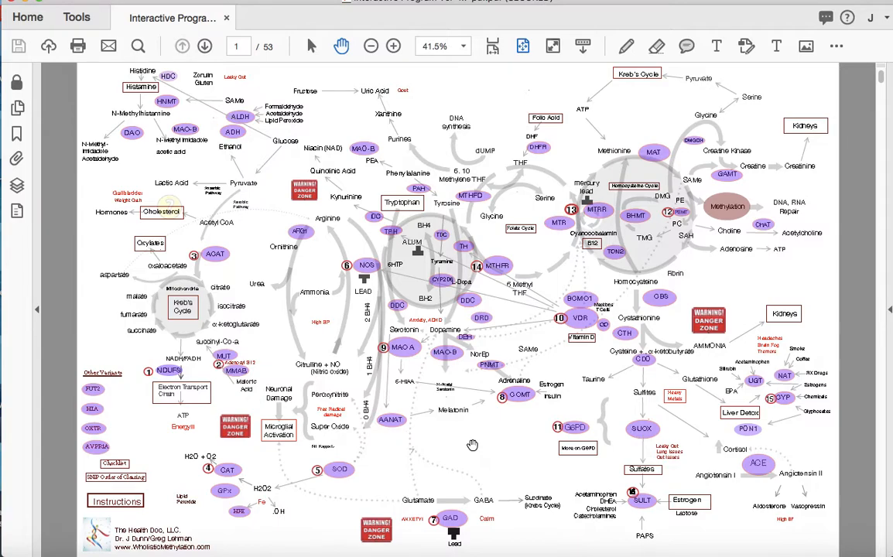
mouse_move(332, 398)
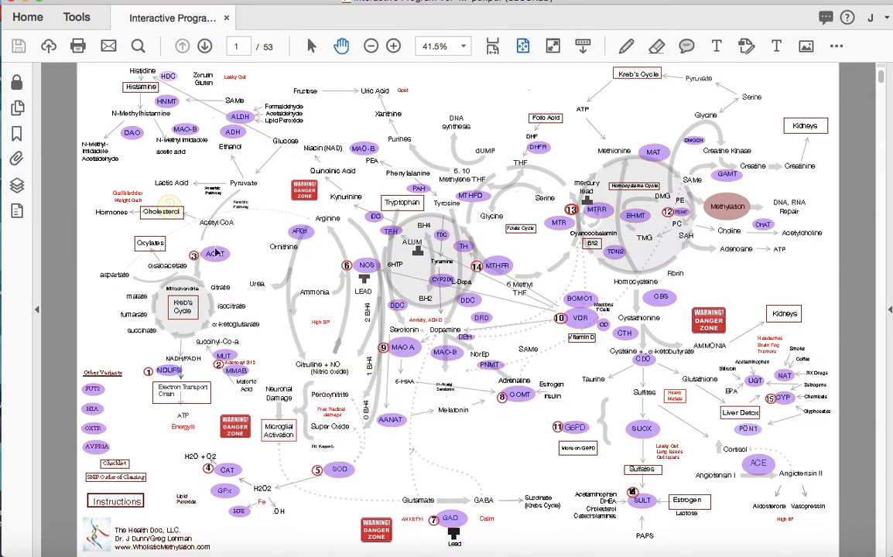
mouse_move(266, 179)
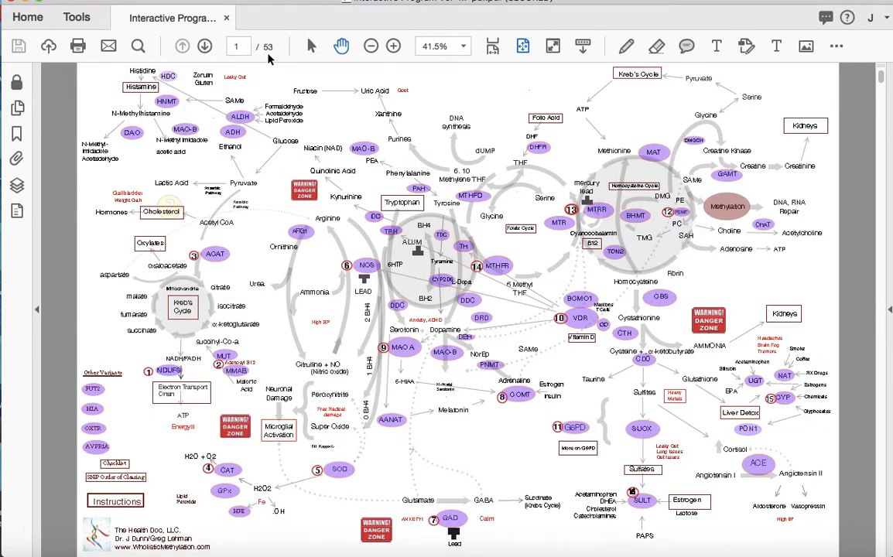
mouse_move(518, 457)
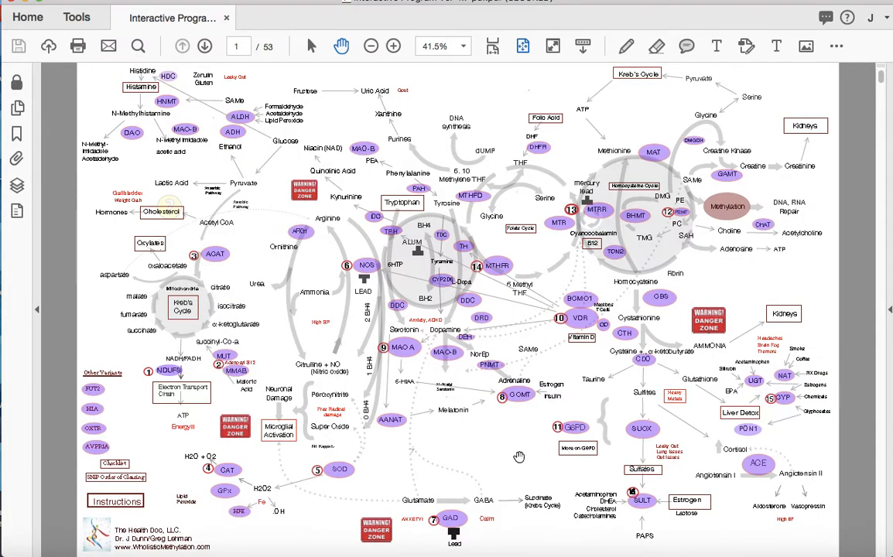
Advance a page and read down the numbered nutrient descriptions past phenylalanine and tryptophan.
left_click(204, 46)
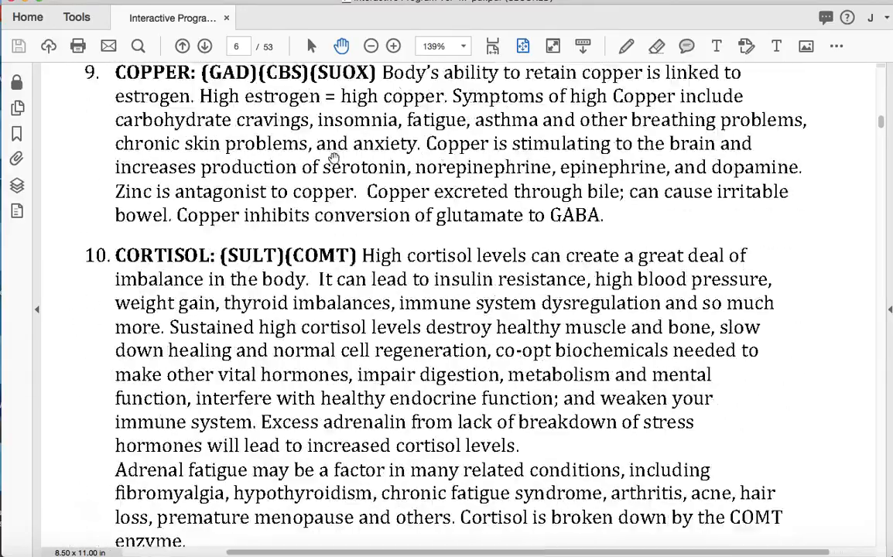
scroll("down", 3)
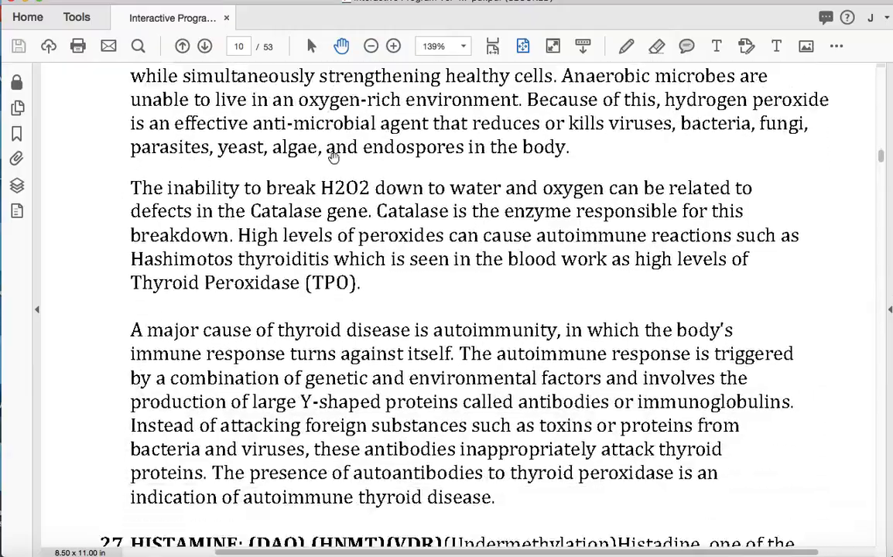
scroll("down", 3)
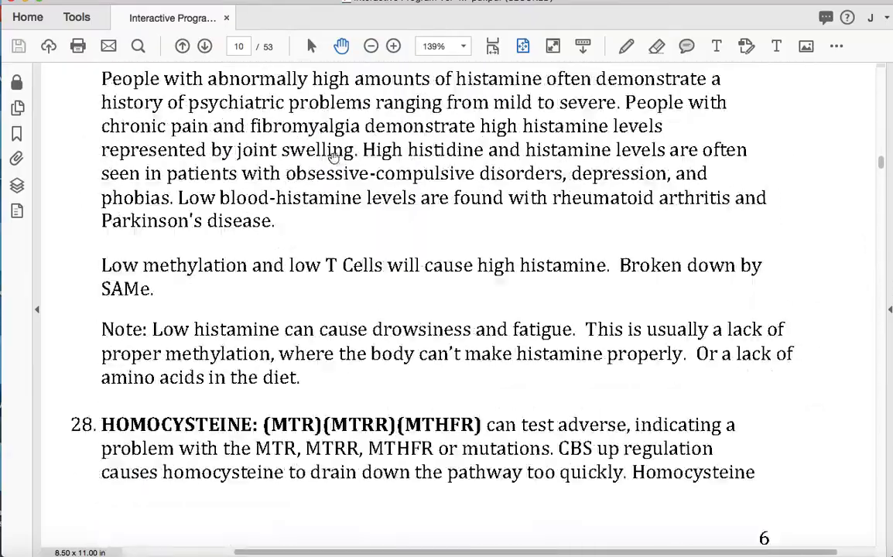
scroll("down", 3)
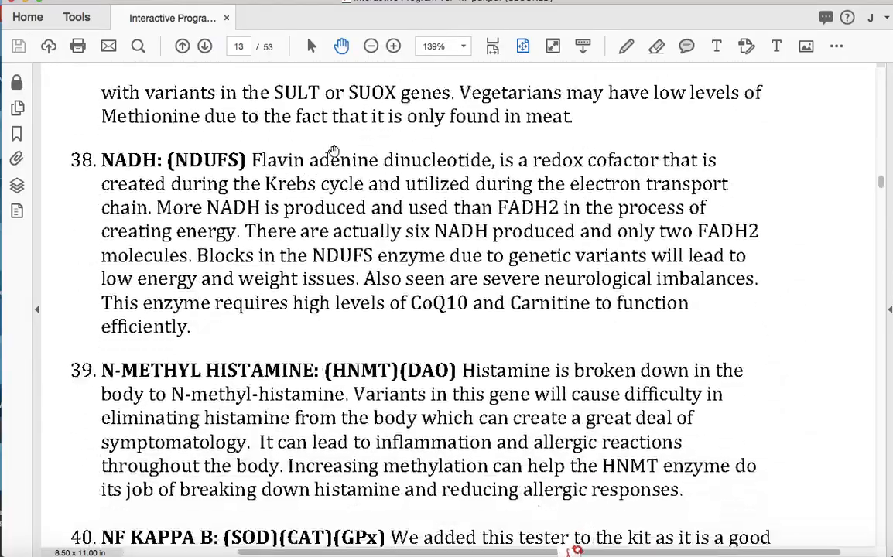
scroll("down", 3)
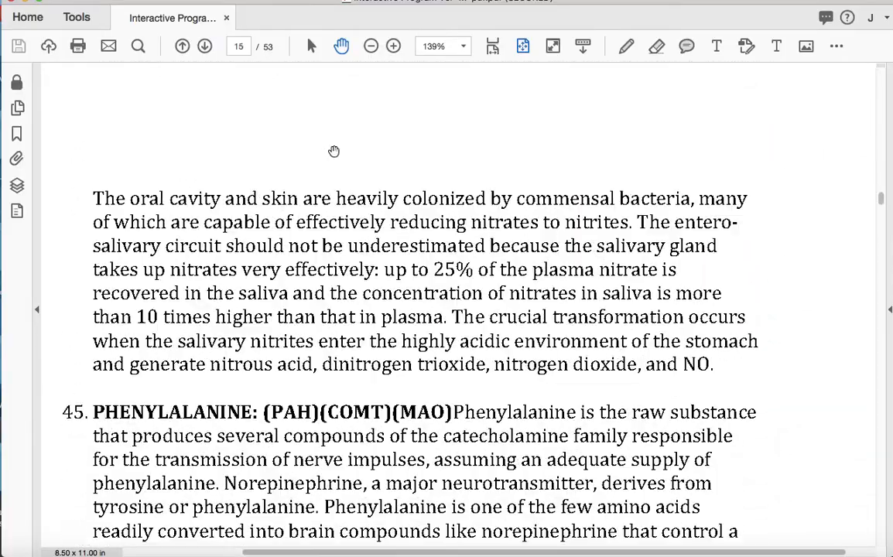
Finish the tyrosine descriptions and page forward to the SNP Guide: Order of Clearing.
scroll("down", 3)
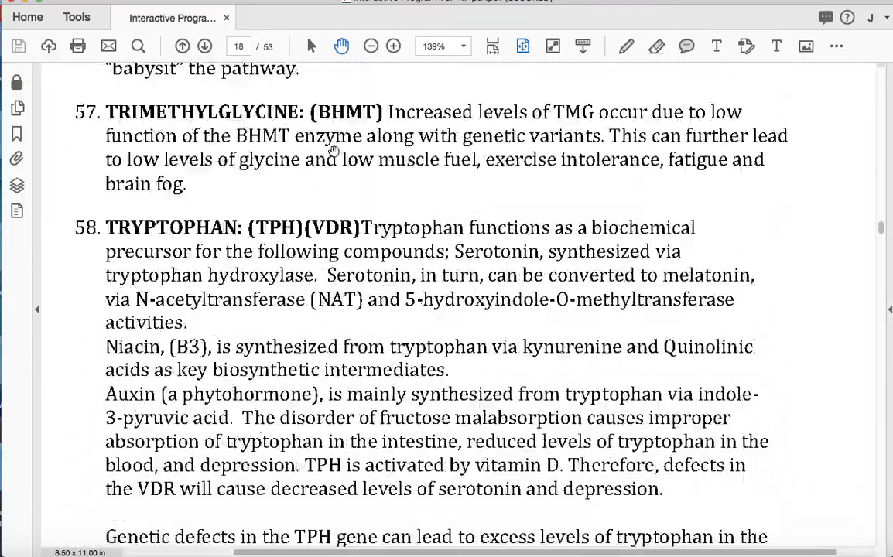
scroll("down", 3)
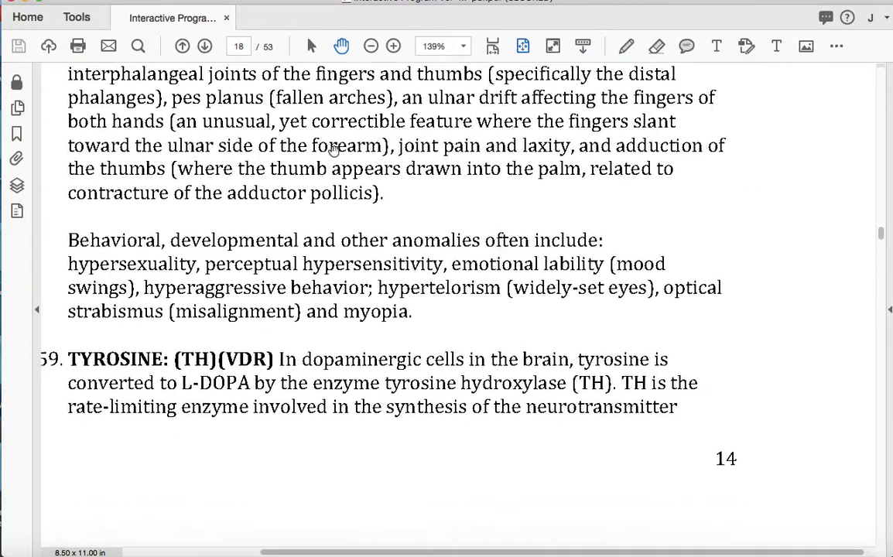
left_click(205, 47)
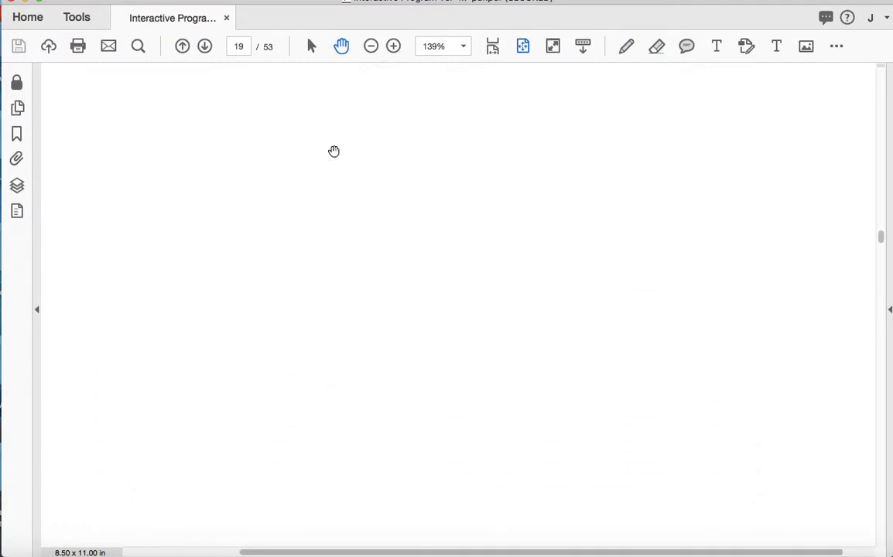
left_click(204, 46)
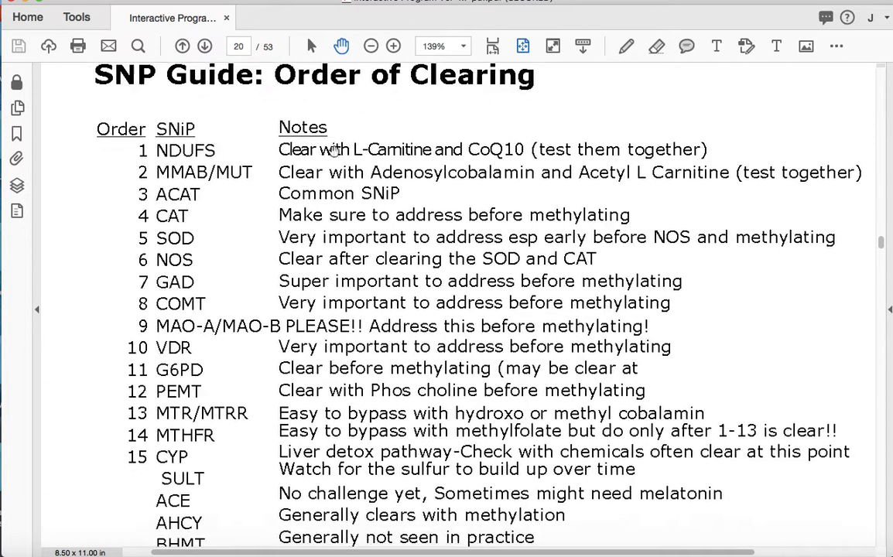
Reach the page 21 neurotransmitter pathway chart at 84.3% zoom and scan it.
left_click(205, 46)
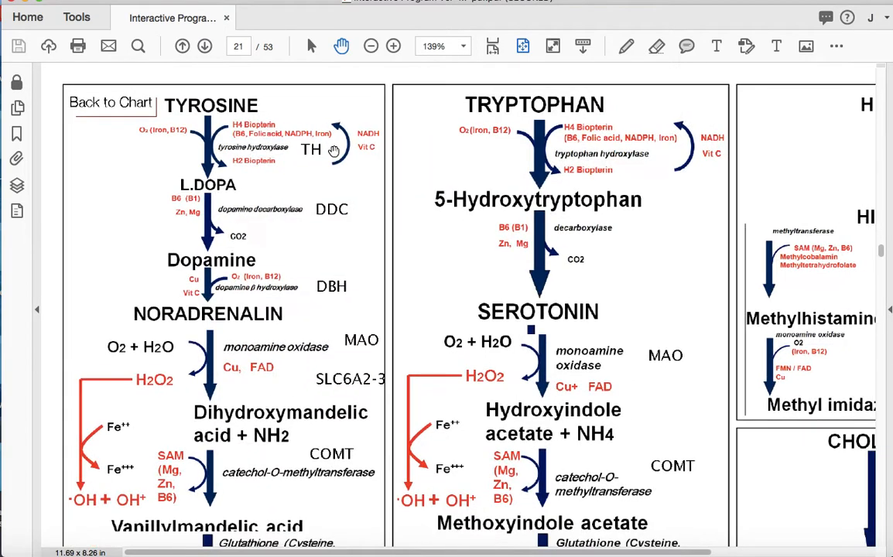
left_click(371, 46)
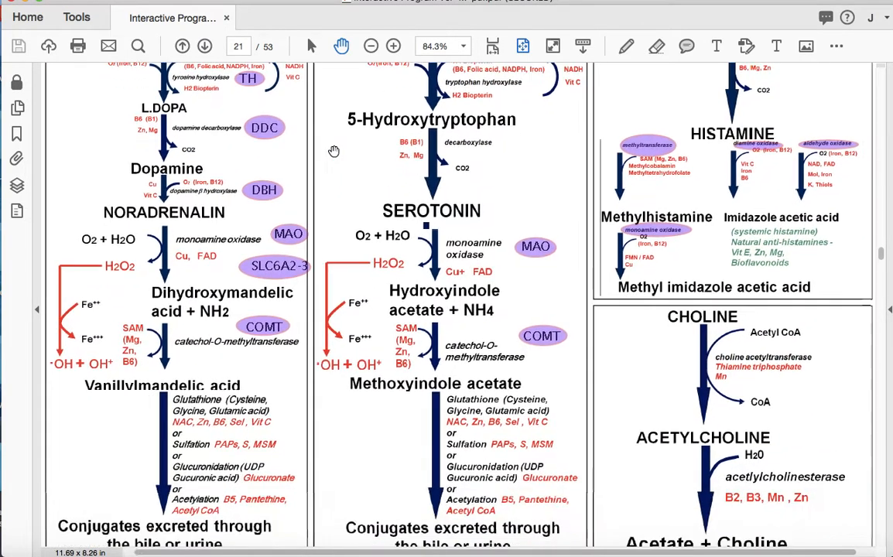
scroll("down", 3)
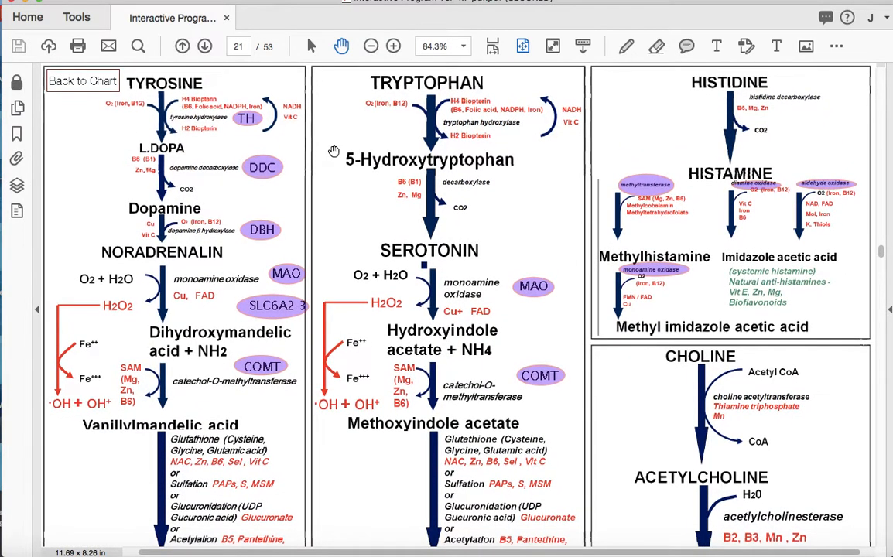
scroll("down", 3)
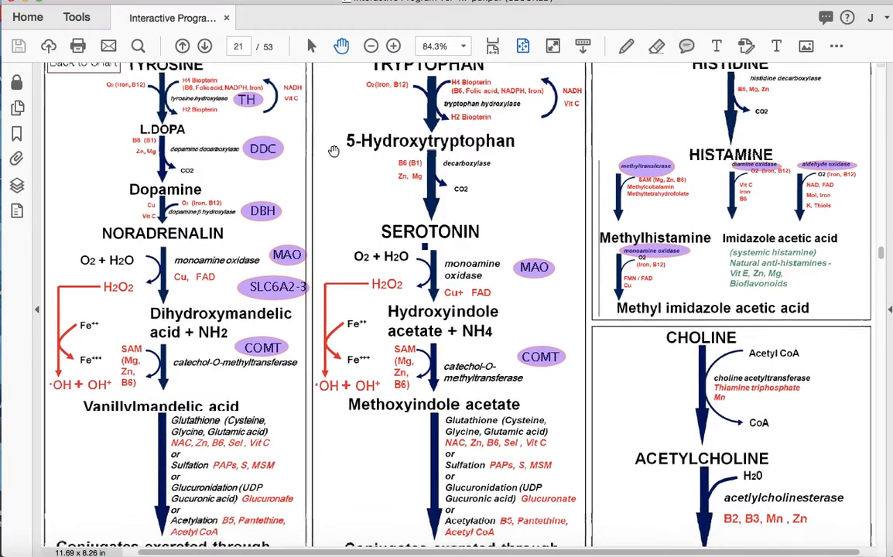
Finish the tyrosine, tryptophan, histidine and choline chart and move on to the liver detox phases.
scroll("down", 3)
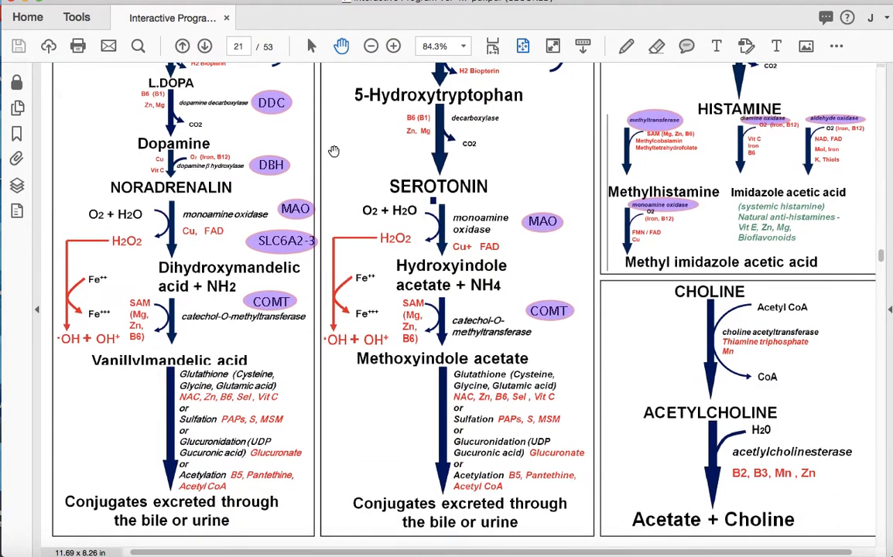
scroll("down", 3)
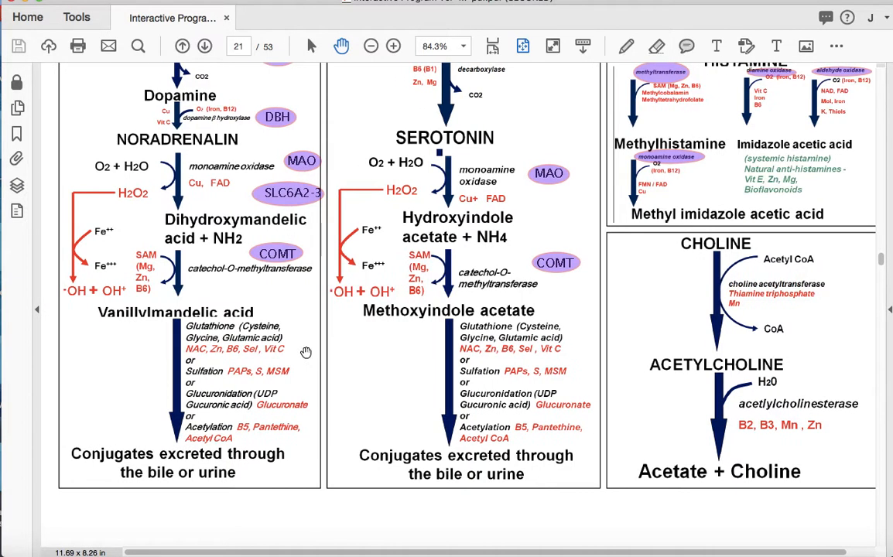
left_click(204, 47)
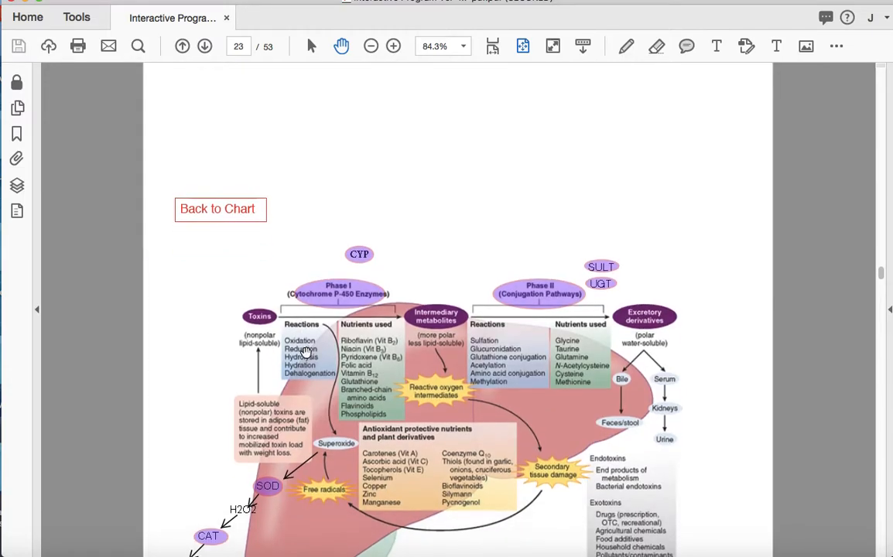
Scan the liver detox and histamine charts and move on to the energy production chart.
scroll("down", 3)
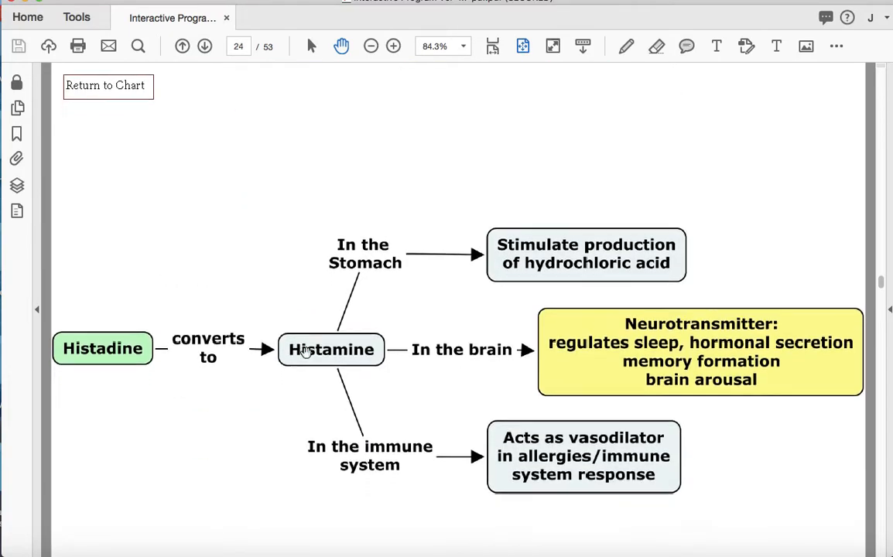
left_click(204, 46)
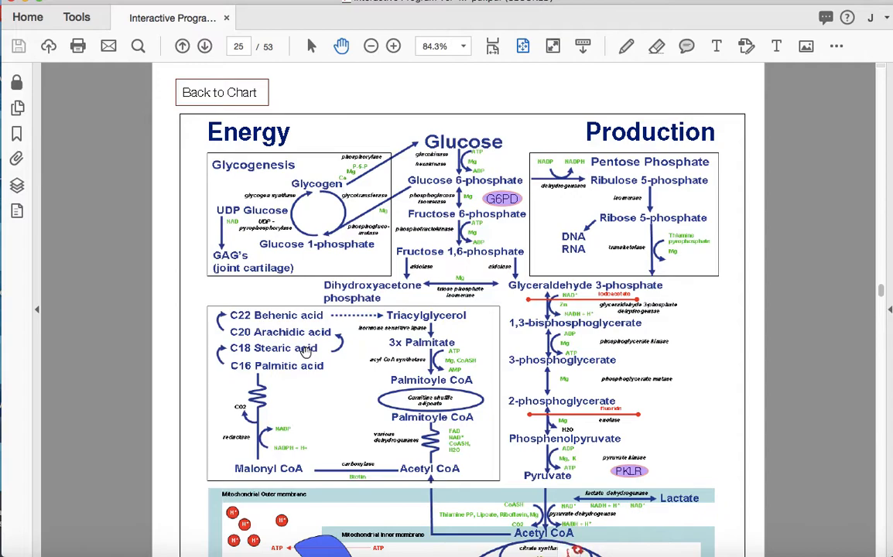
scroll("down", 3)
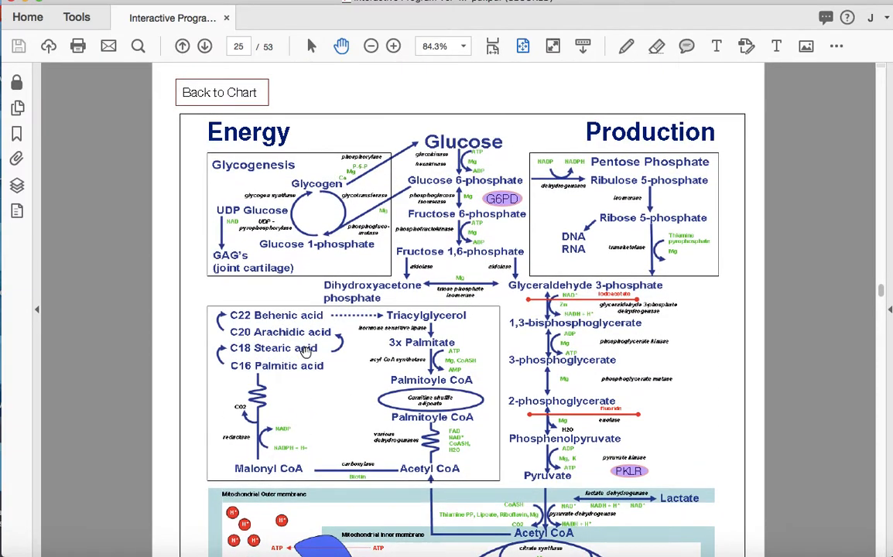
scroll("down", 3)
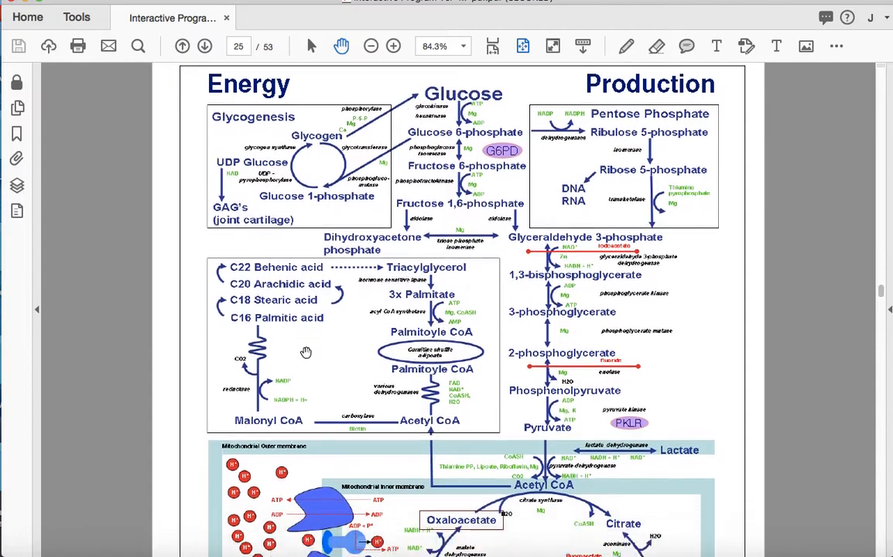
Continue past the renin-angiotensin chart to the microglia activation diagram on page 27.
scroll("down", 3)
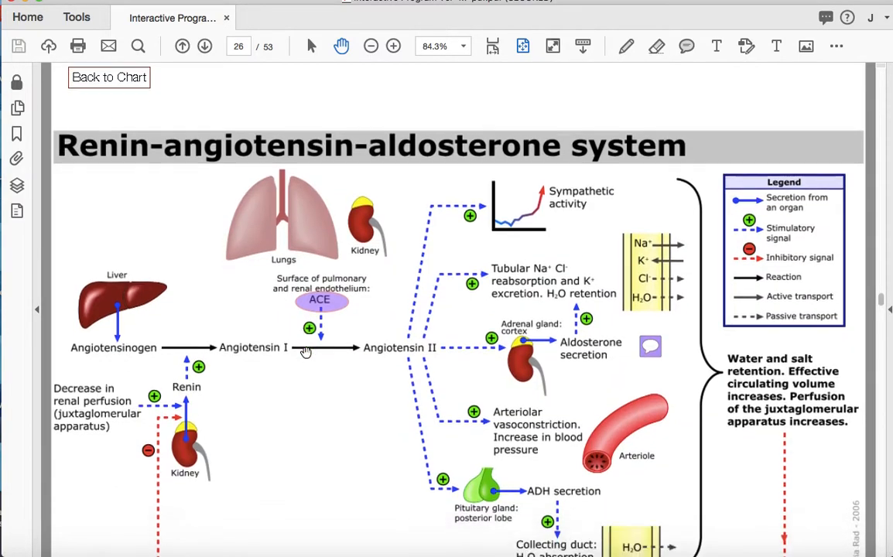
left_click(204, 47)
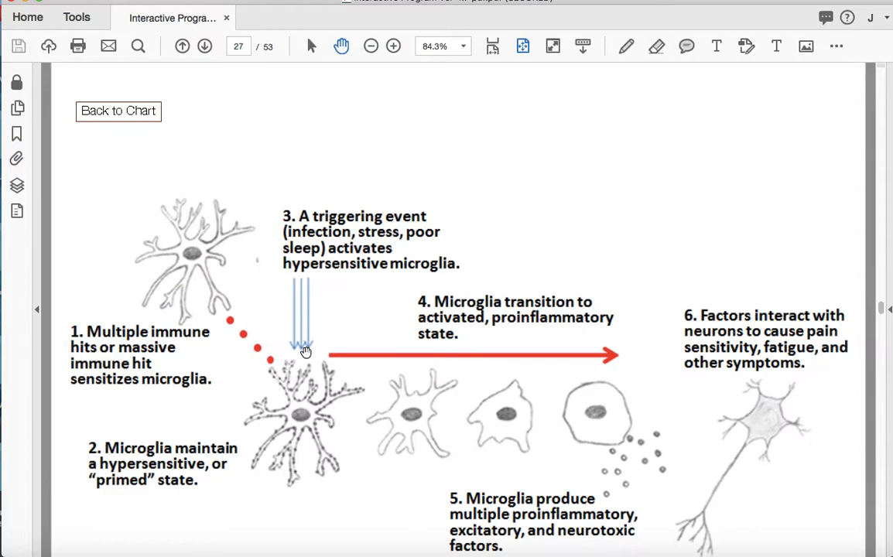
scroll("down", 3)
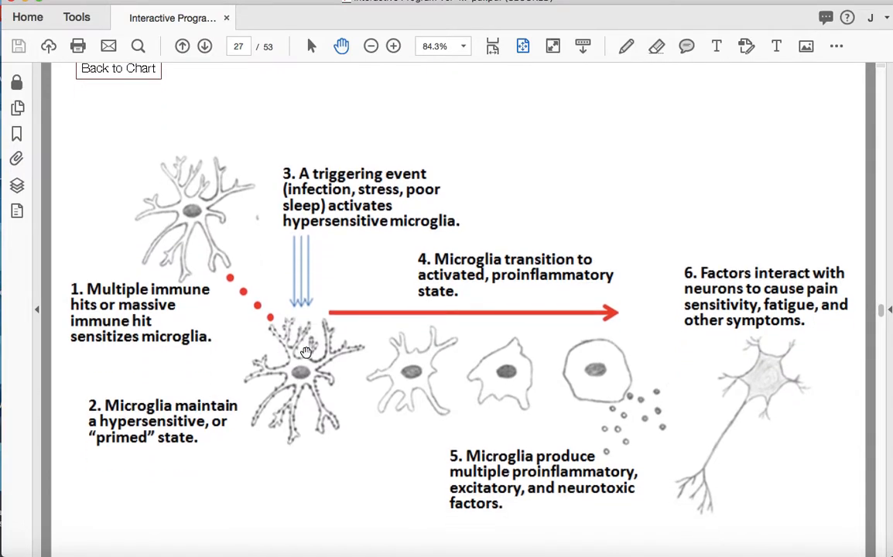
Read the G6PD deficiency page and follow its link to the pentose phosphate pathway.
left_click(205, 47)
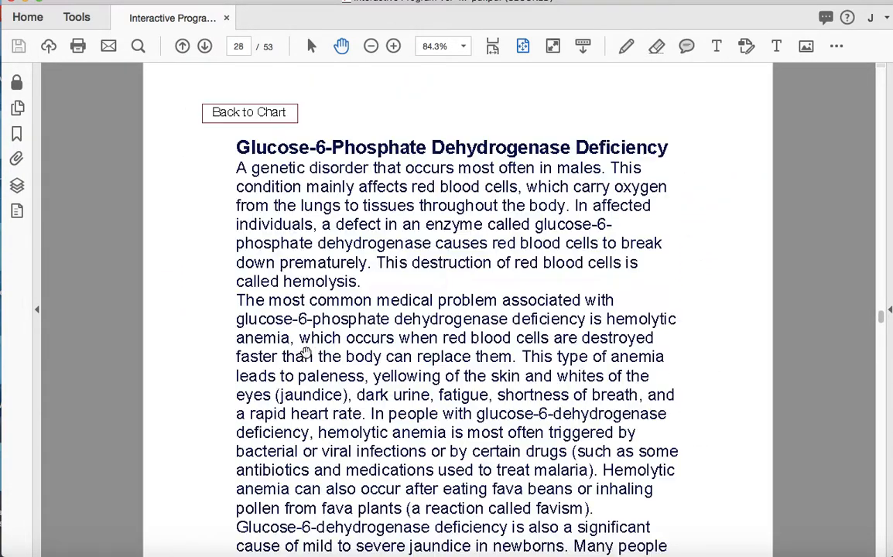
scroll("down", 3)
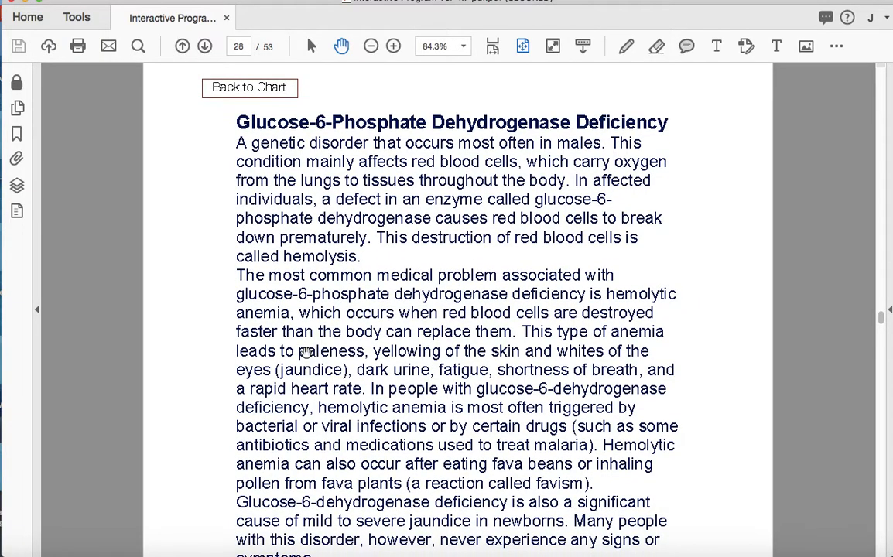
scroll("down", 3)
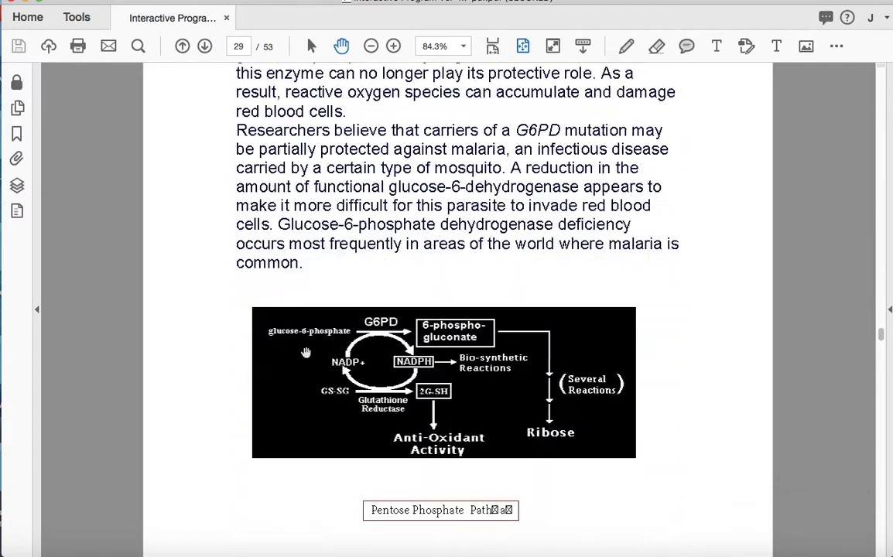
left_click(439, 510)
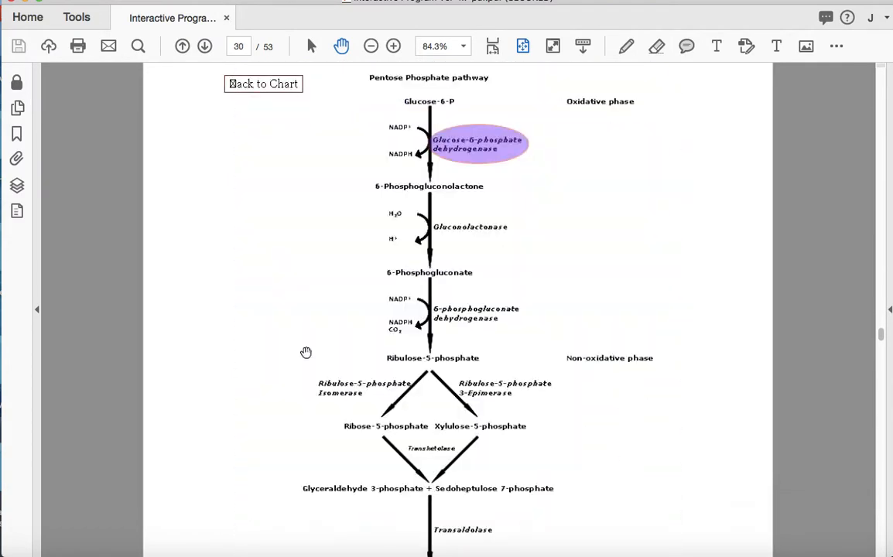
Move on to the cholesterol synthesis chart on page 31 and scroll toward the oxalates page.
scroll("down", 3)
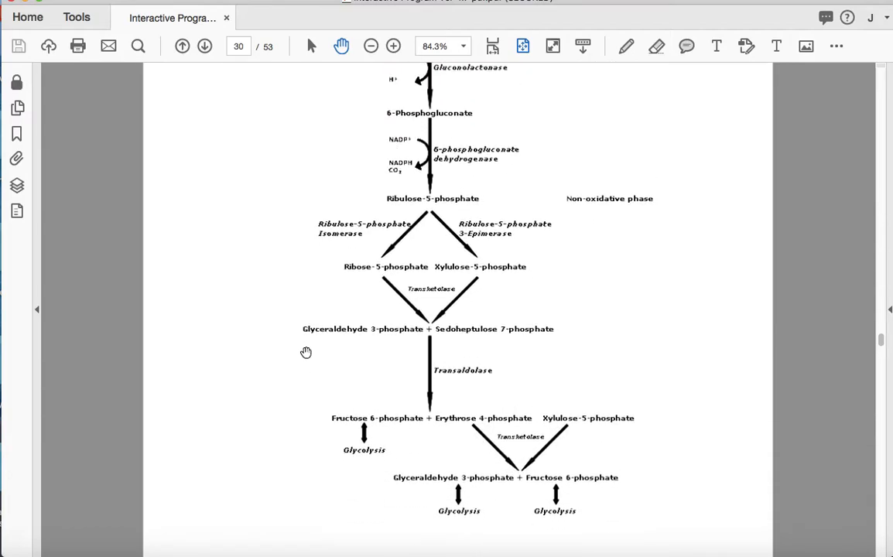
left_click(204, 46)
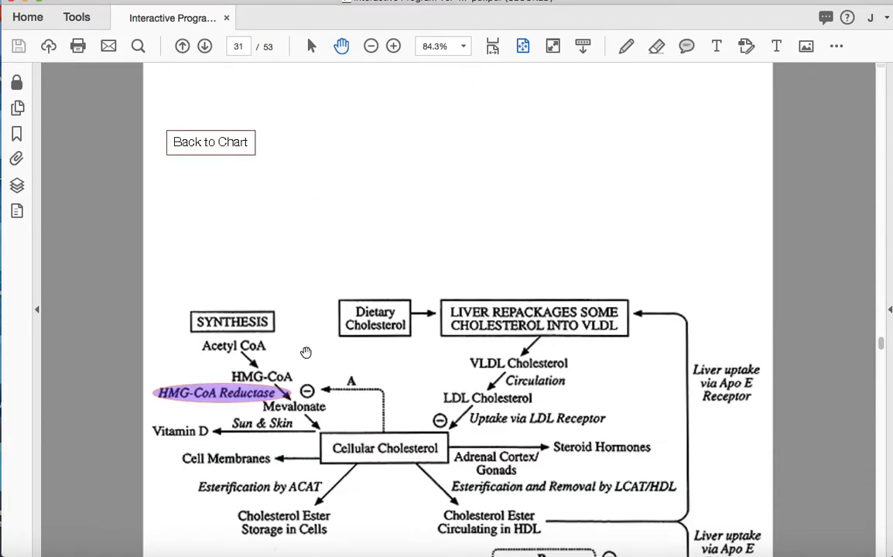
scroll("down", 3)
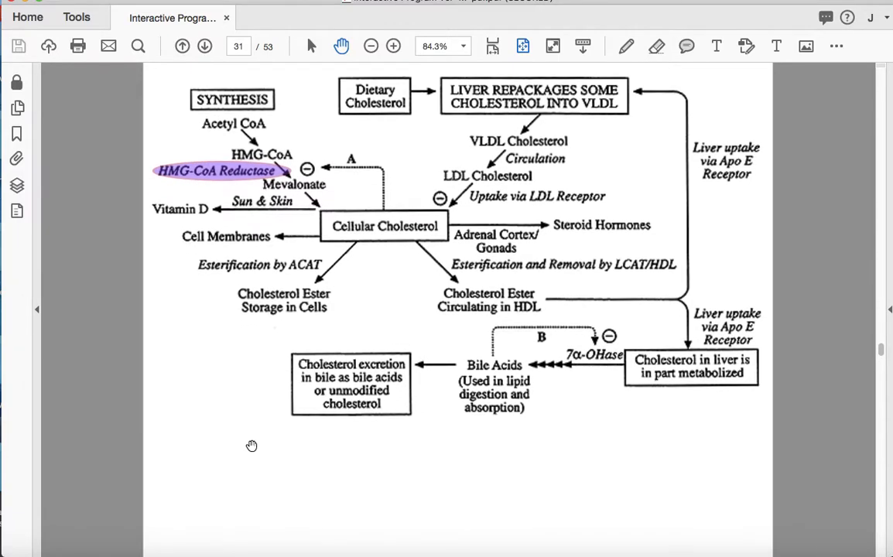
scroll("down", 3)
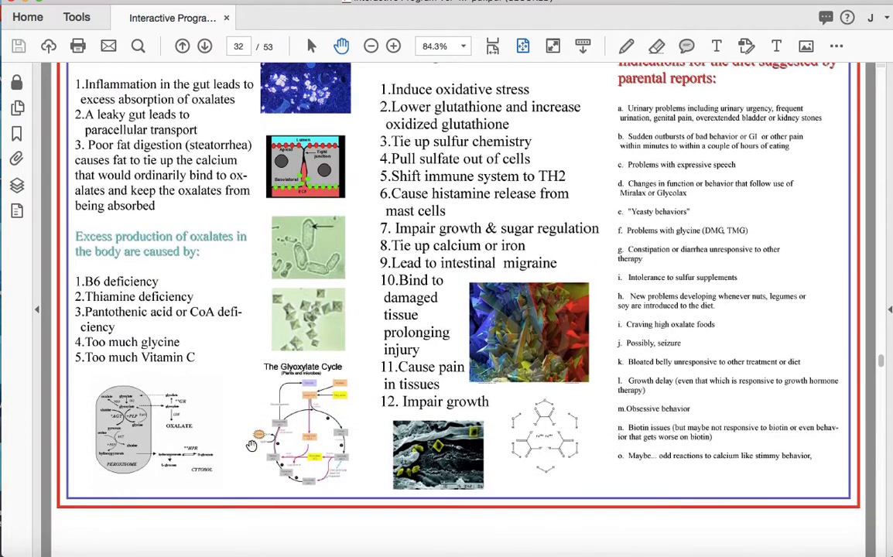
Page past the oxidative stress charts on pages 33–34 to the vitamin D metabolism page, down to VDR targets.
left_click(204, 46)
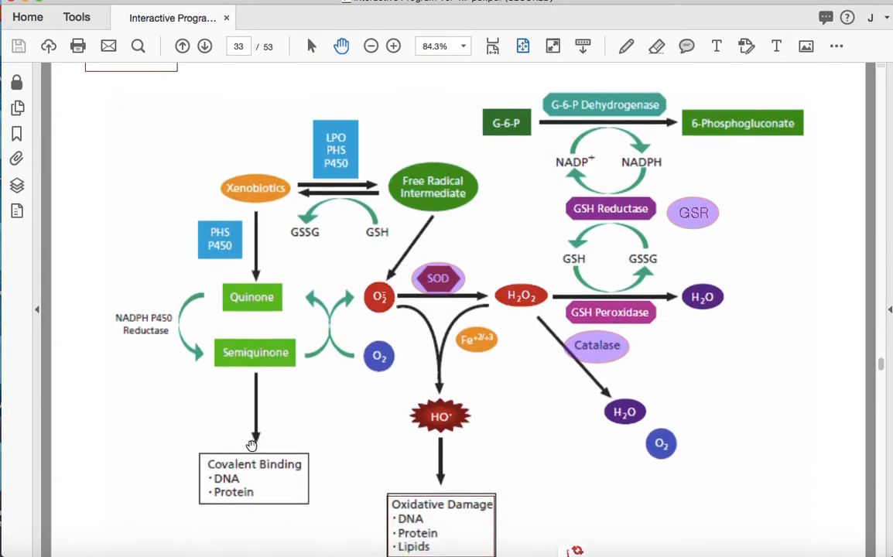
scroll("down", 3)
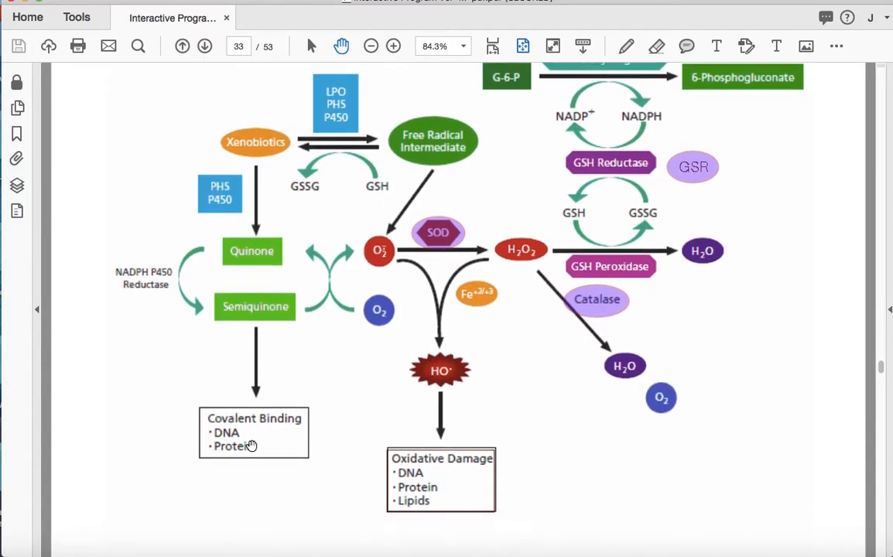
scroll("down", 3)
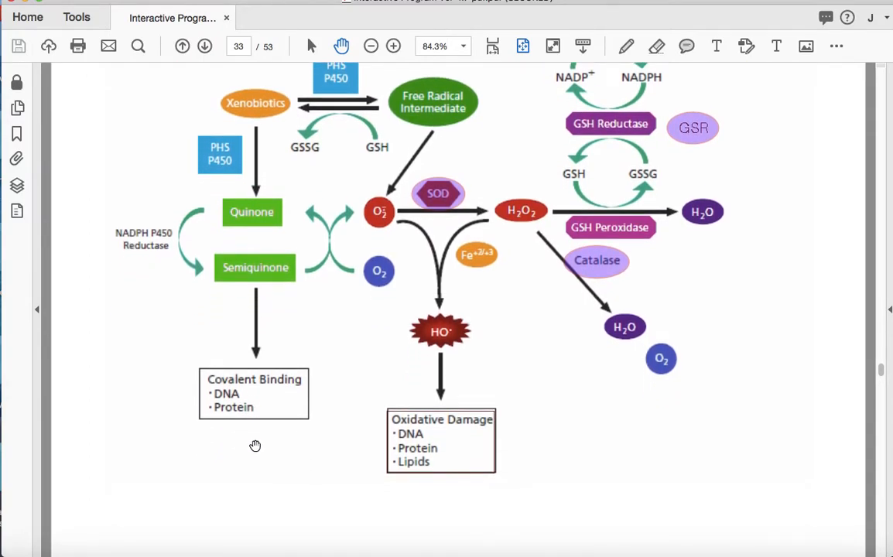
mouse_move(382, 498)
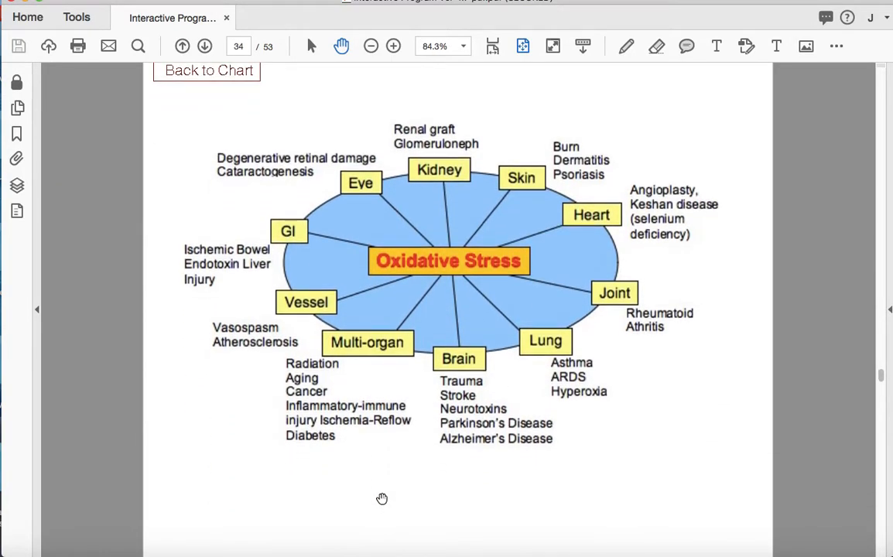
scroll("down", 3)
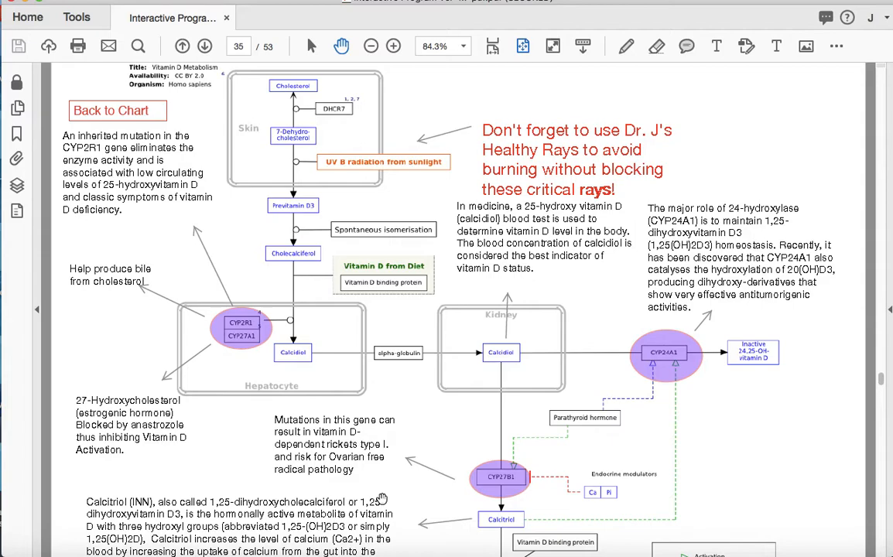
scroll("down", 3)
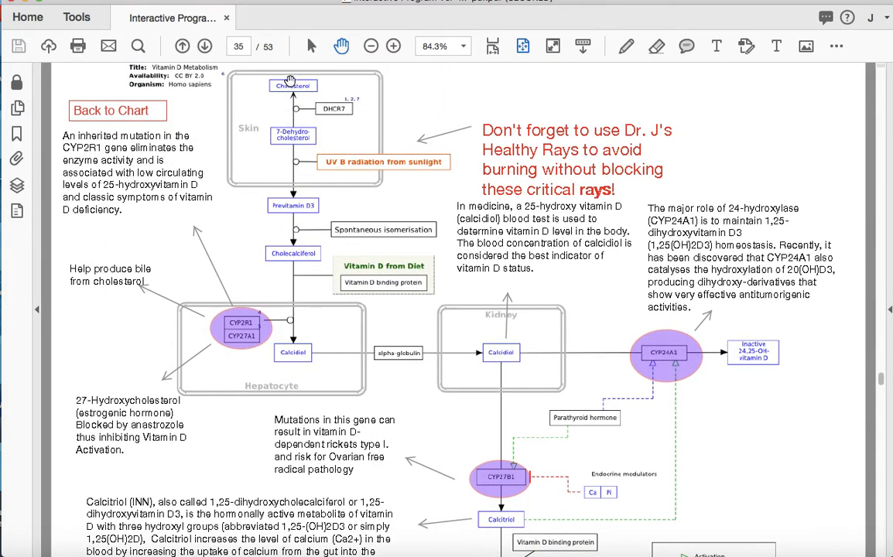
mouse_move(292, 343)
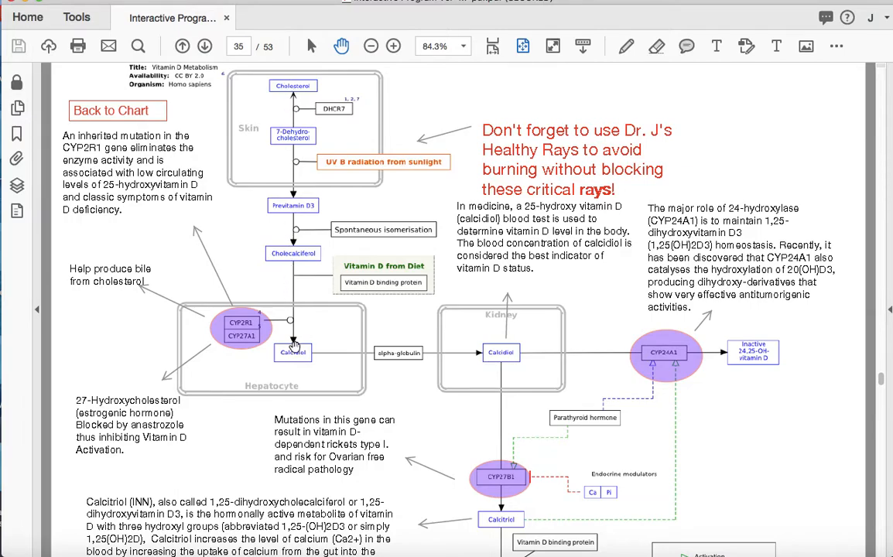
mouse_move(539, 356)
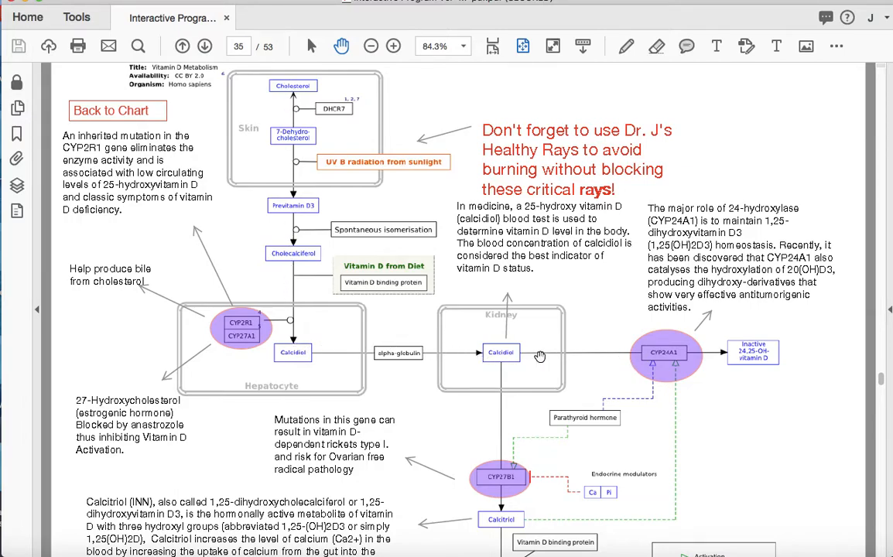
scroll("down", 3)
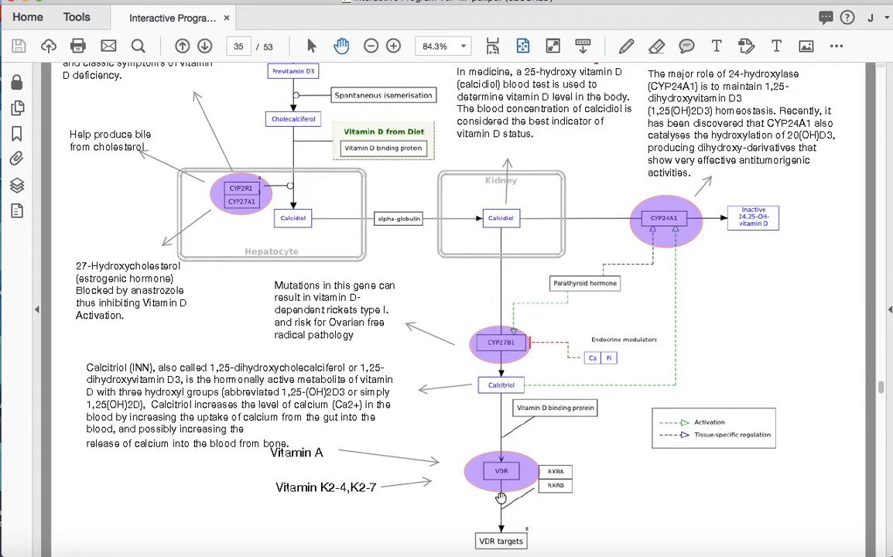
Page past the trace amine and heavy metal toxicity pages to the estrogen metabolism chart on page 41.
left_click(205, 46)
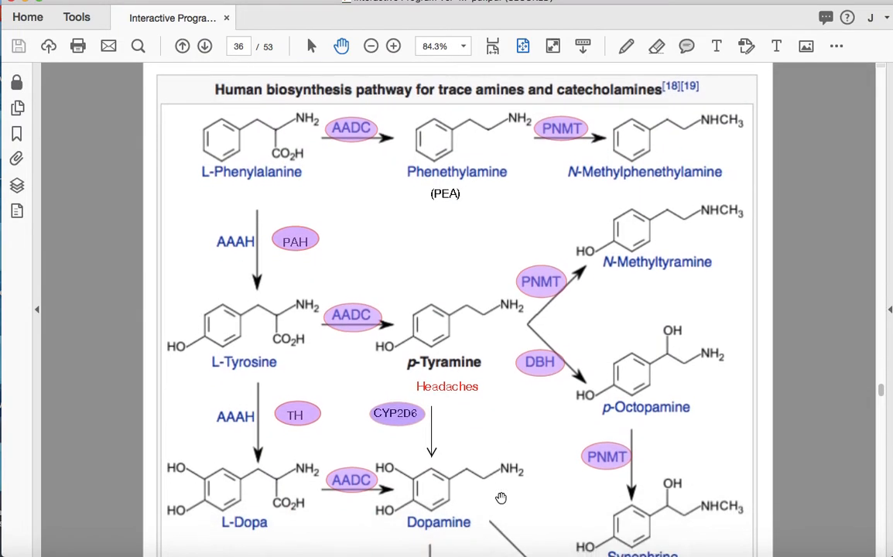
scroll("down", 3)
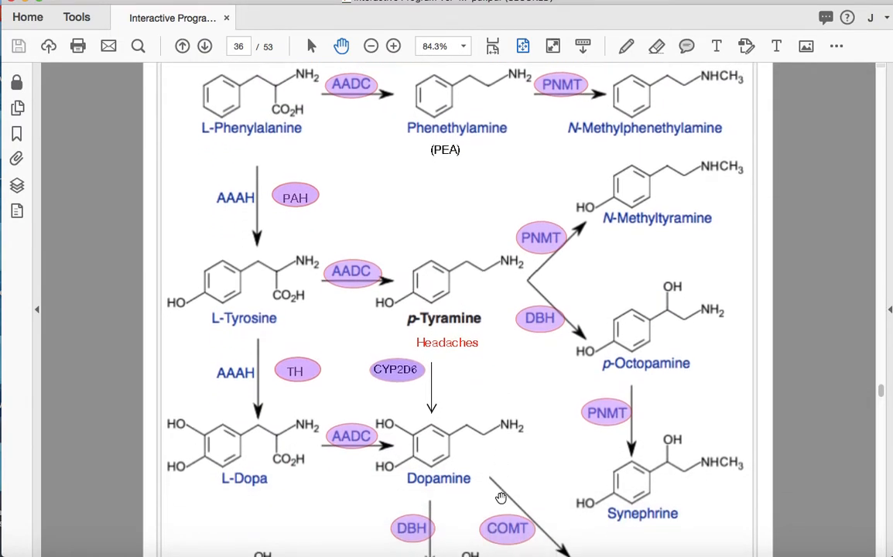
scroll("down", 3)
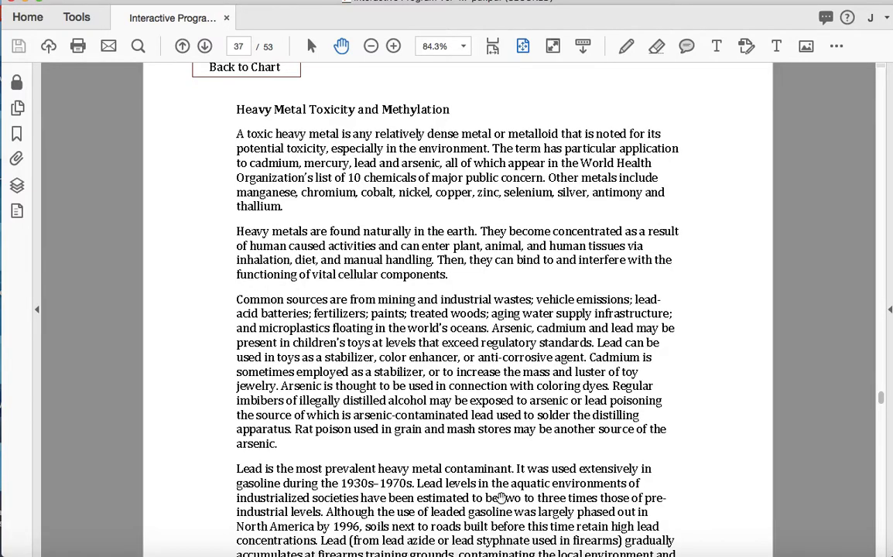
scroll("down", 3)
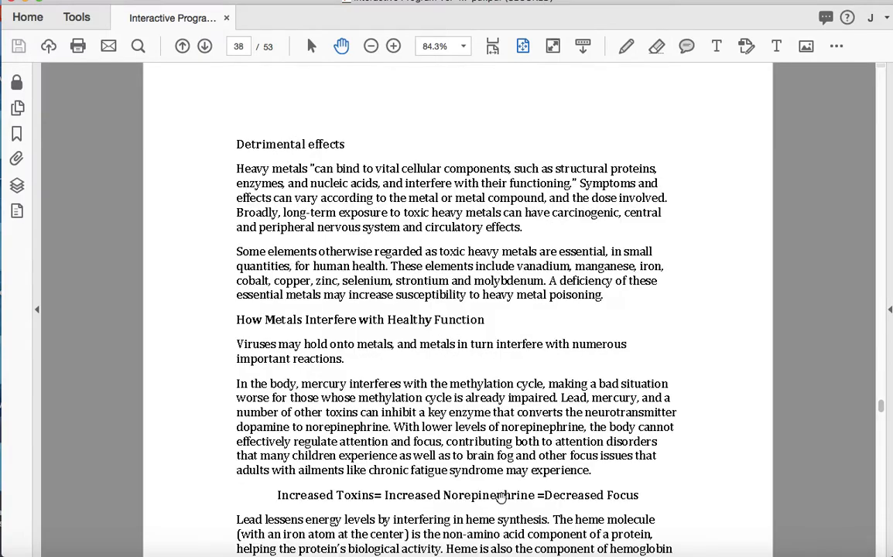
scroll("down", 3)
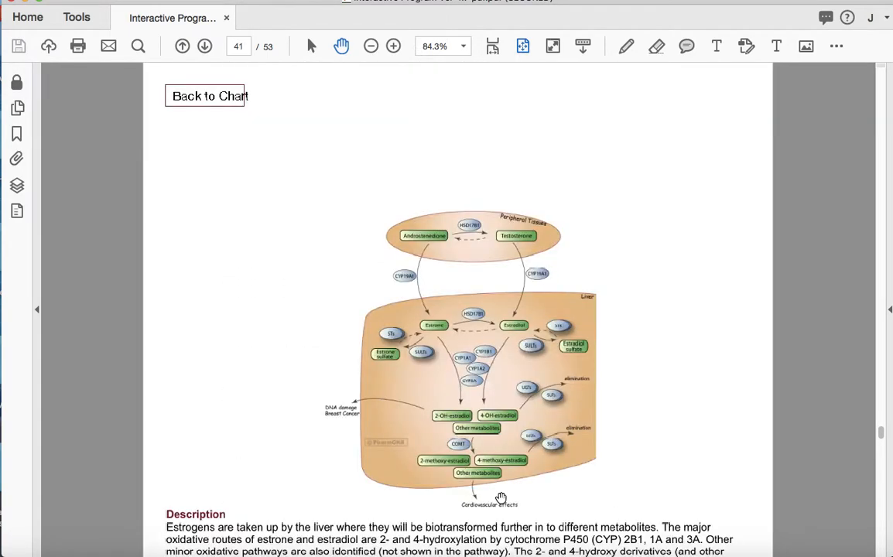
scroll("down", 3)
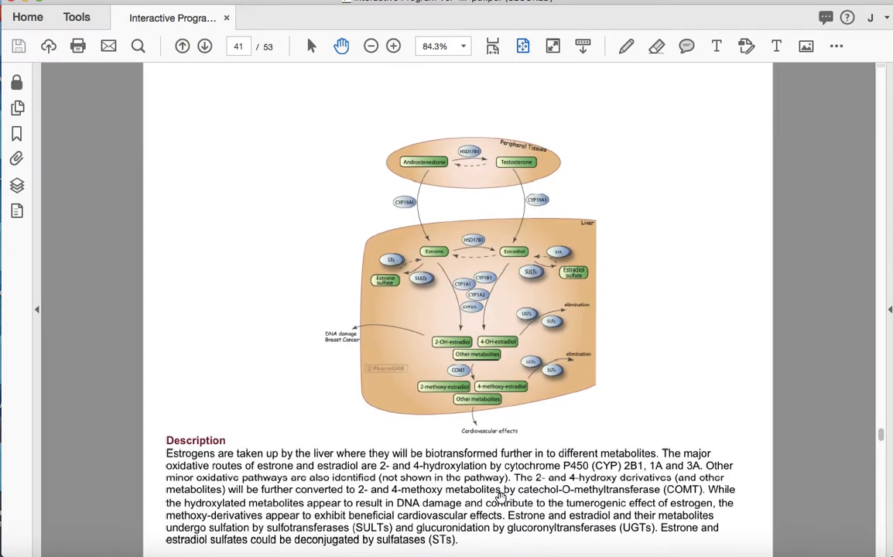
scroll("down", 3)
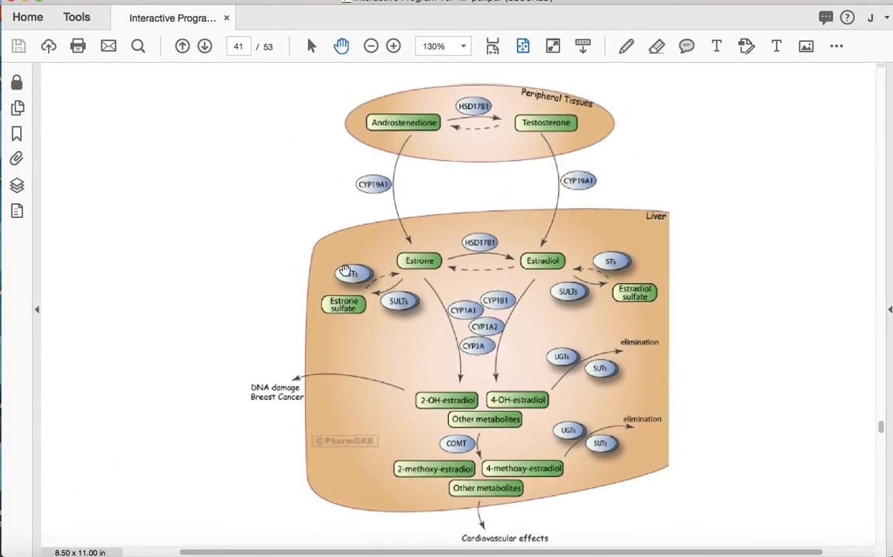
mouse_move(486, 248)
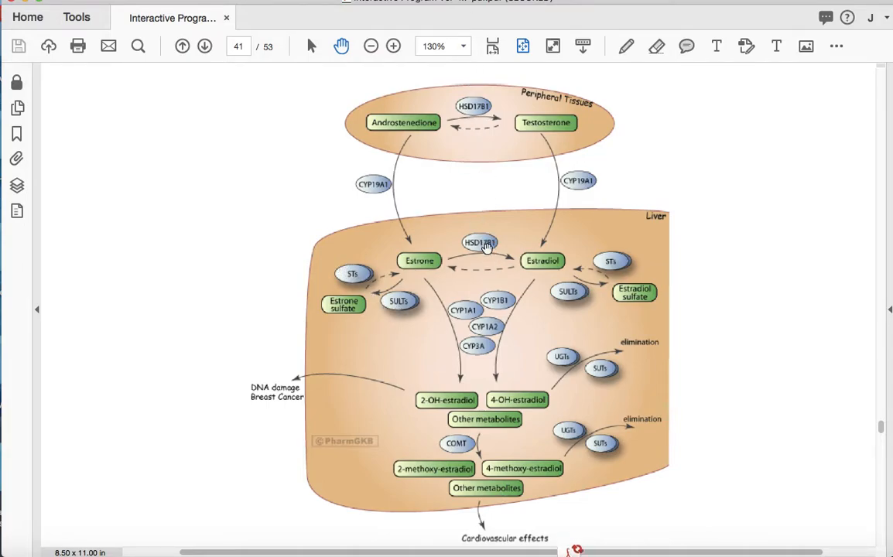
mouse_move(437, 342)
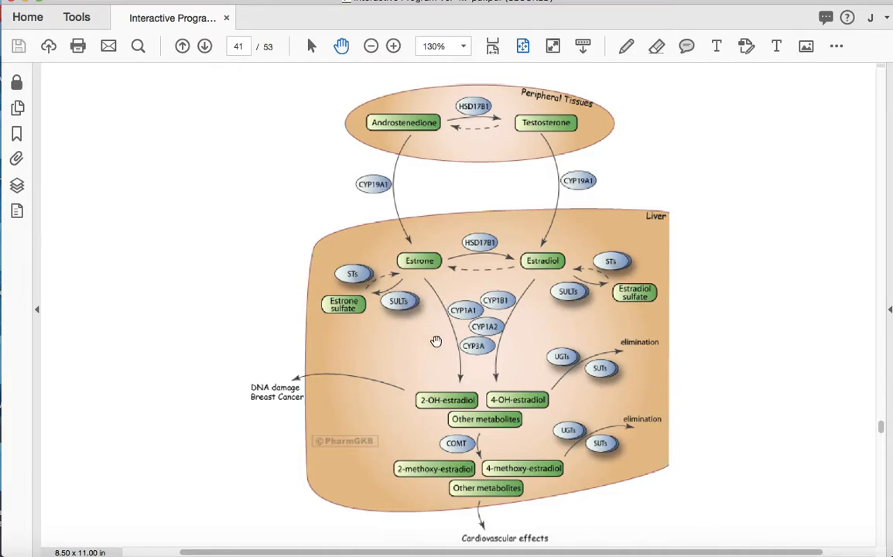
mouse_move(612, 257)
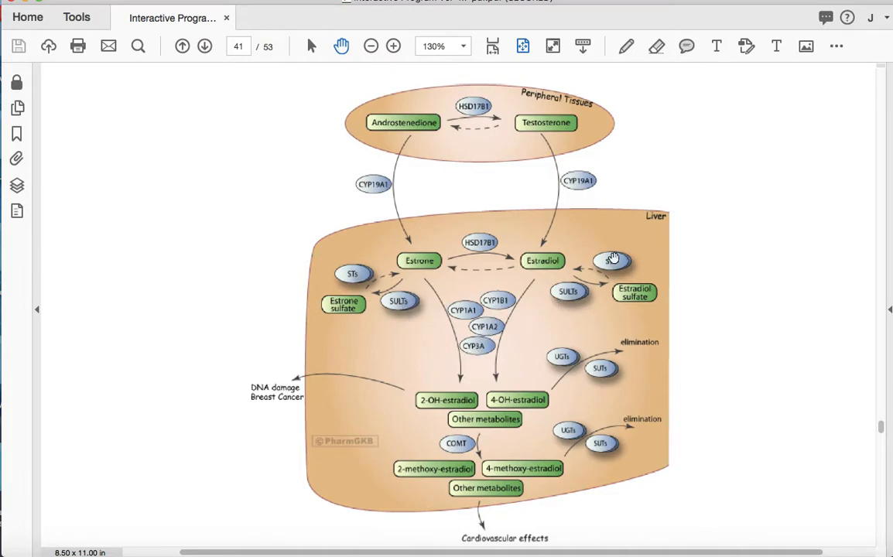
mouse_move(492, 399)
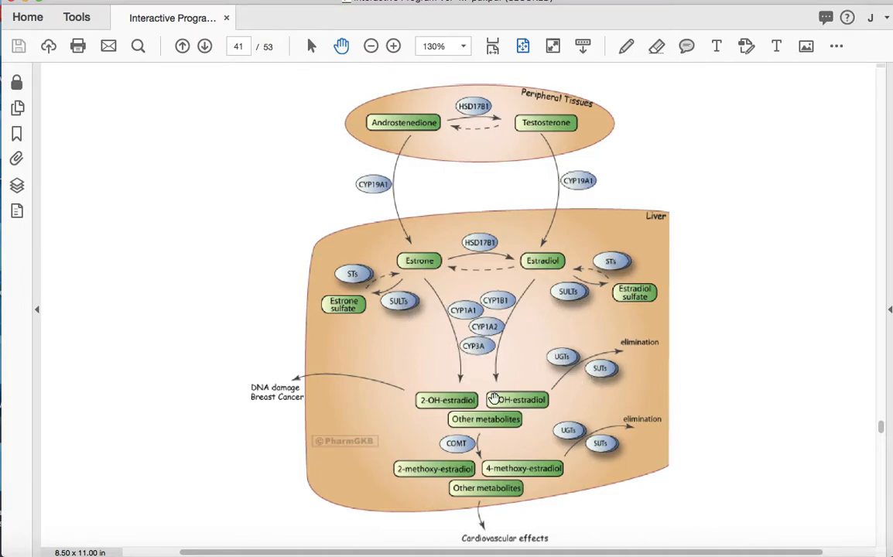
mouse_move(455, 443)
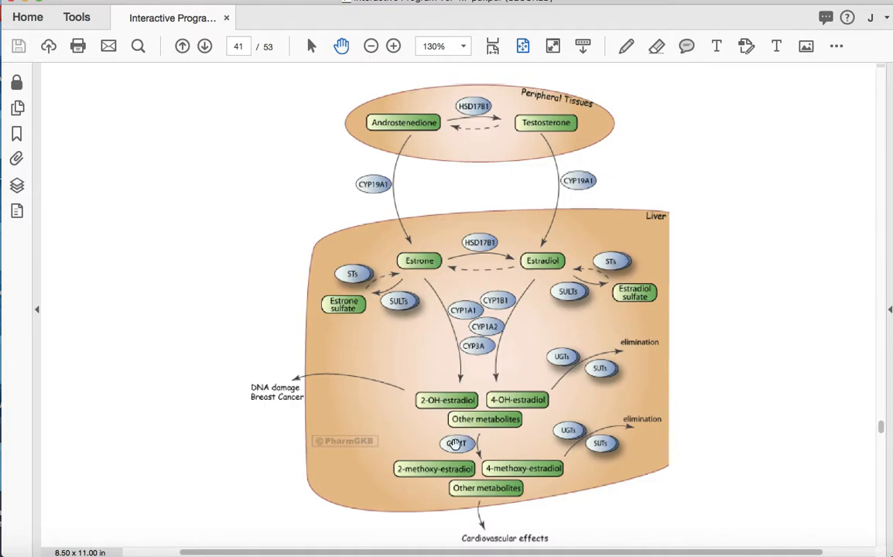
Advance past the cobalamin pathway page 42 at reduced zoom to the Genetic Methylation Analysis table on page 43.
left_click(205, 46)
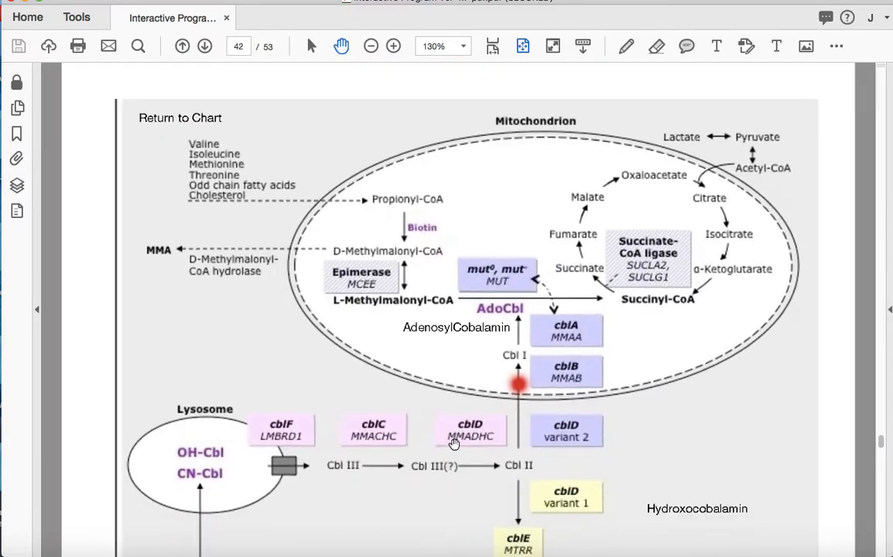
left_click(371, 47)
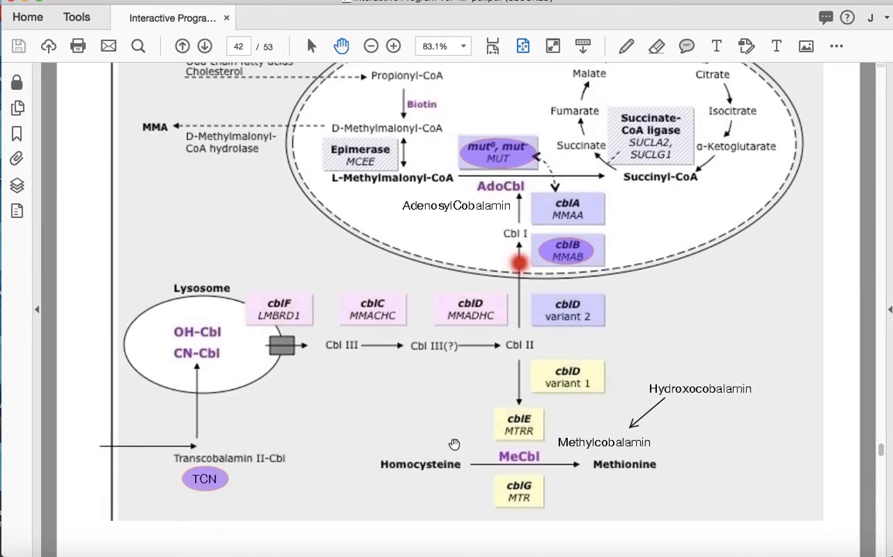
left_click(205, 46)
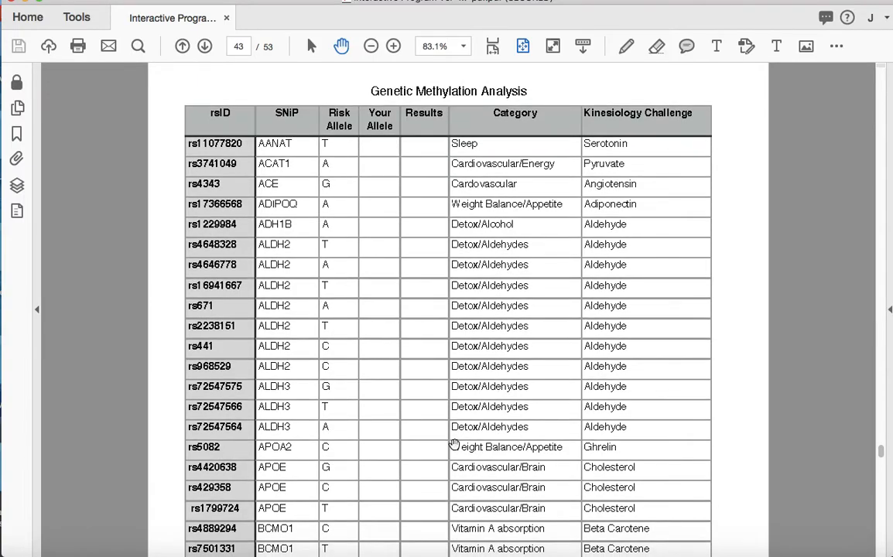
Page through the variant table to page 52 with the SOD3, SULT, TCN and UGT gene rows.
scroll("down", 3)
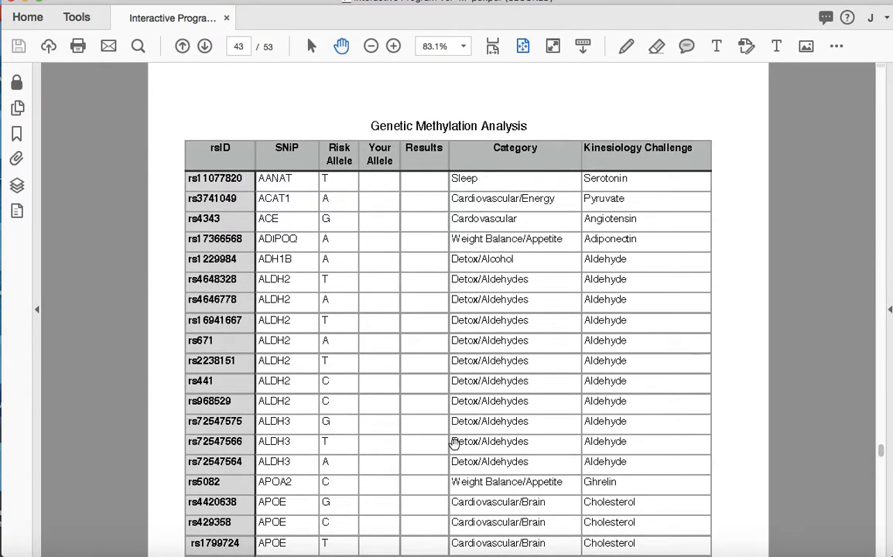
scroll("down", 3)
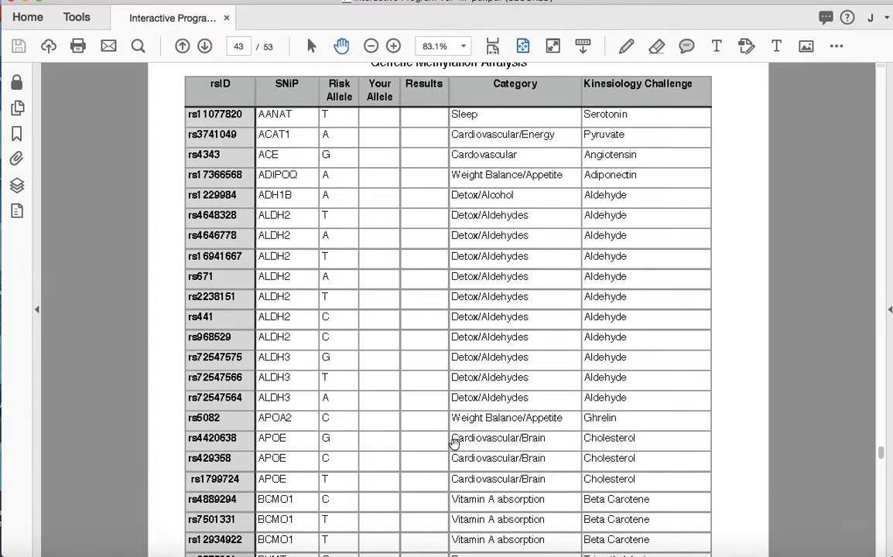
scroll("down", 3)
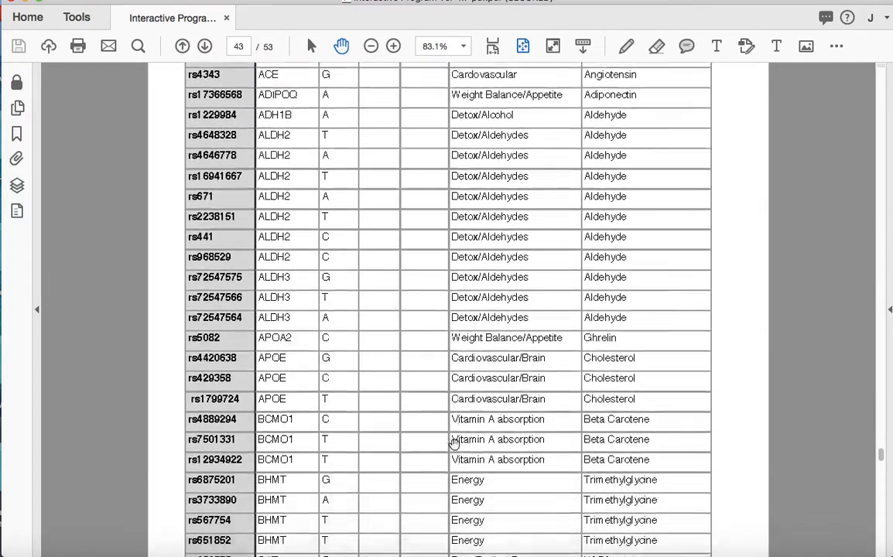
scroll("down", 3)
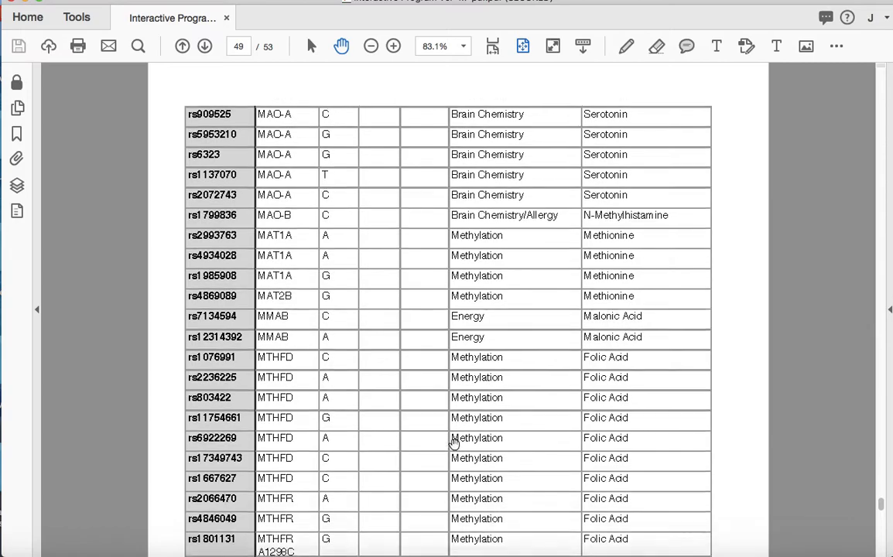
scroll("down", 3)
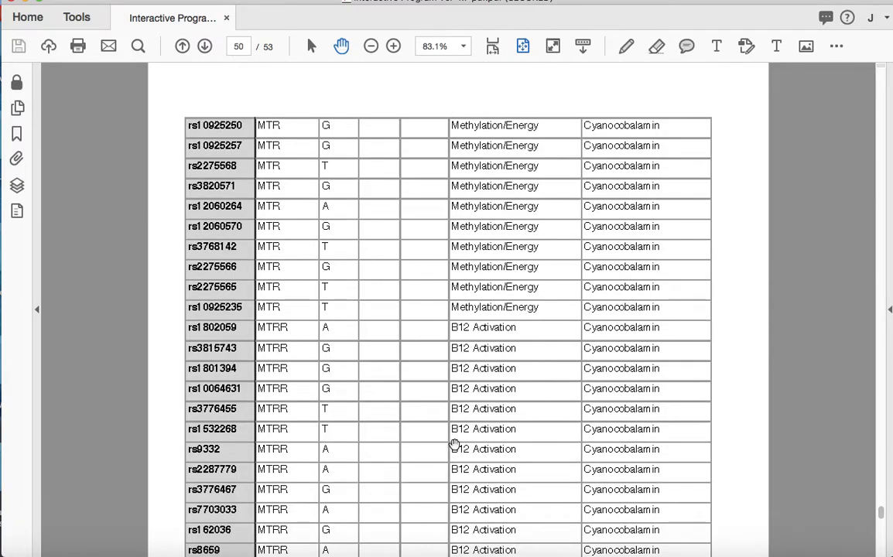
scroll("down", 3)
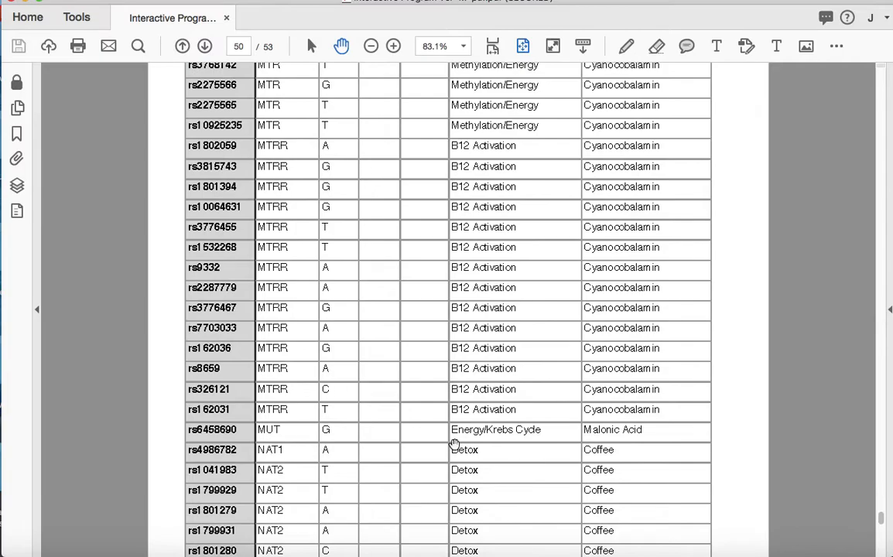
left_click(205, 47)
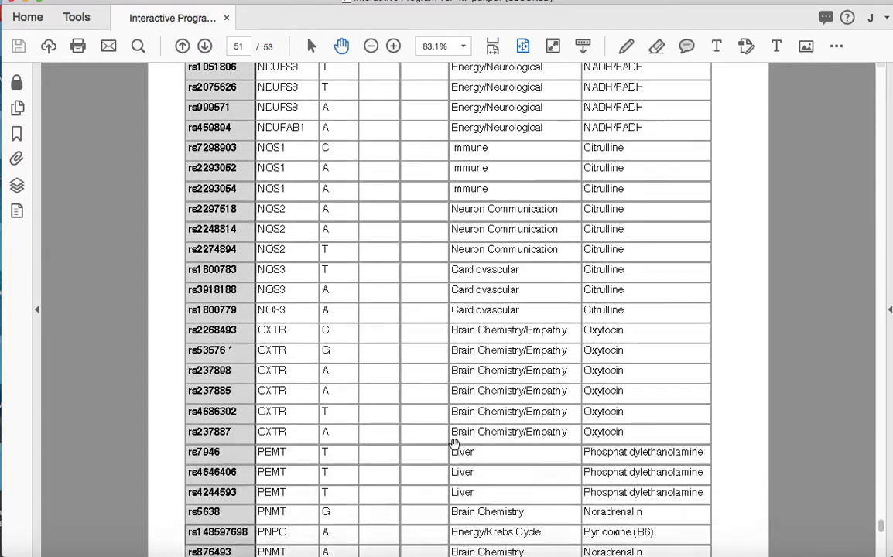
scroll("down", 3)
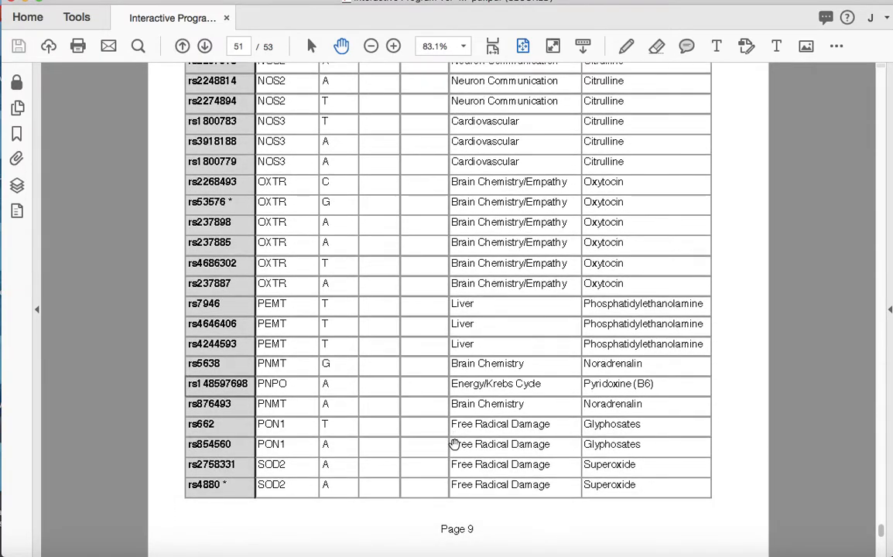
left_click(204, 46)
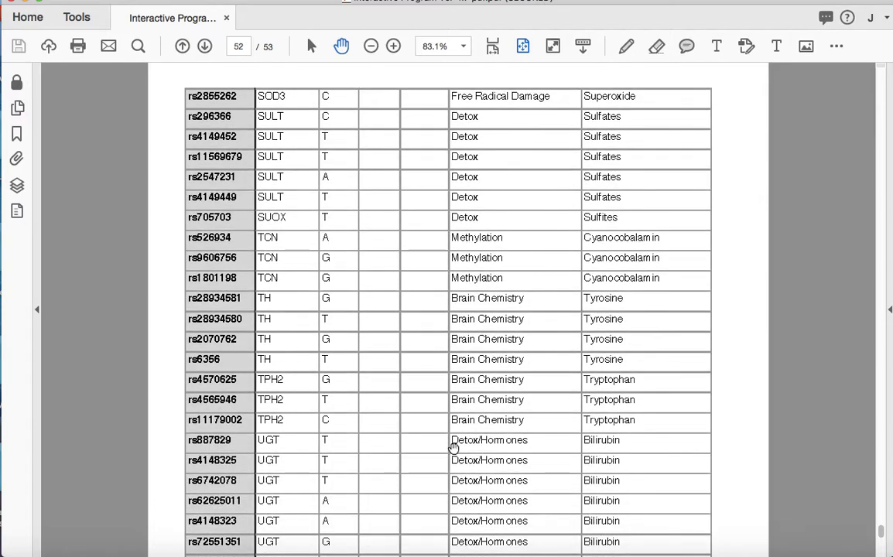
mouse_move(343, 285)
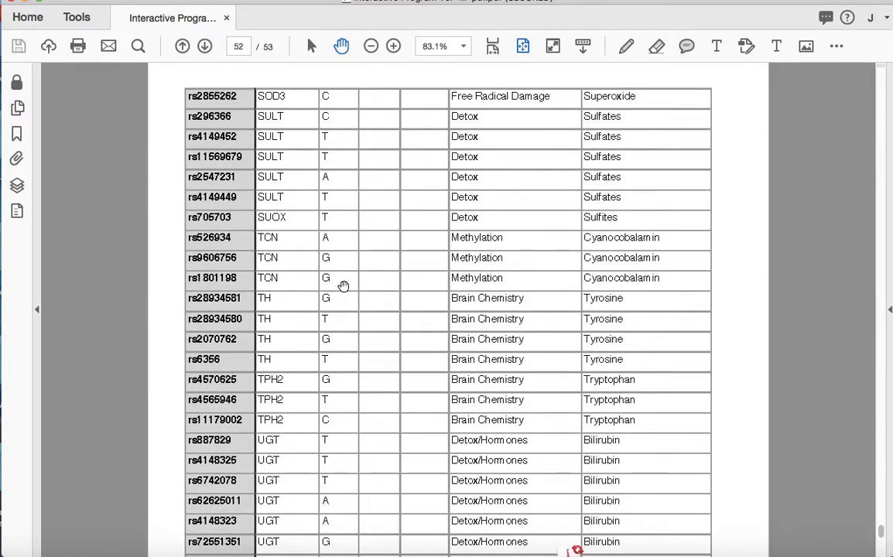
mouse_move(282, 200)
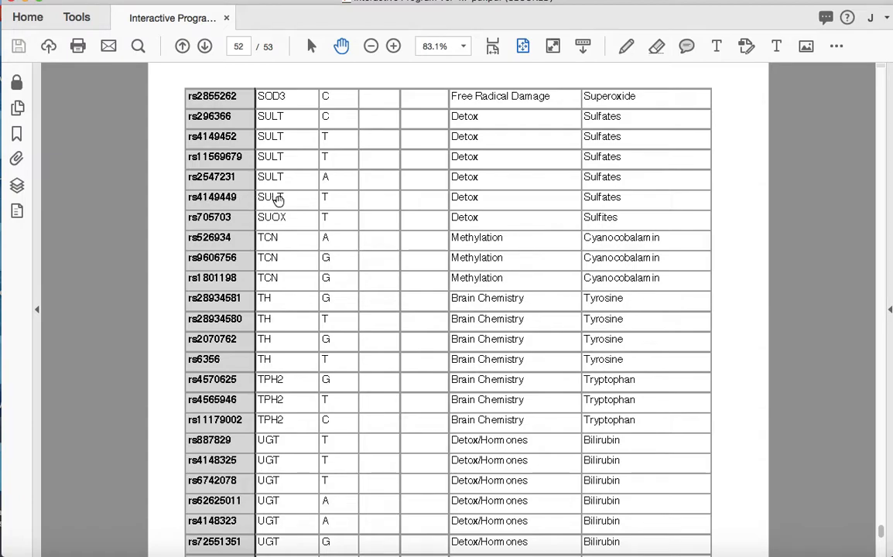
mouse_move(429, 204)
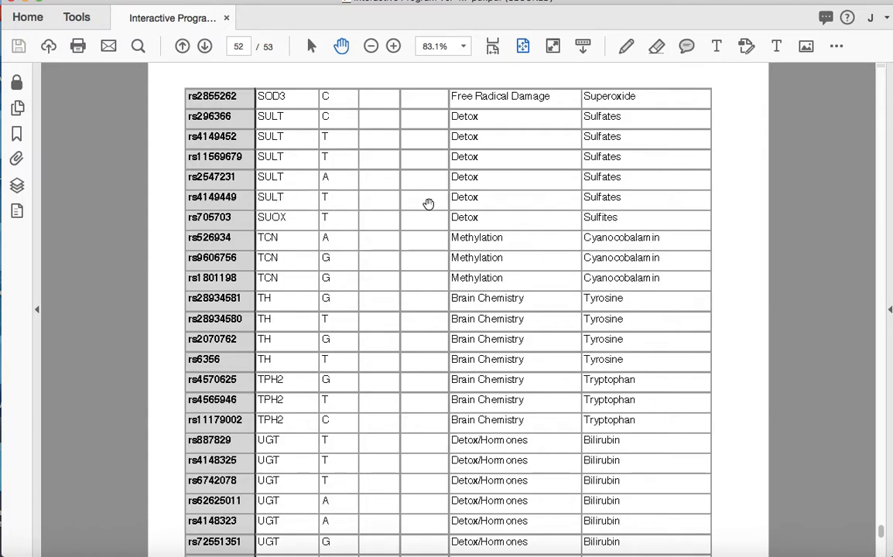
mouse_move(508, 198)
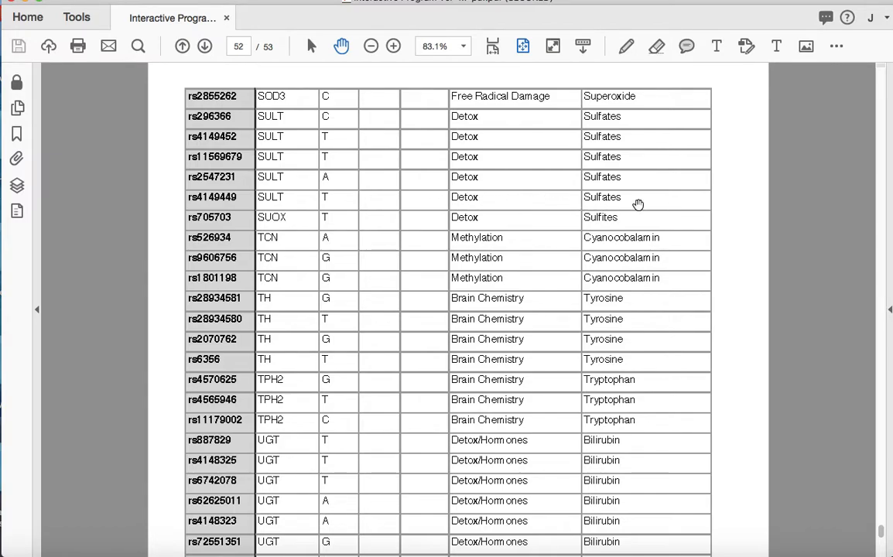
mouse_move(627, 201)
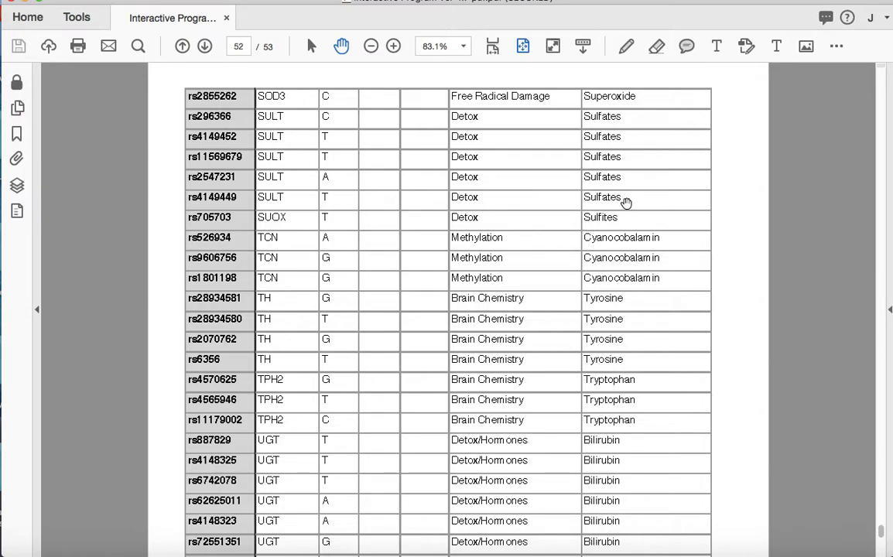
mouse_move(601, 203)
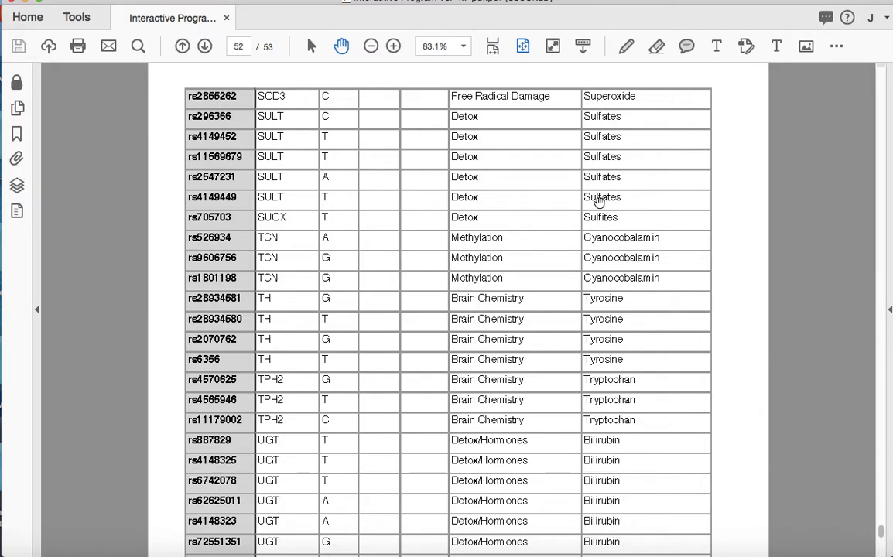
mouse_move(280, 202)
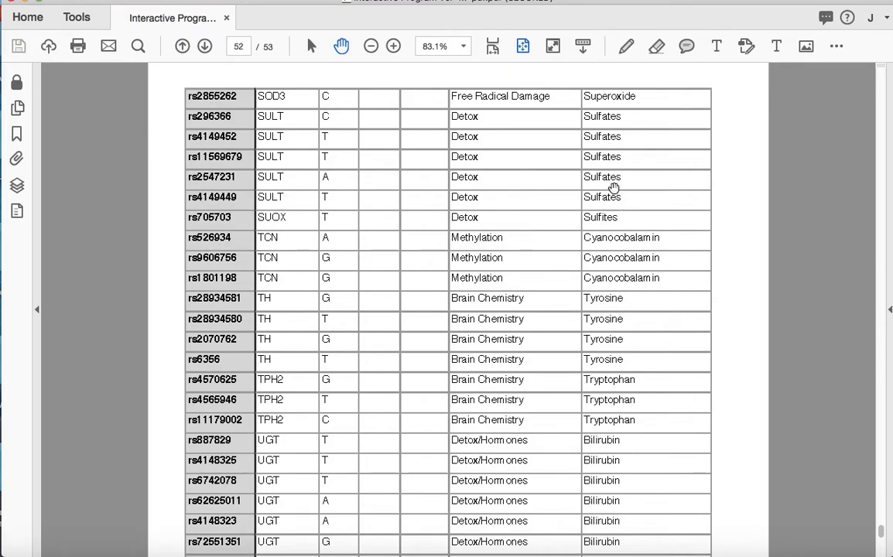
Scroll to the last page, 53 of 53, showing the final VDR vitamin D rows.
scroll("down", 3)
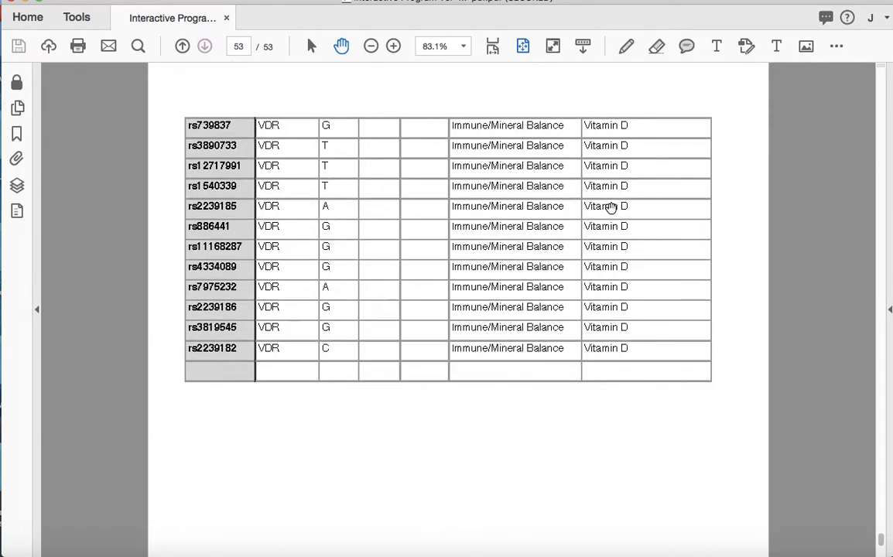
Scroll at the end of the variant table before returning to the page 1 master chart.
scroll("down", 3)
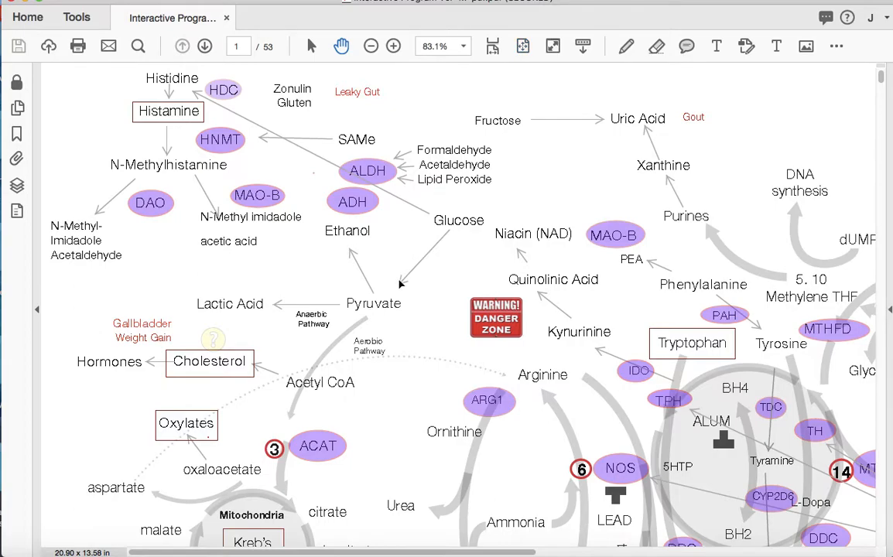
scroll("down", 3)
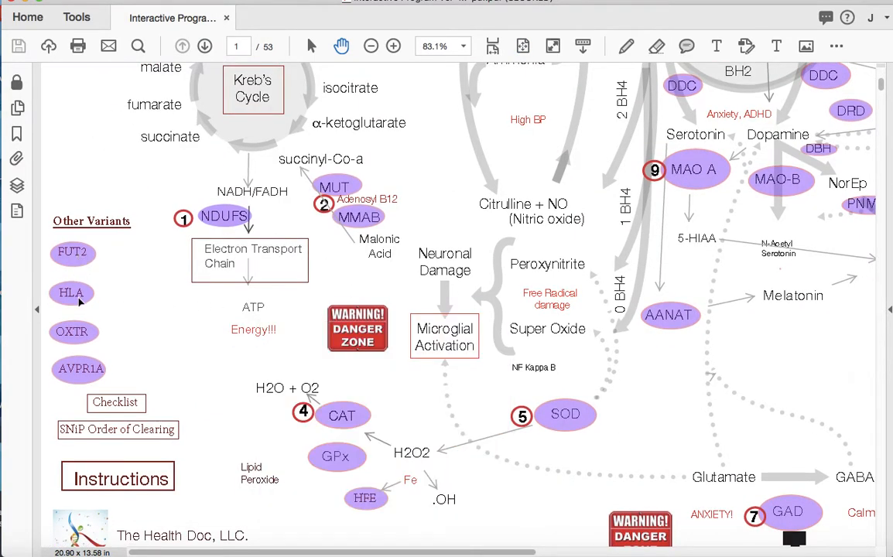
mouse_move(147, 363)
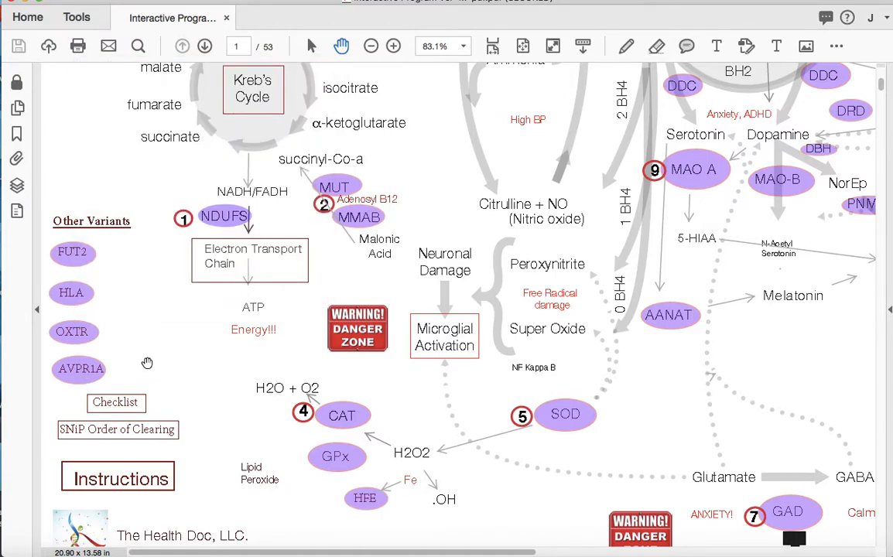
mouse_move(164, 371)
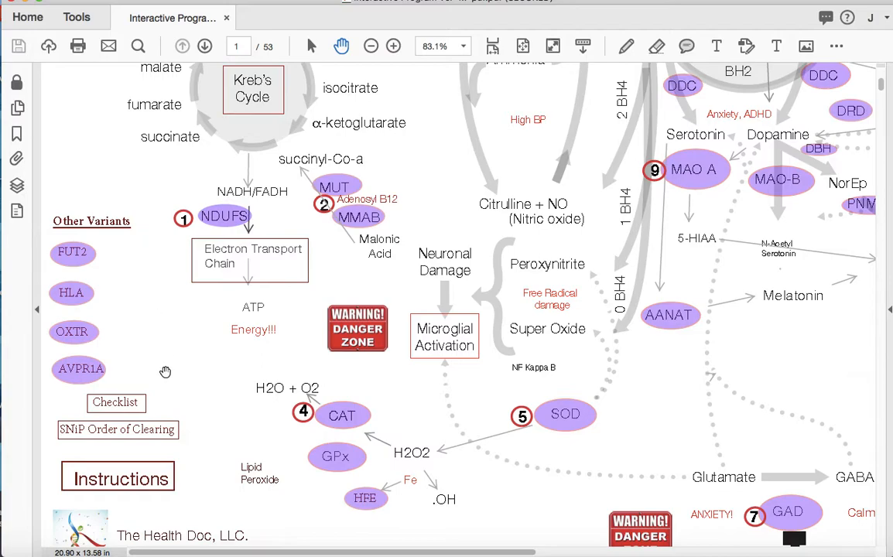
mouse_move(139, 378)
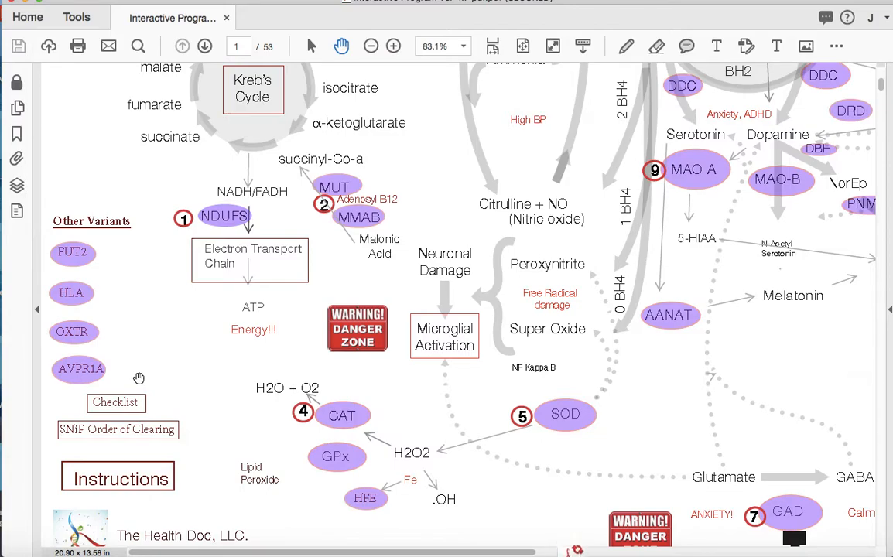
mouse_move(136, 325)
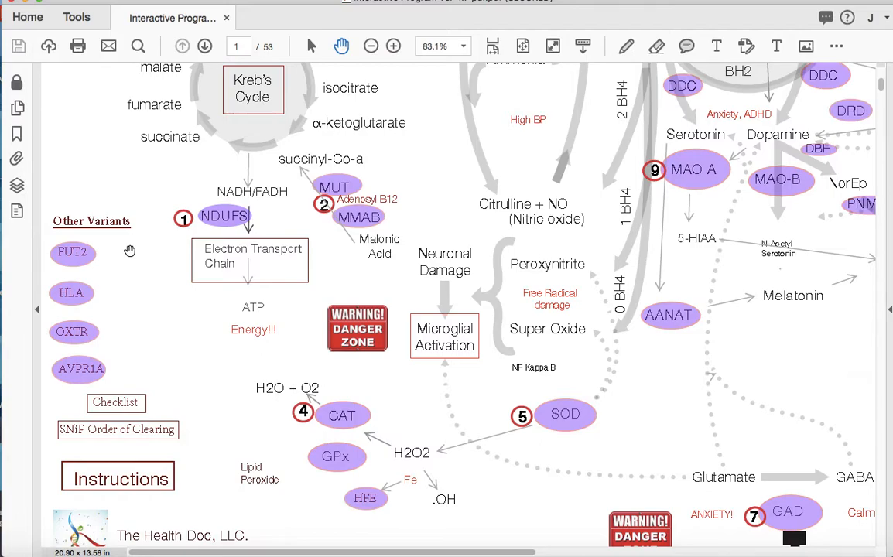
mouse_move(23, 317)
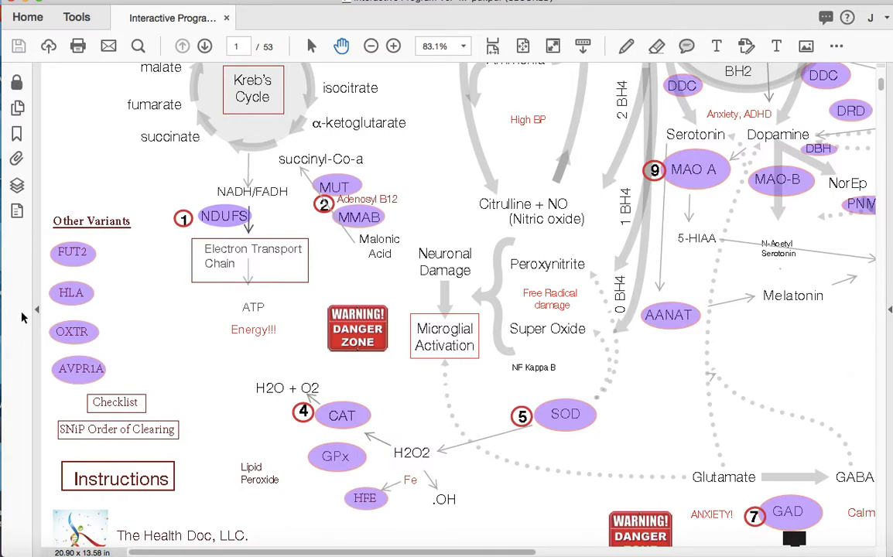
mouse_move(97, 384)
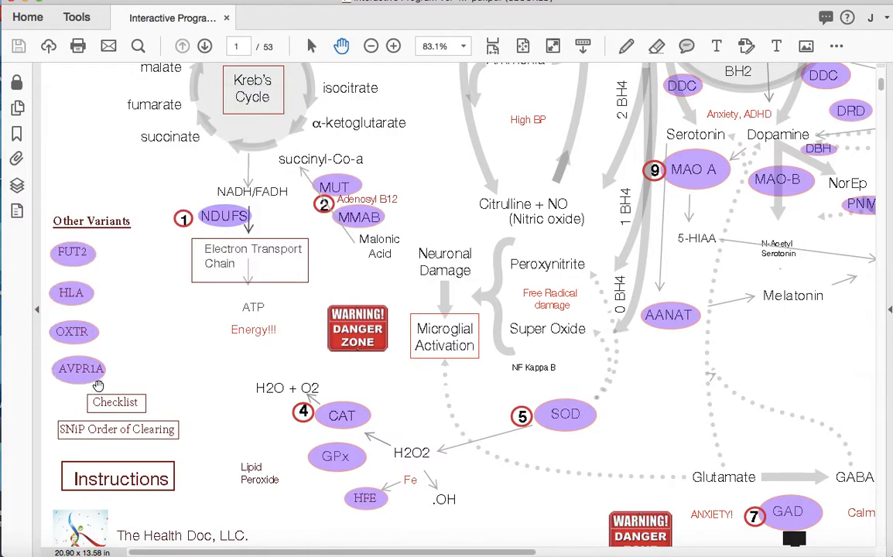
mouse_move(139, 360)
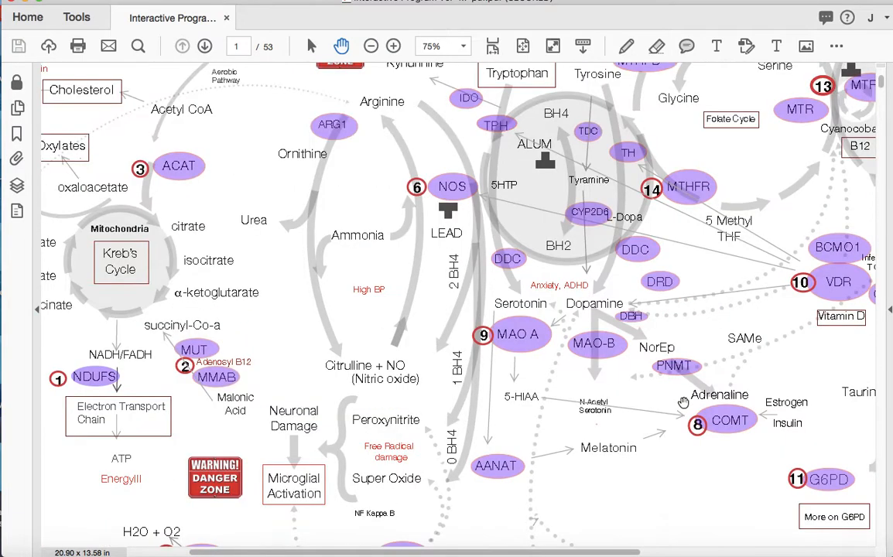
Move across the neurotransmitter region of page 1, then zoom out to 44.3% to fit the whole master chart.
scroll("down", 3)
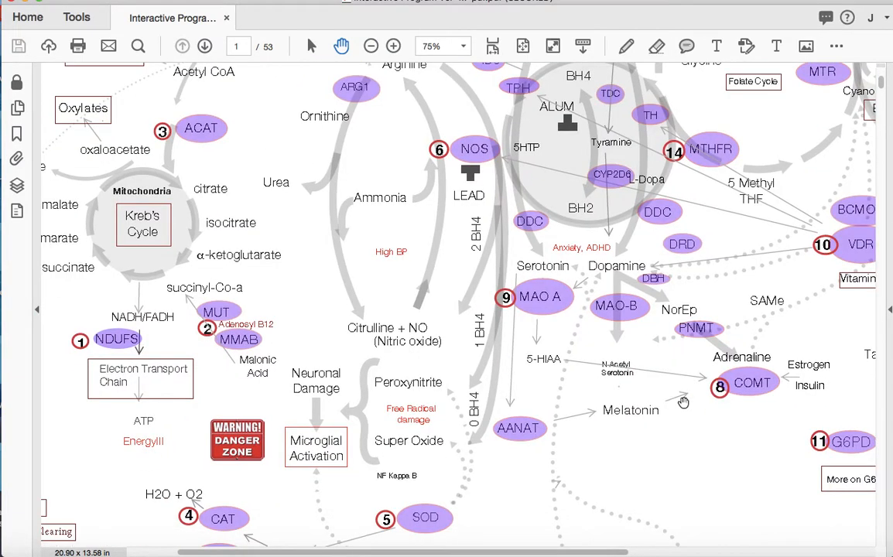
scroll("down", 3)
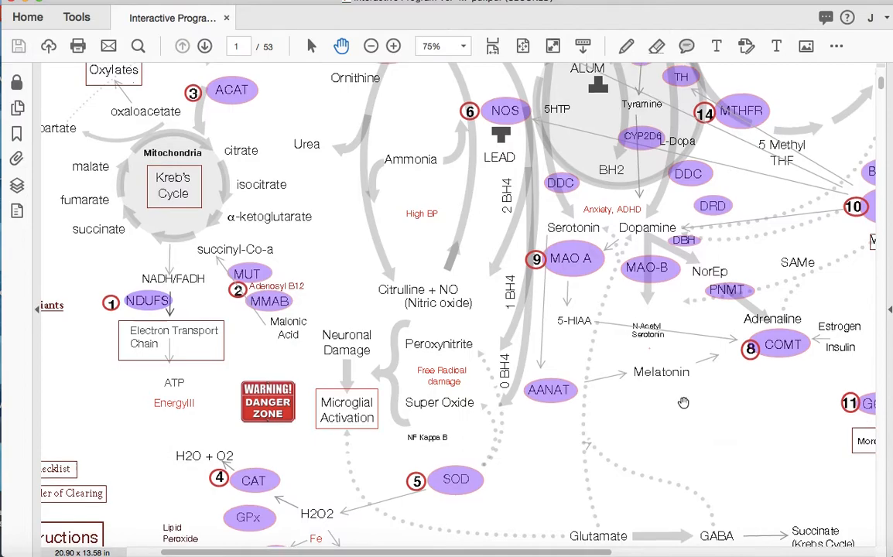
scroll("down", 3)
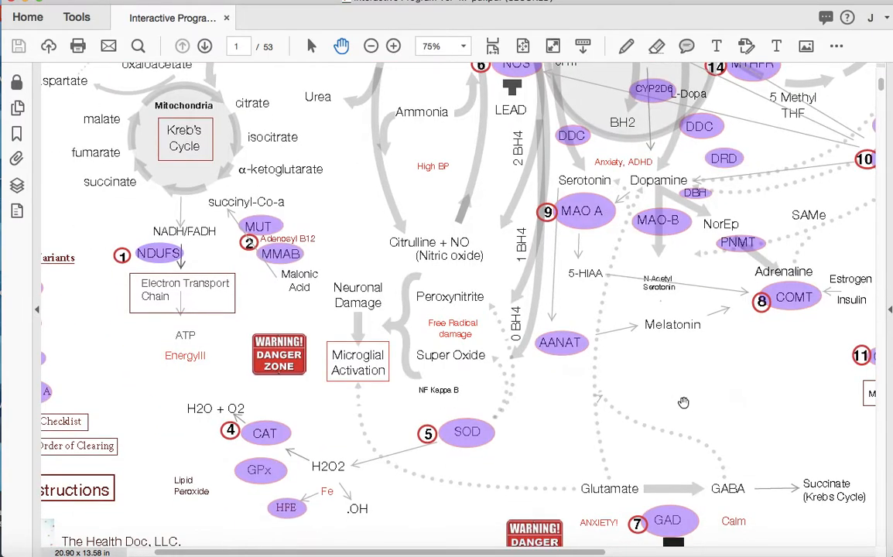
left_click(371, 46)
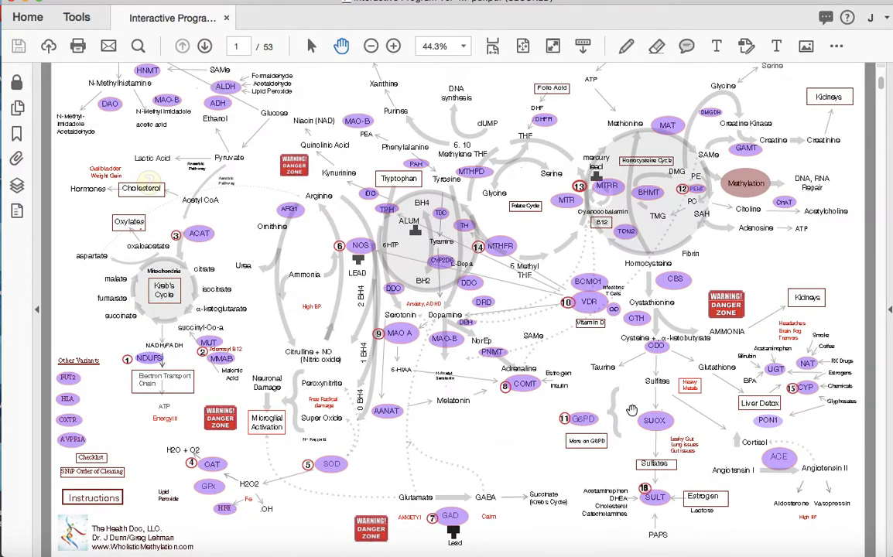
mouse_move(461, 448)
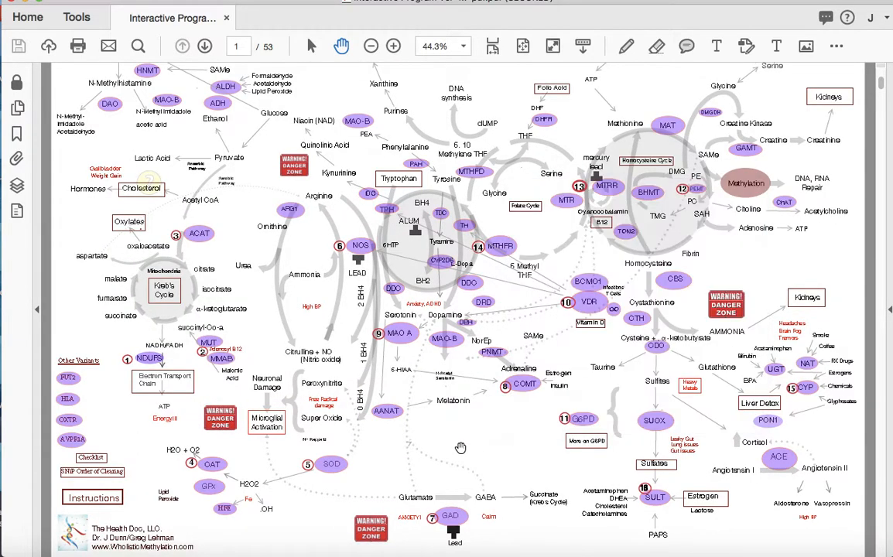